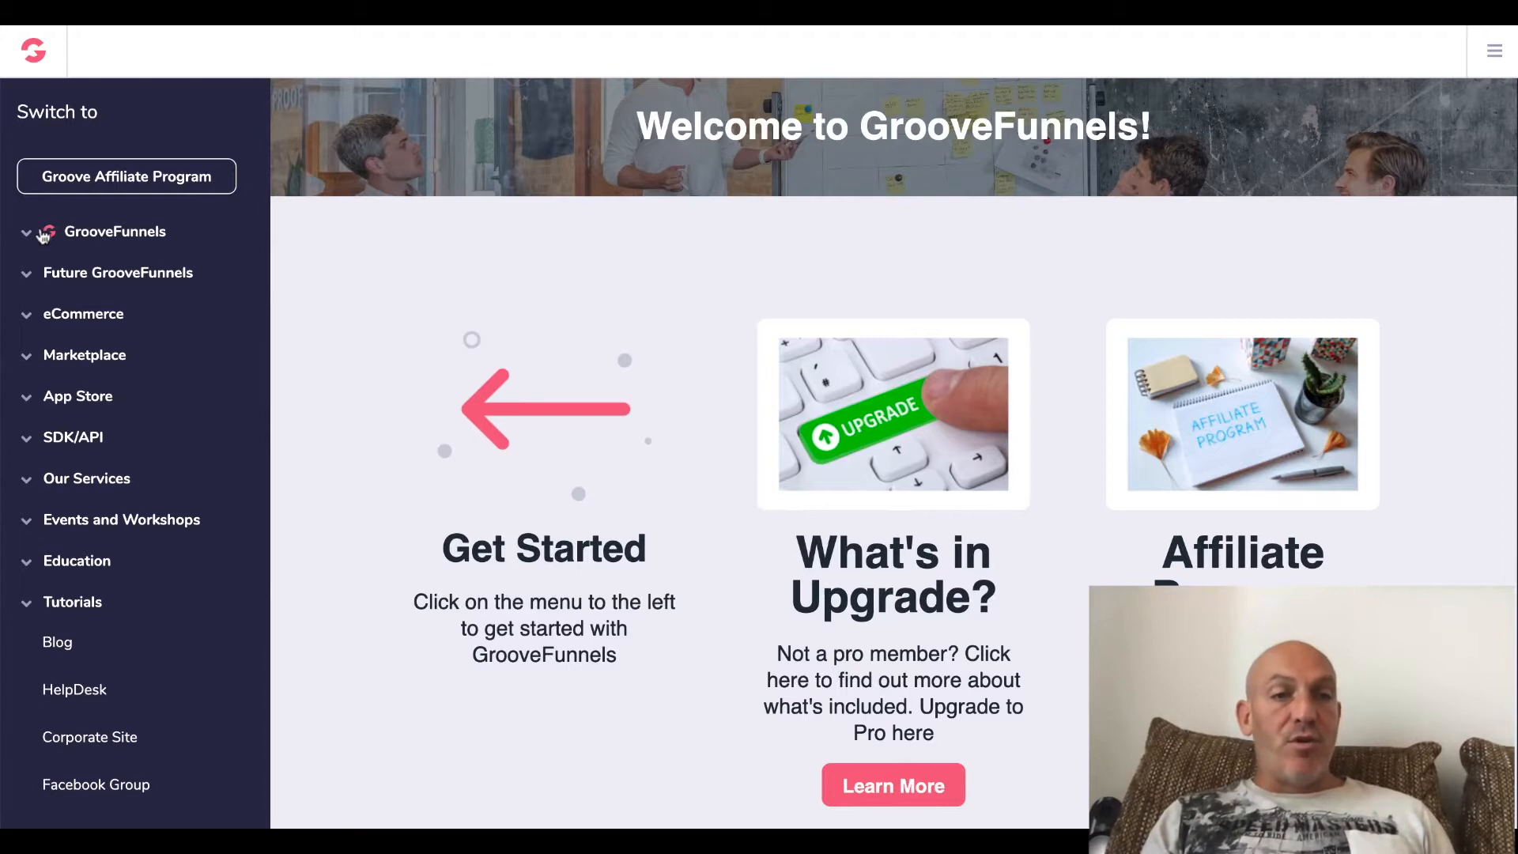
# - Expand the GrooveFunnels apps in the sidebar and open GrooveVideo's dashboard
pyautogui.click(113, 230)
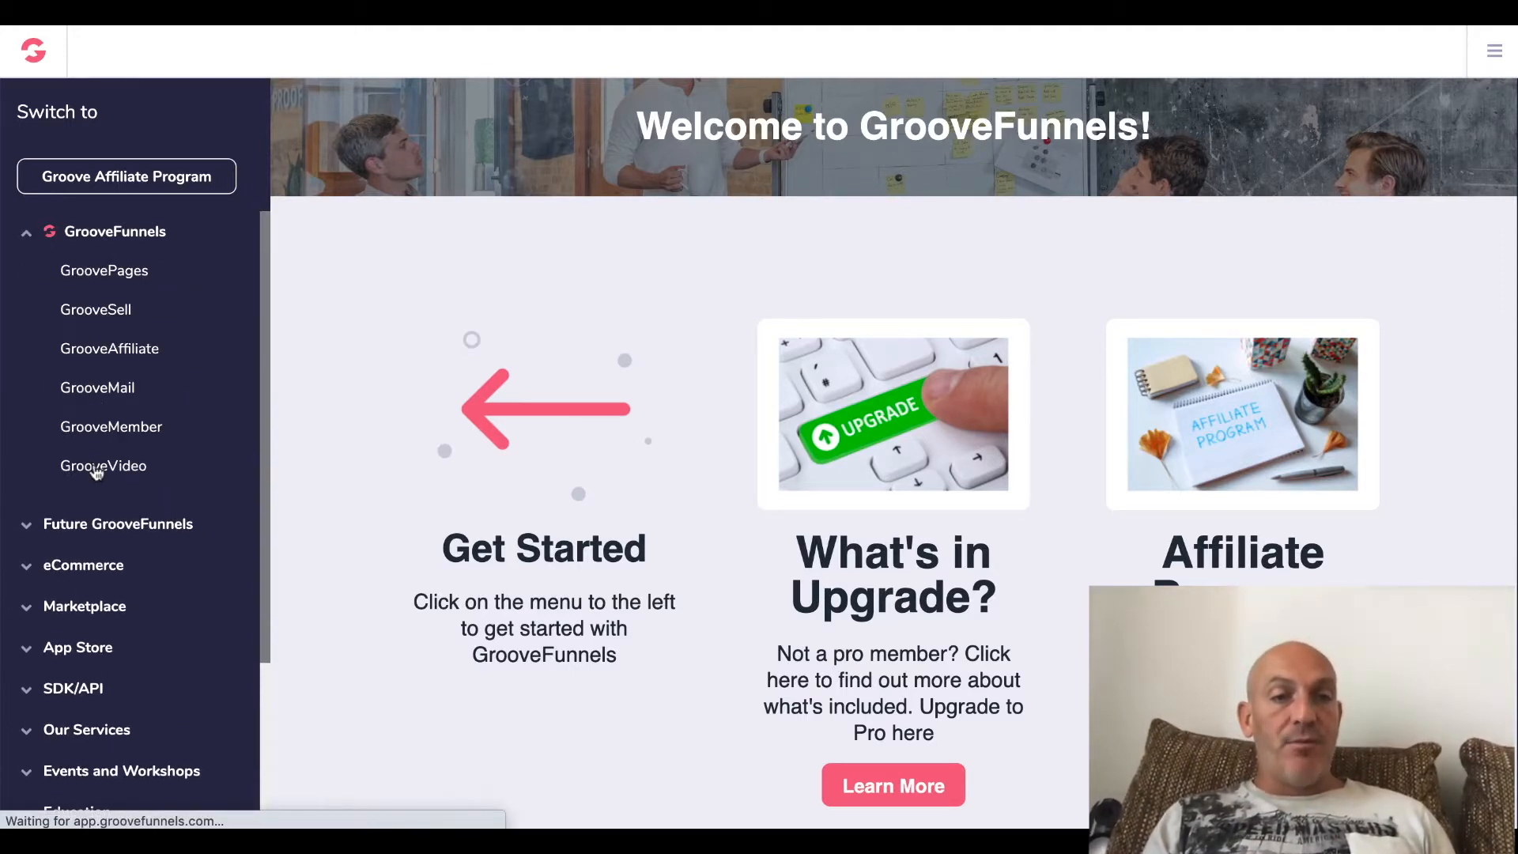
pyautogui.click(103, 466)
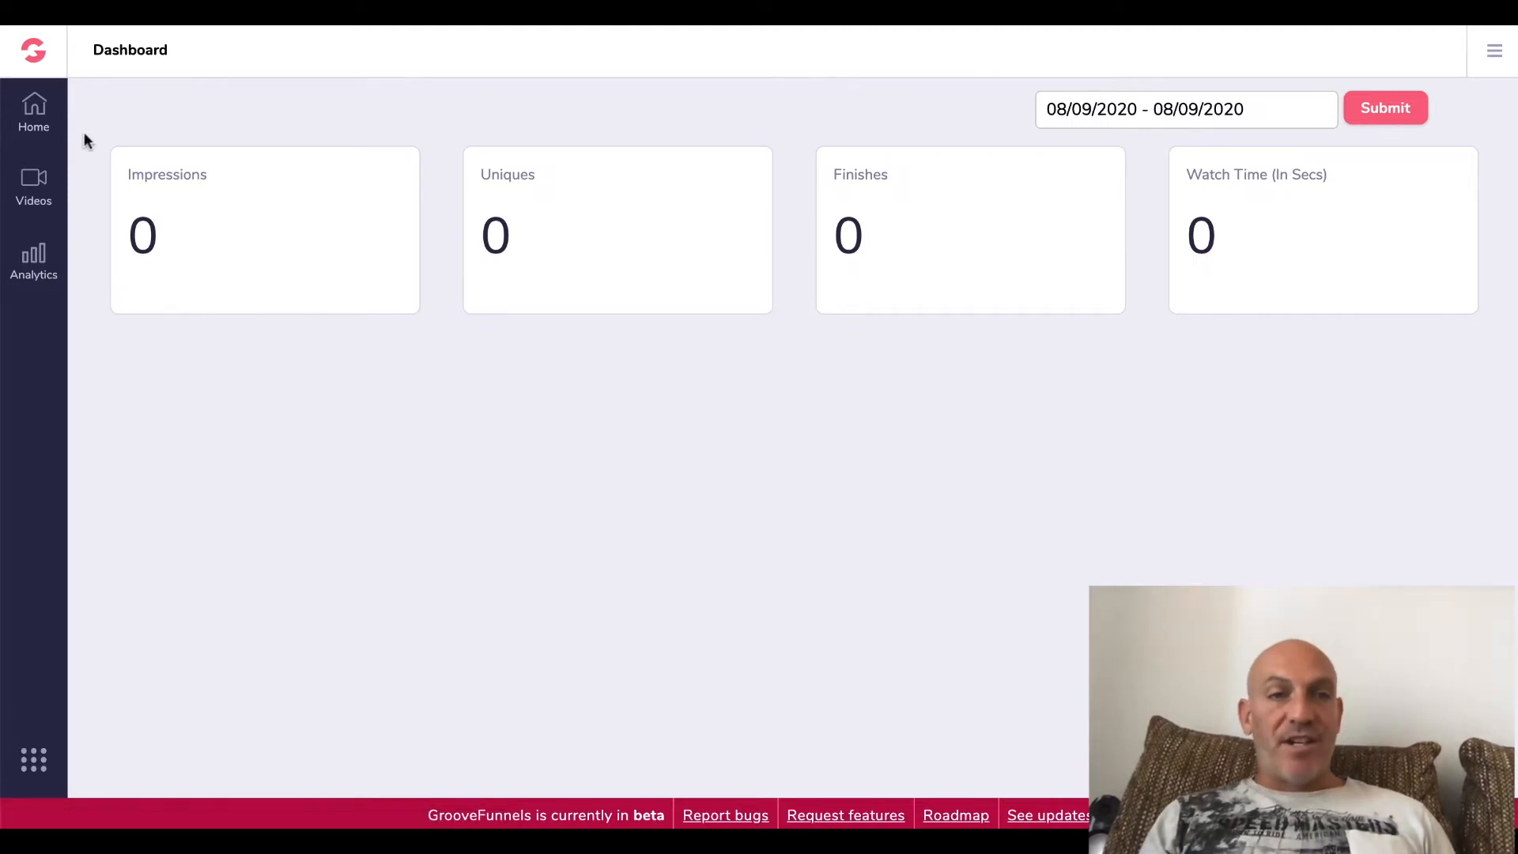
# - From the Videos library, add a new video named 'Test 1' with description 'Test 1'
pyautogui.click(33, 187)
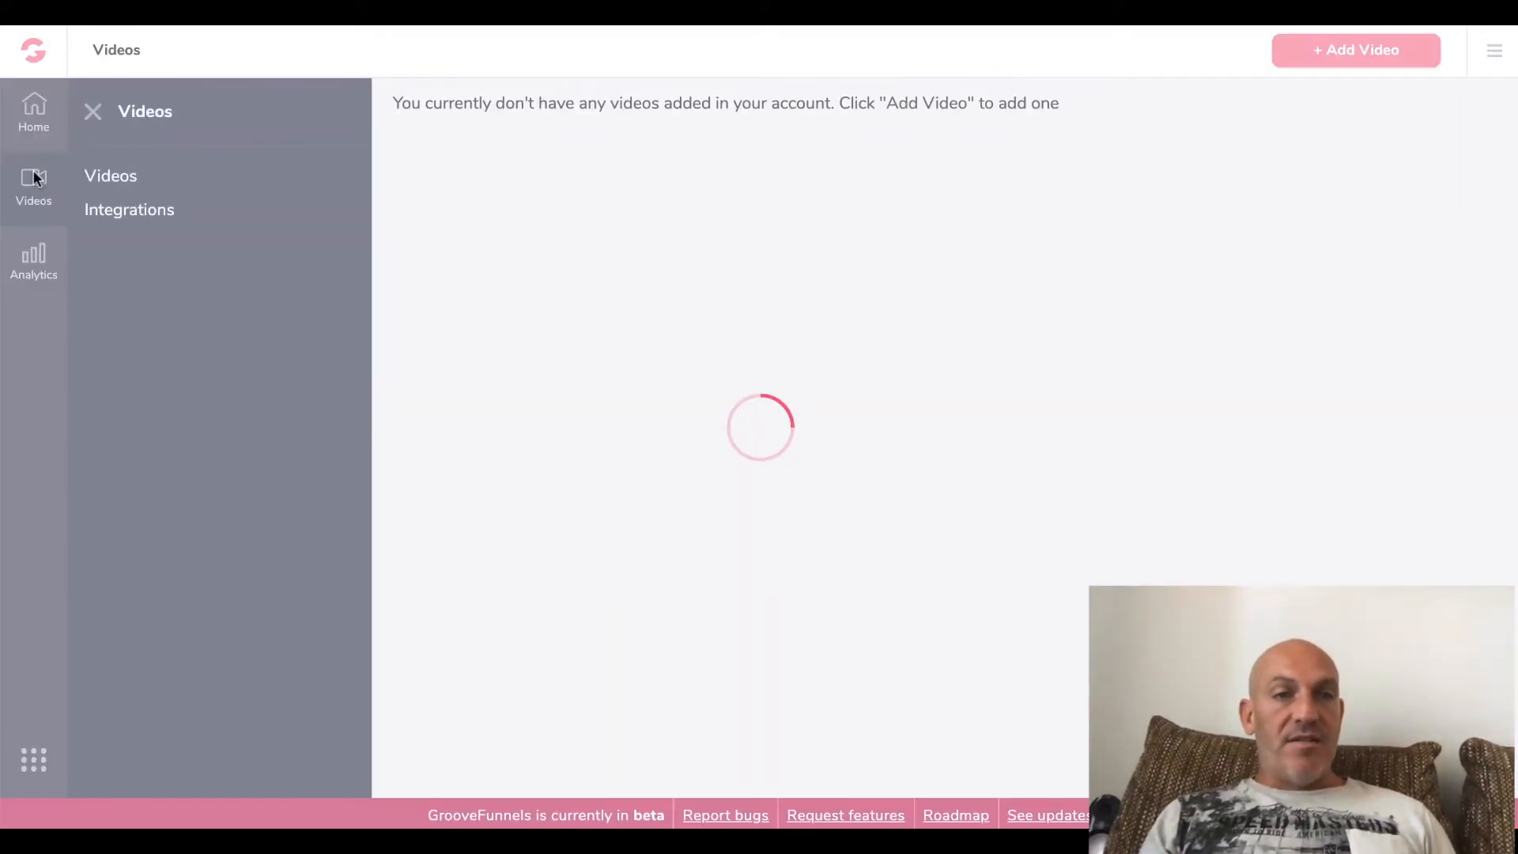
pyautogui.click(1356, 49)
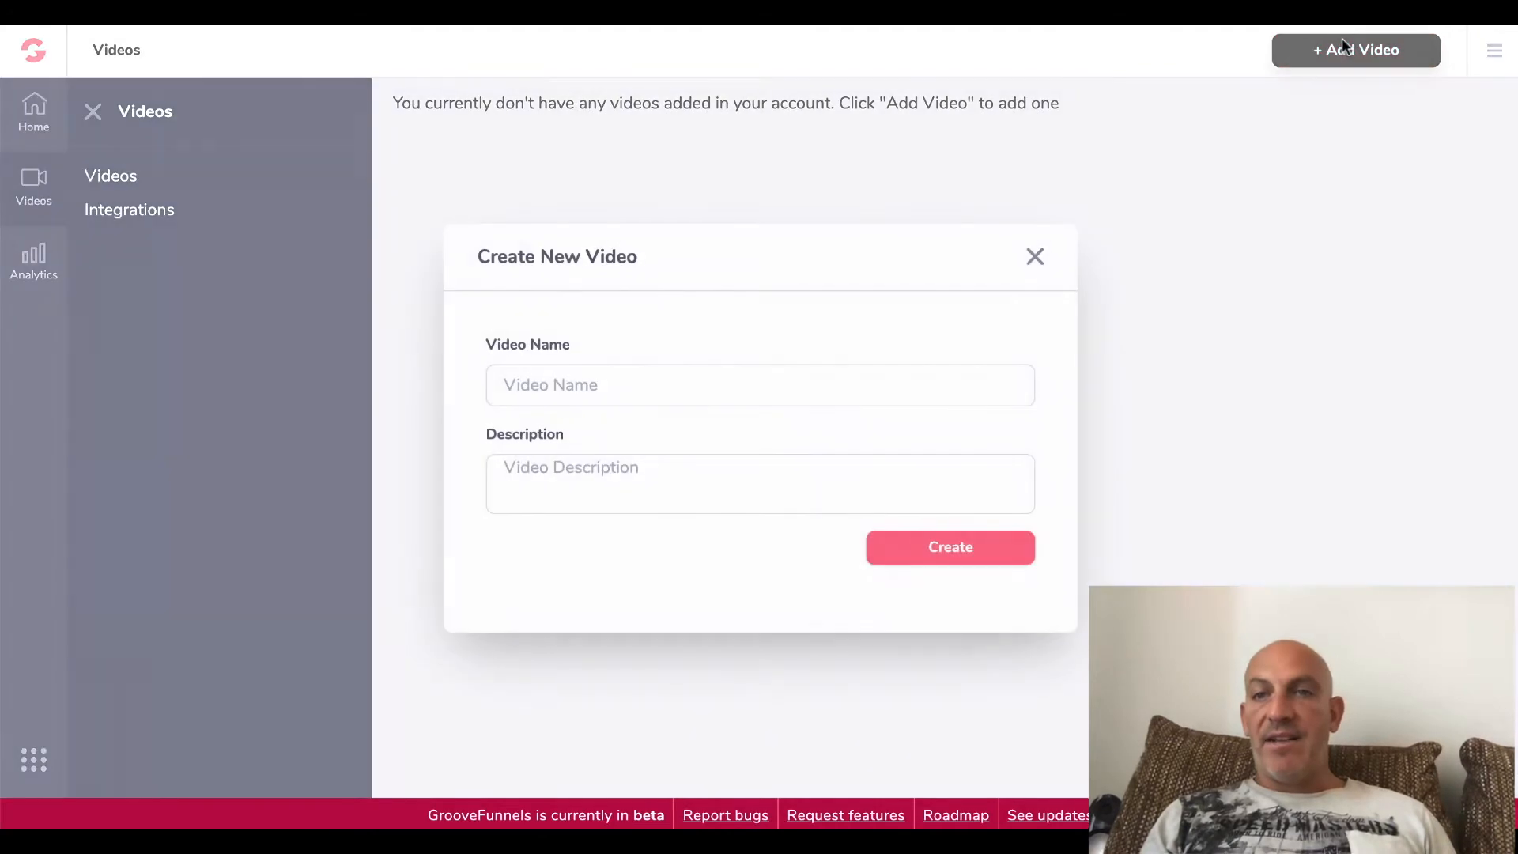
pyautogui.write('T')
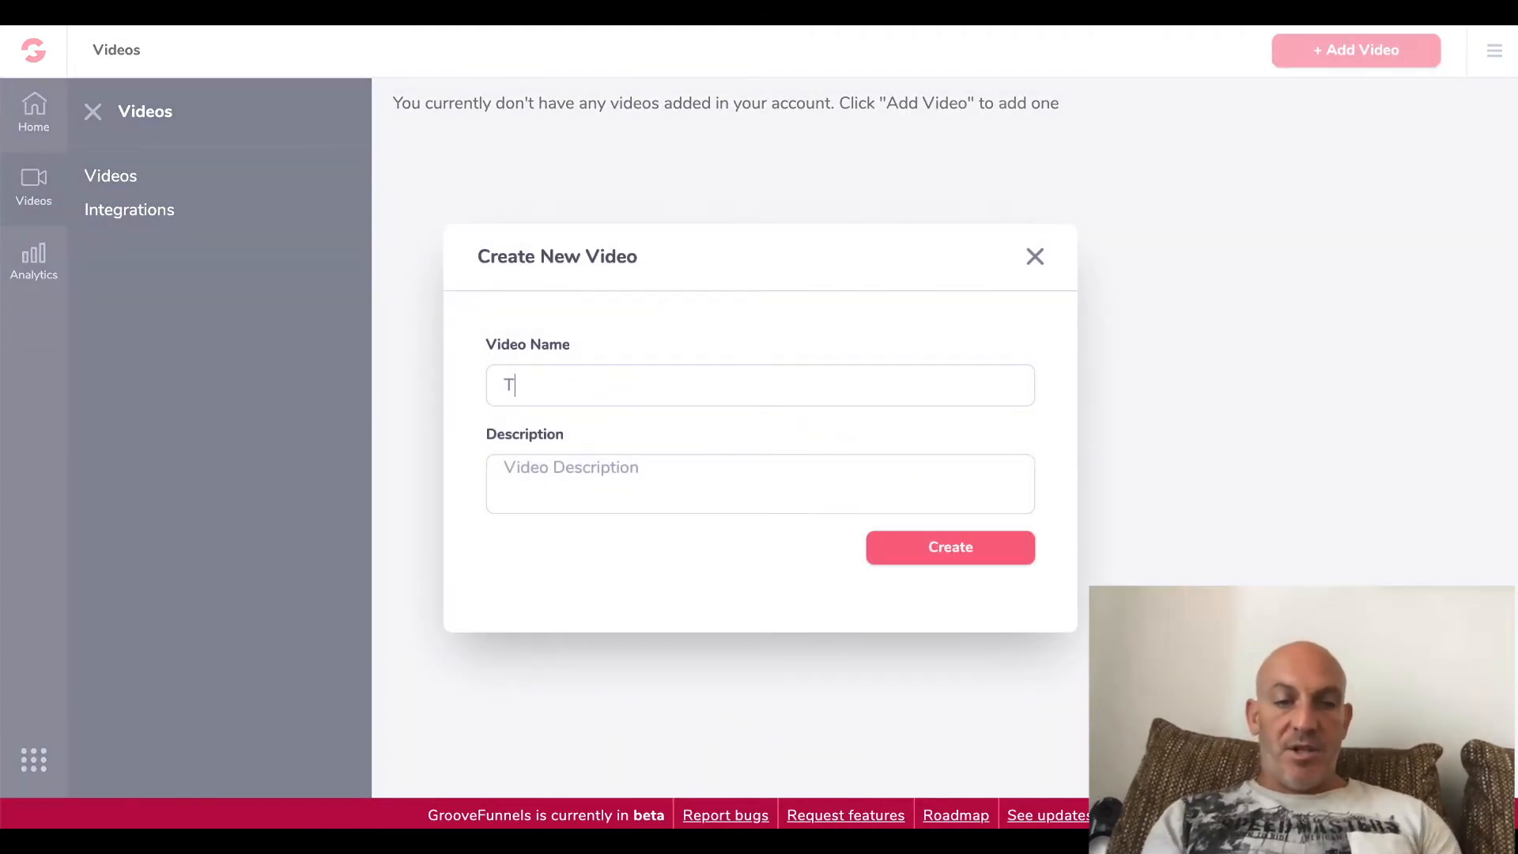
pyautogui.write('est 1')
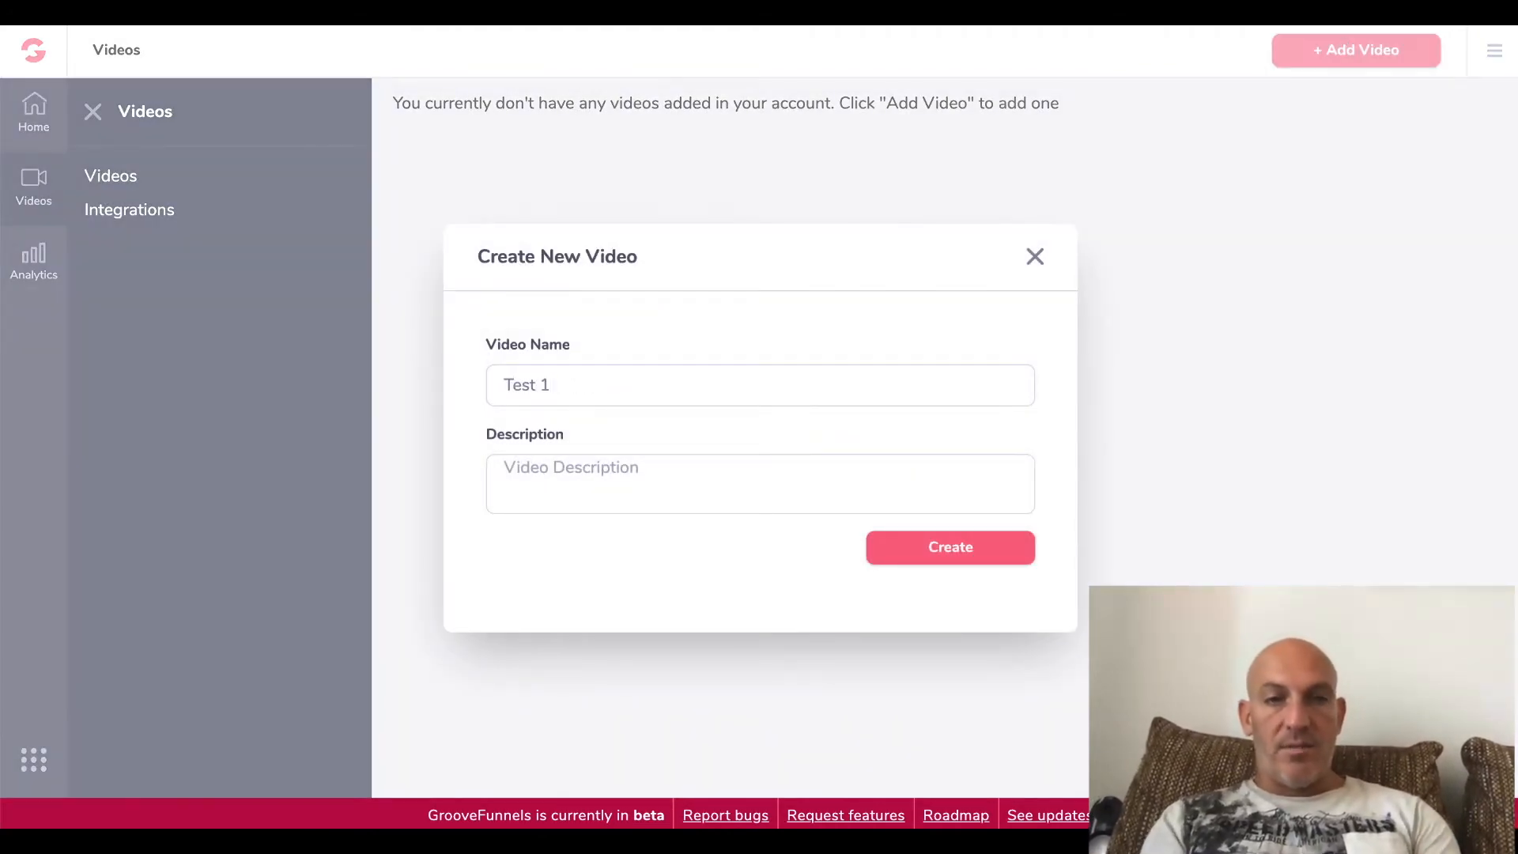
pyautogui.doubleClick(527, 385)
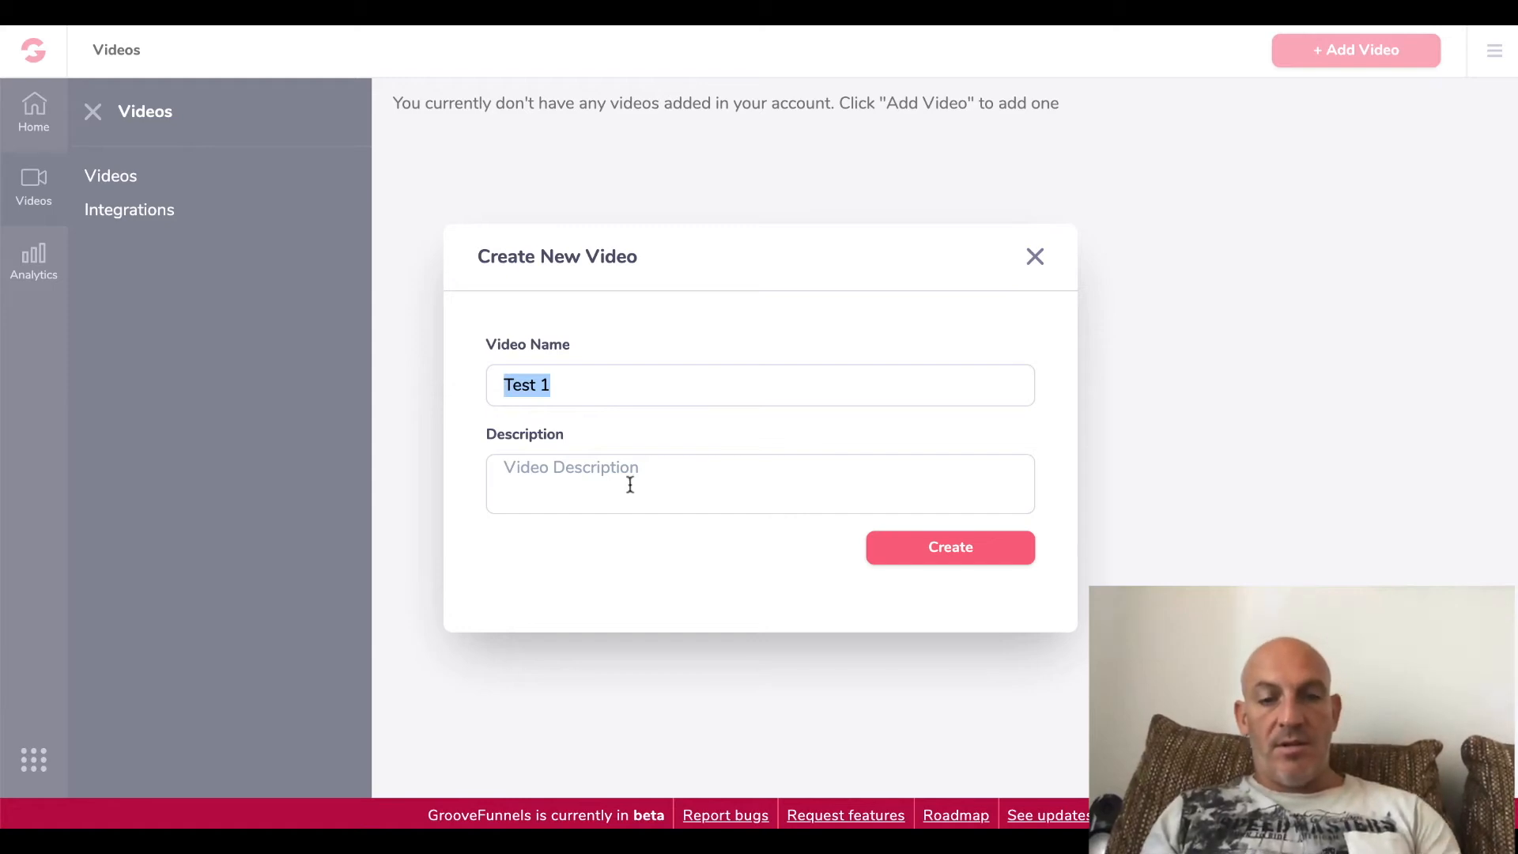
pyautogui.click(949, 547)
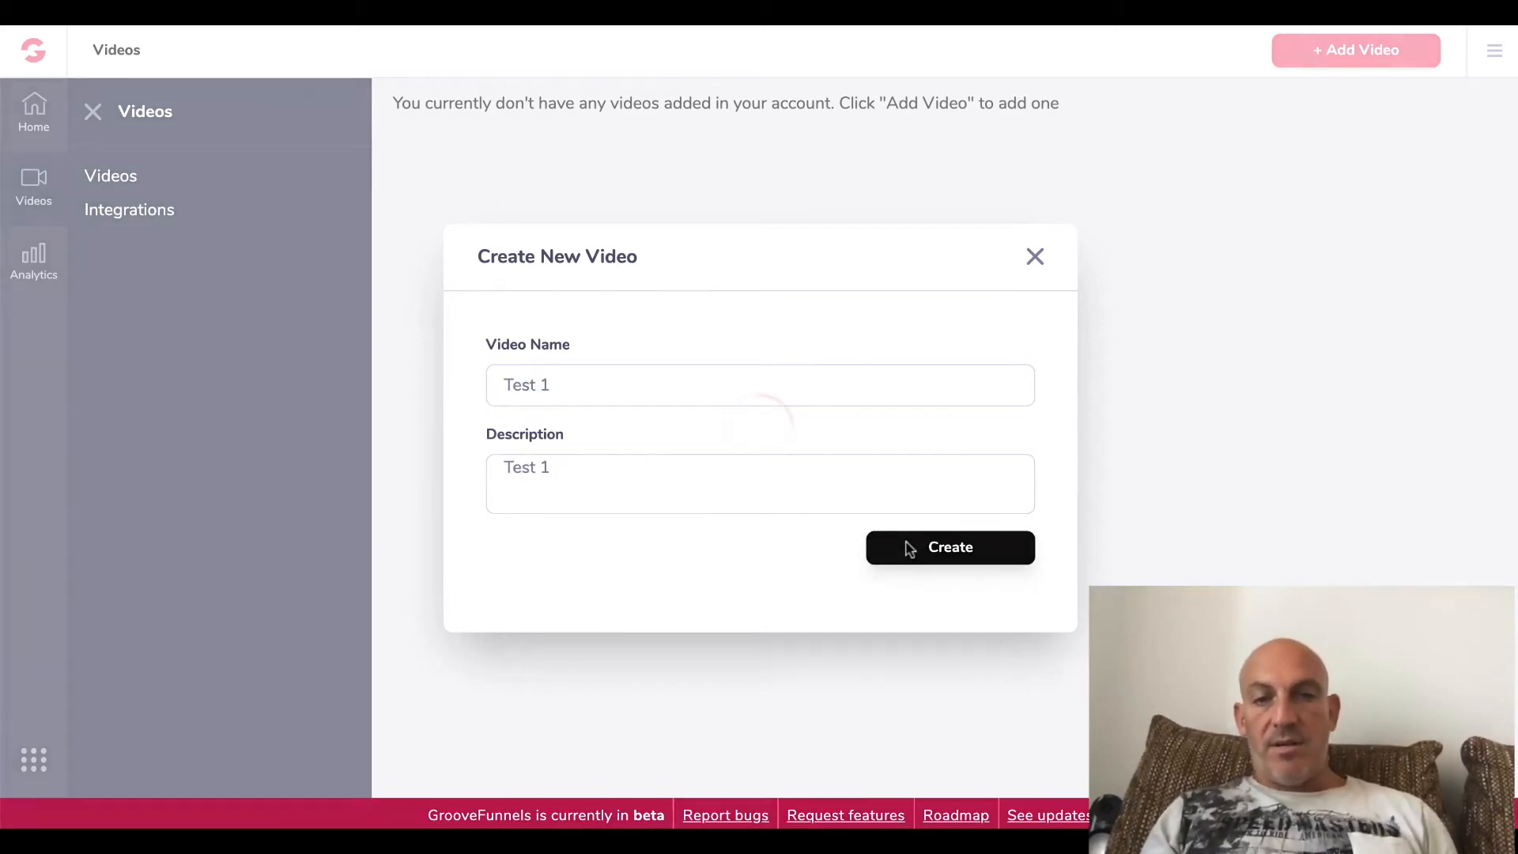
pyautogui.click(949, 547)
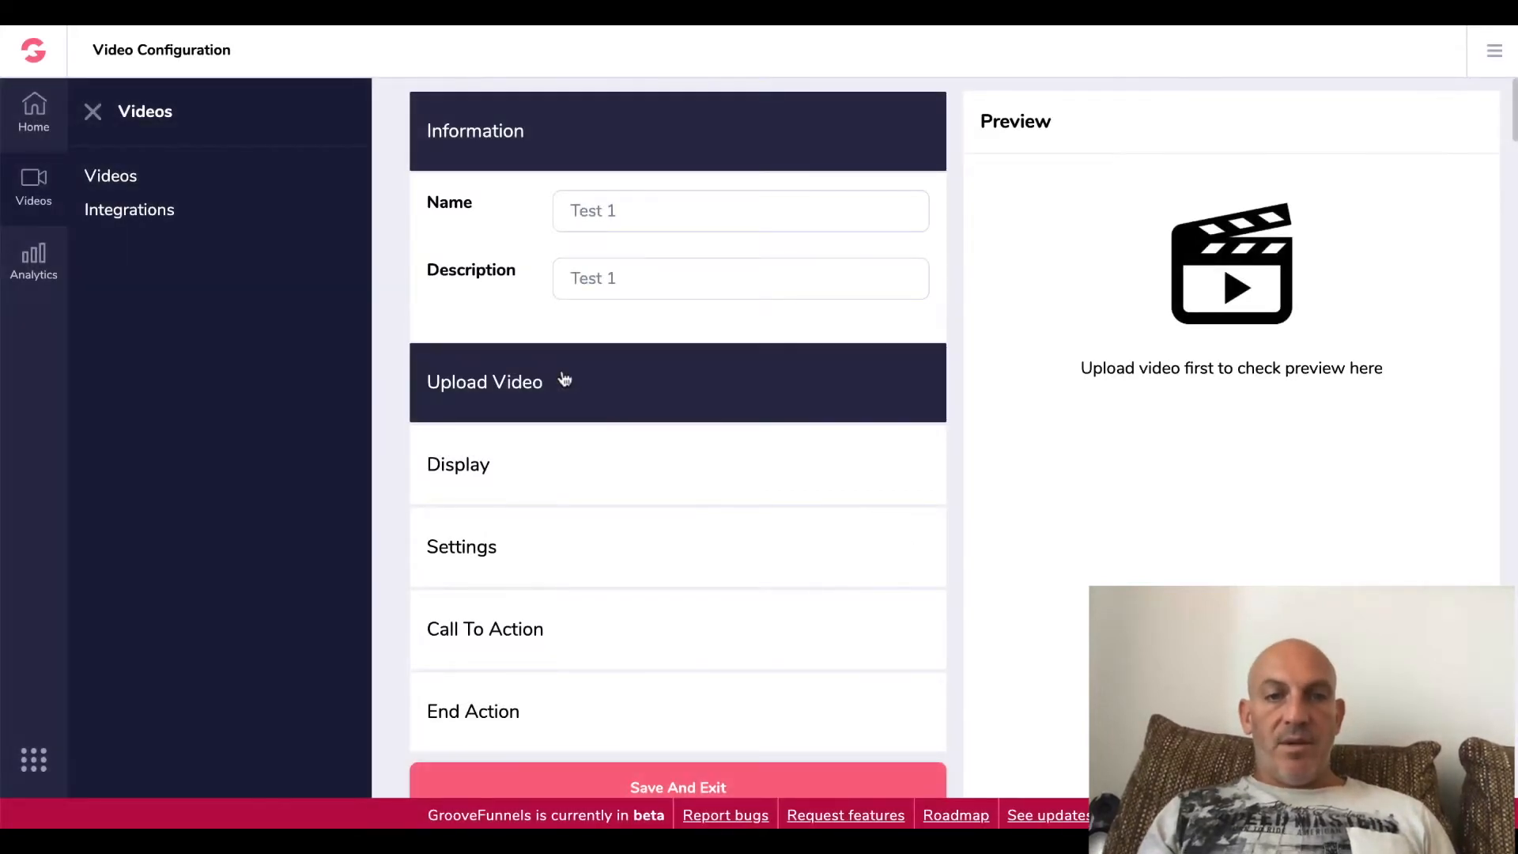
# - Upload vid1.mp4 to the Test 1 video and dismiss the Processing Complete message
pyautogui.click(484, 380)
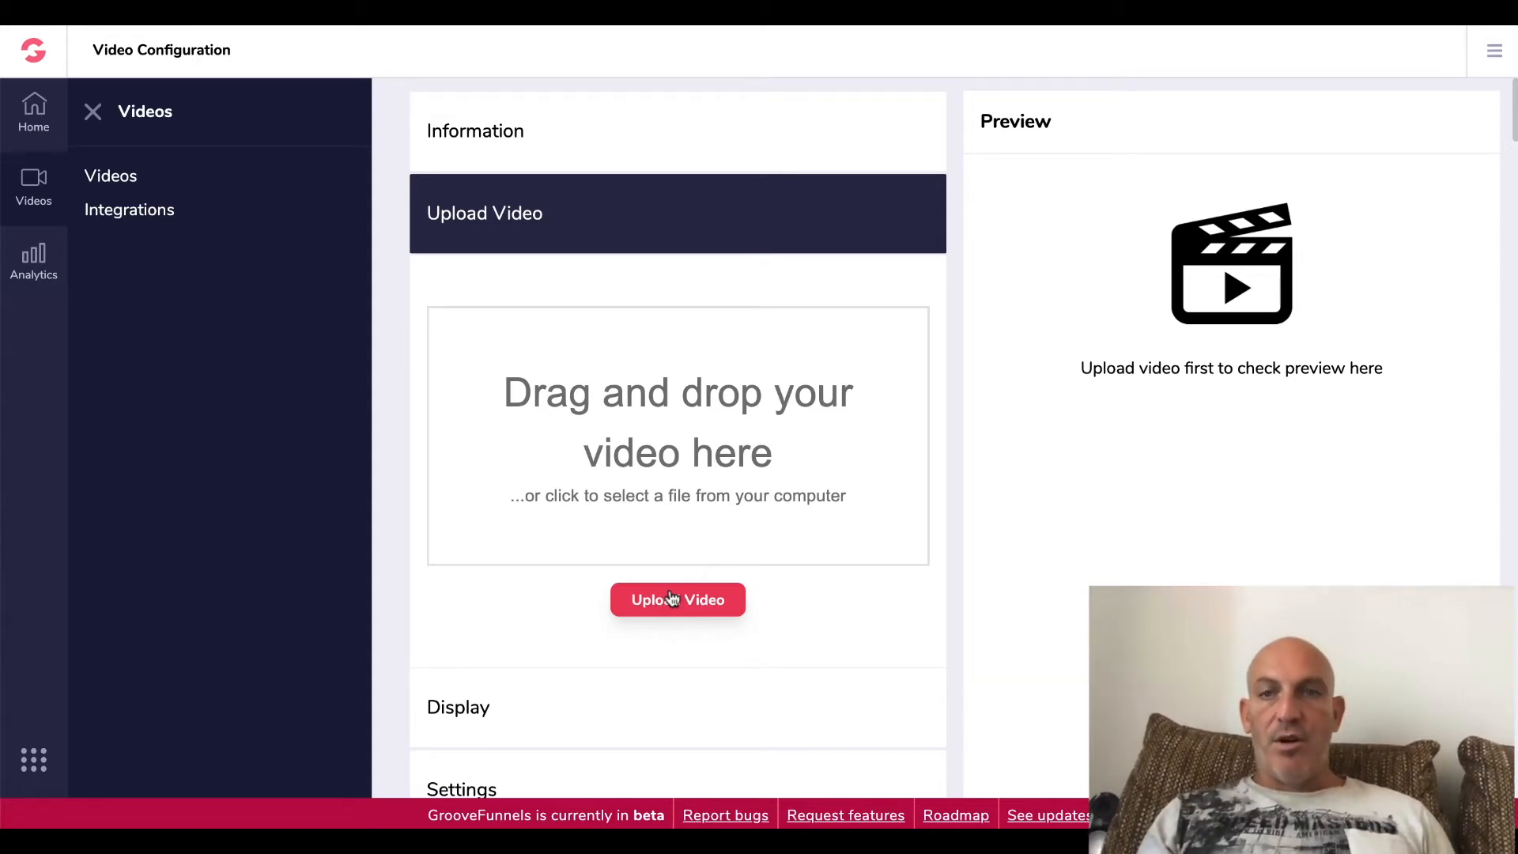
pyautogui.moveTo(83, 794)
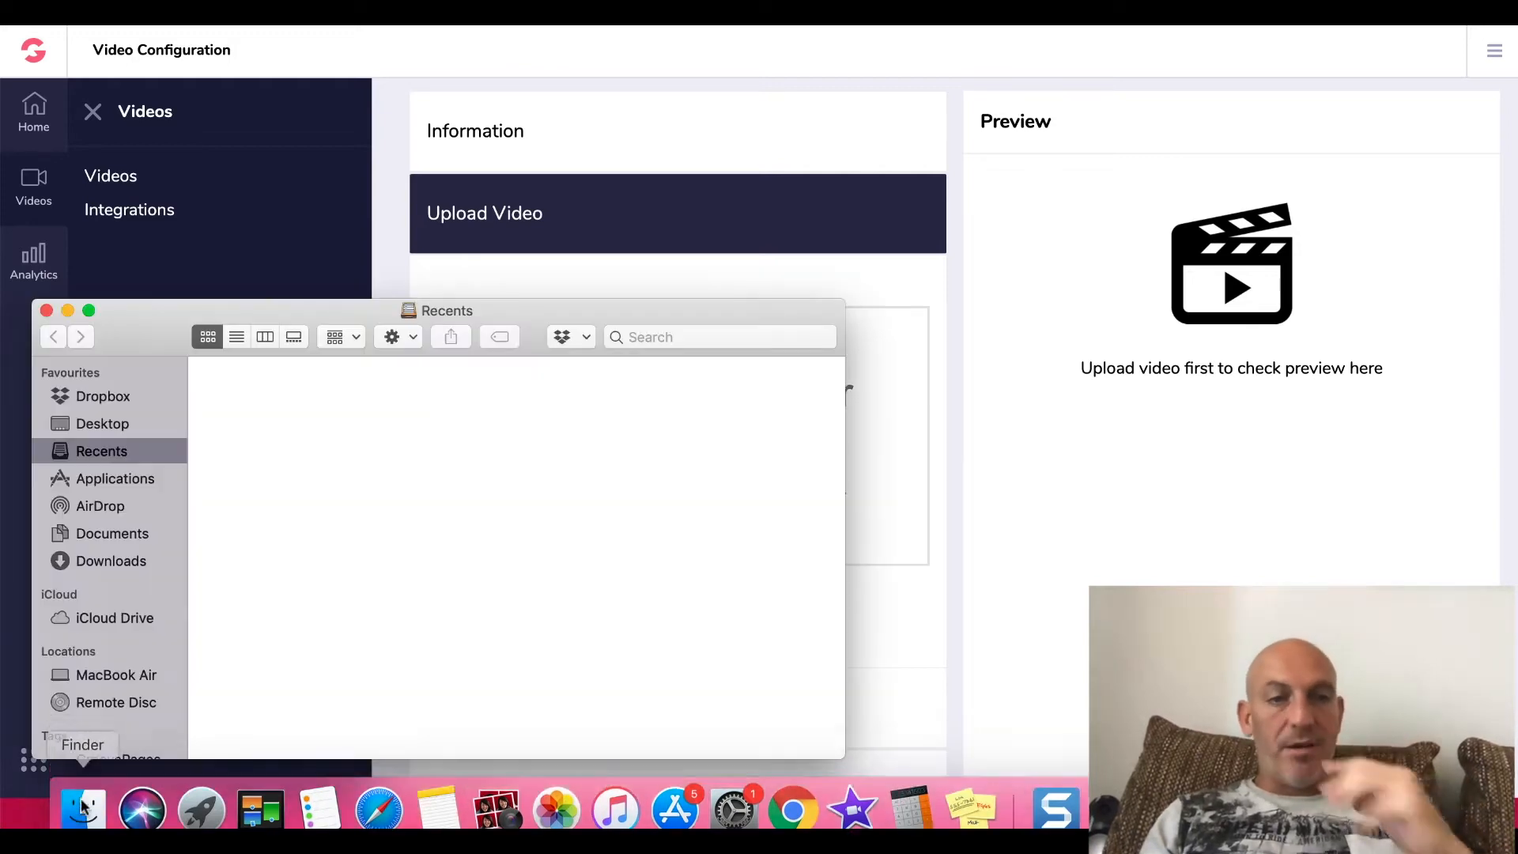
pyautogui.click(102, 396)
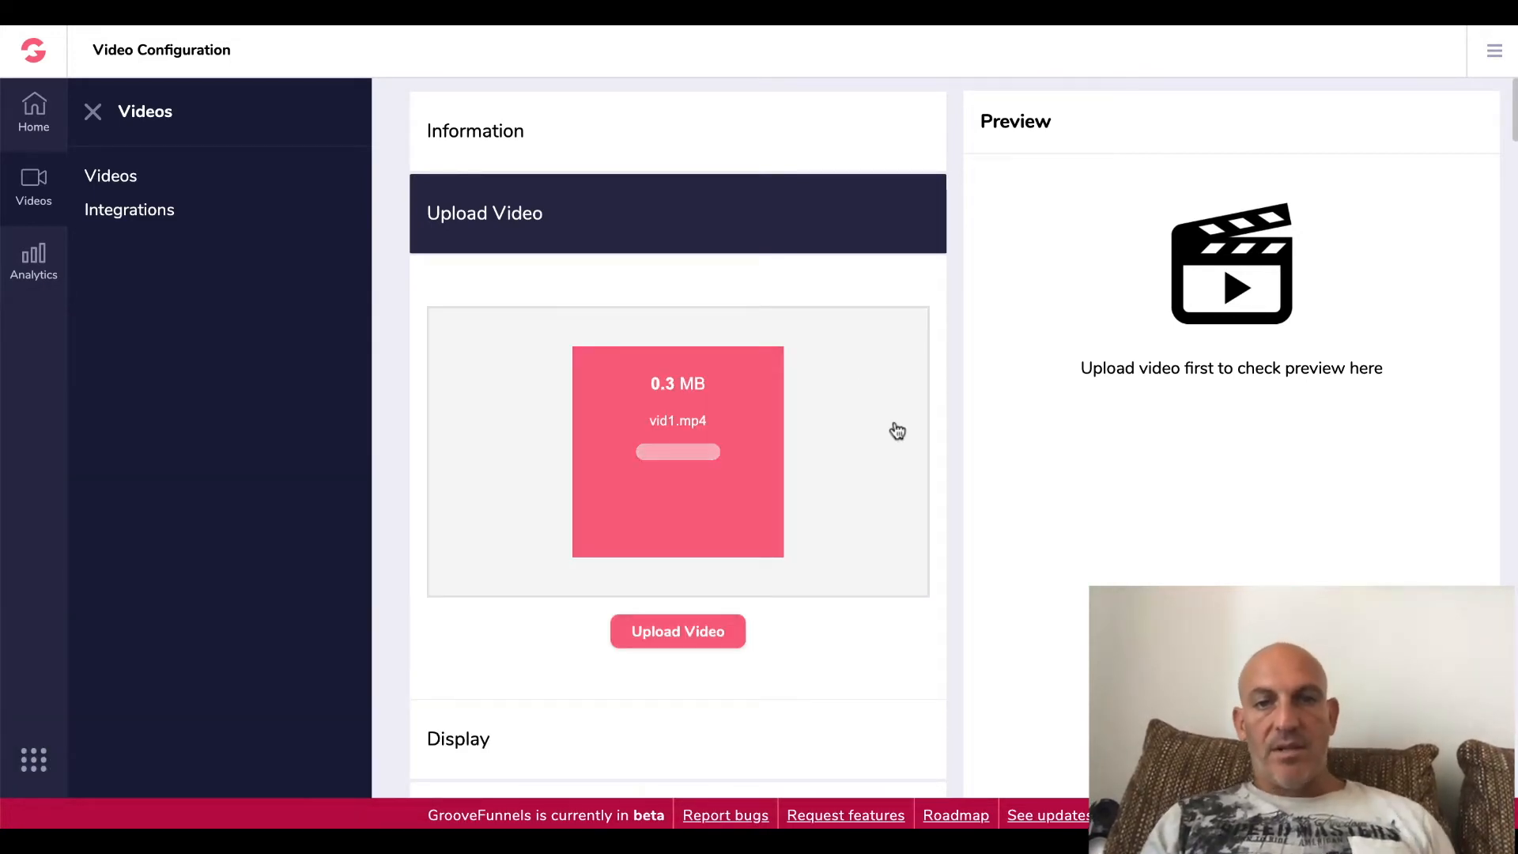
pyautogui.click(678, 631)
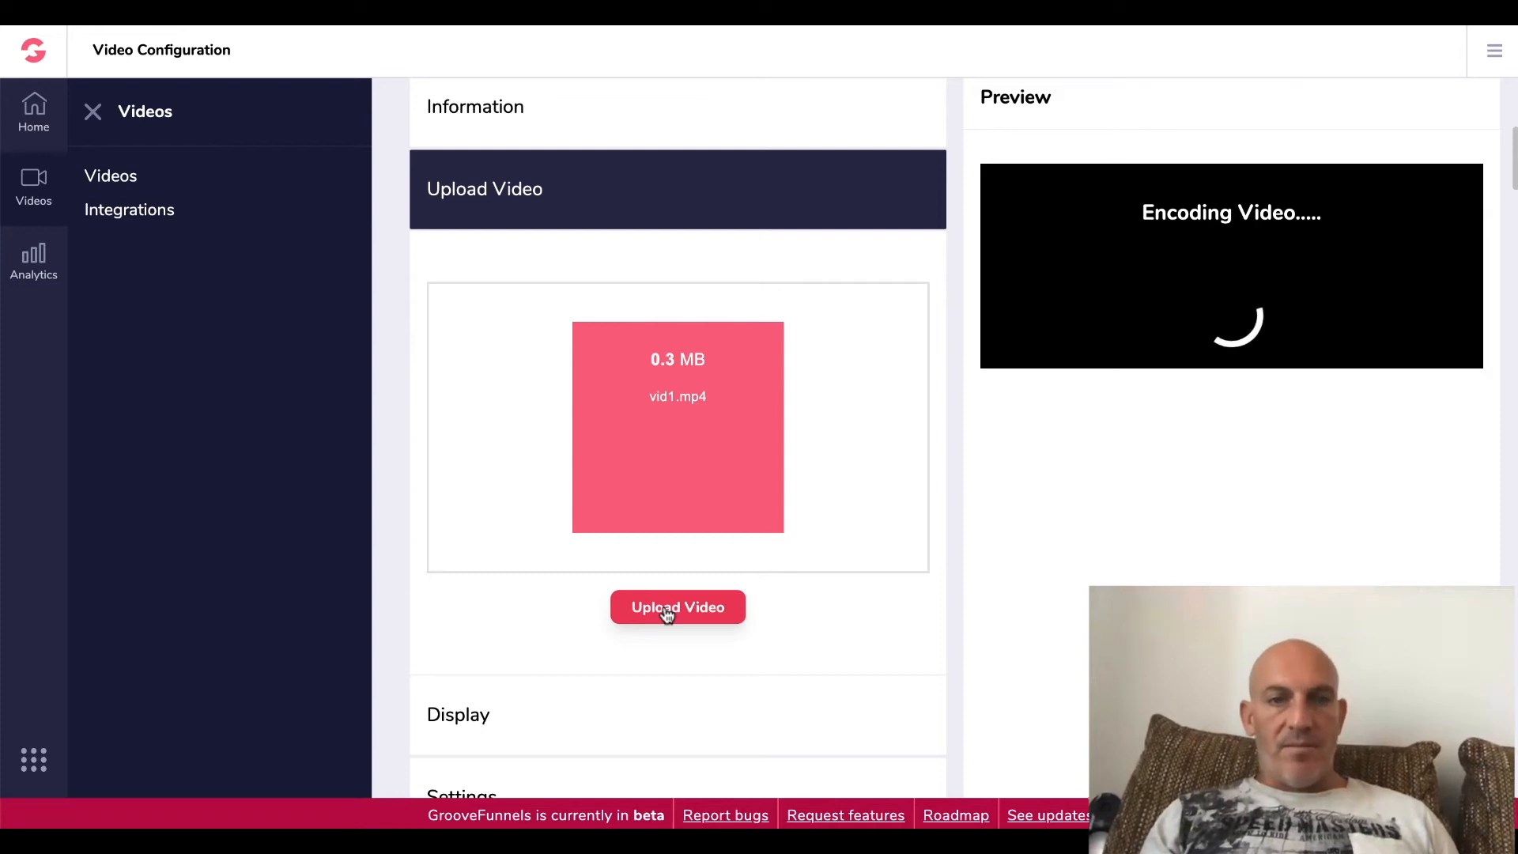
pyautogui.click(677, 608)
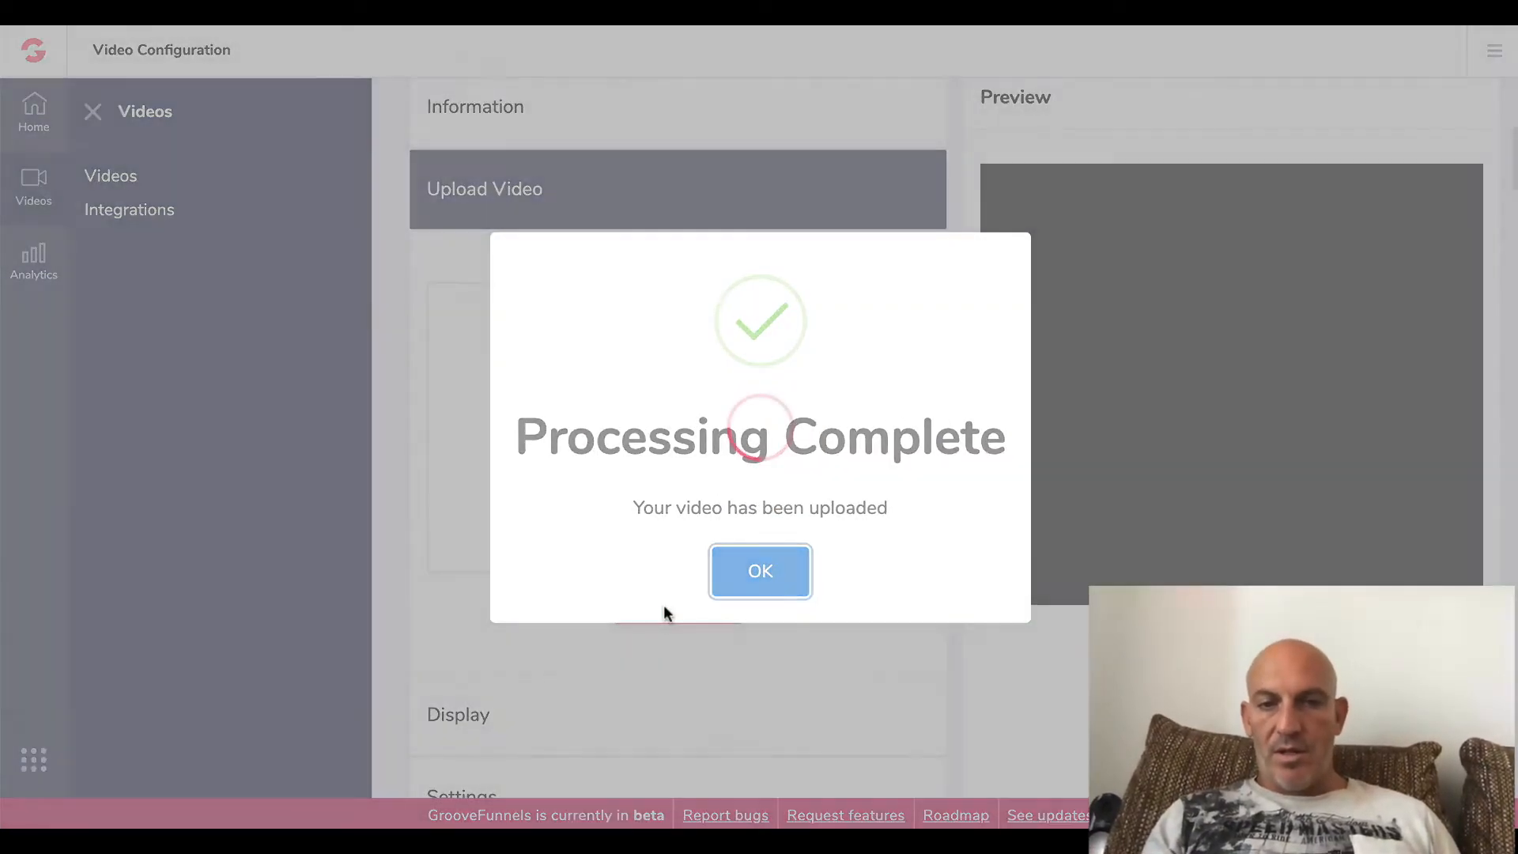
pyautogui.moveTo(760, 571)
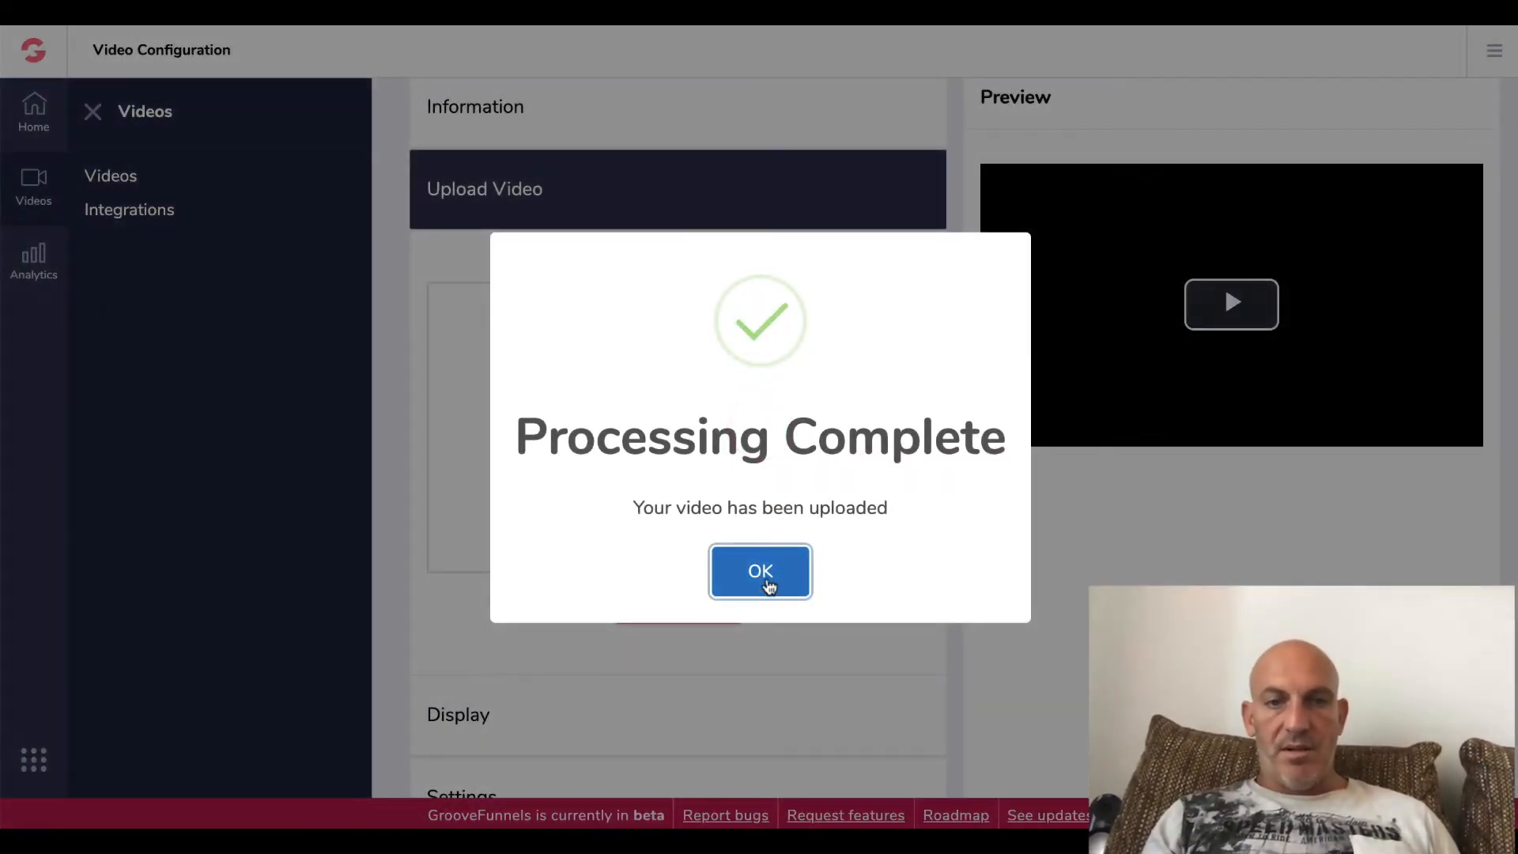
pyautogui.click(760, 571)
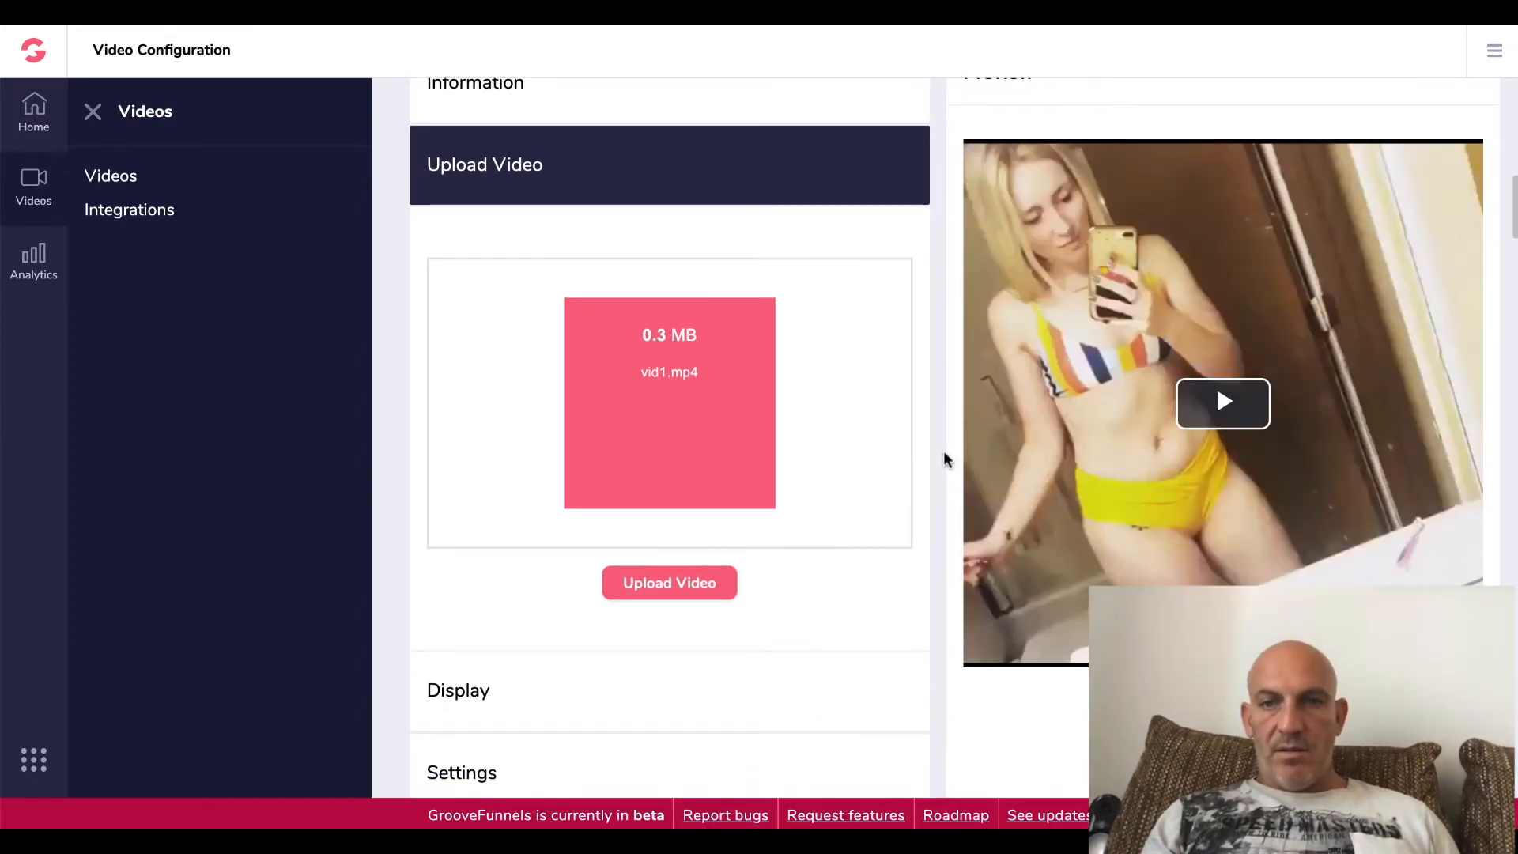
# - Change the Test 1 display dimensions from Responsive to Fixed at 1280×720
pyautogui.scroll(3)
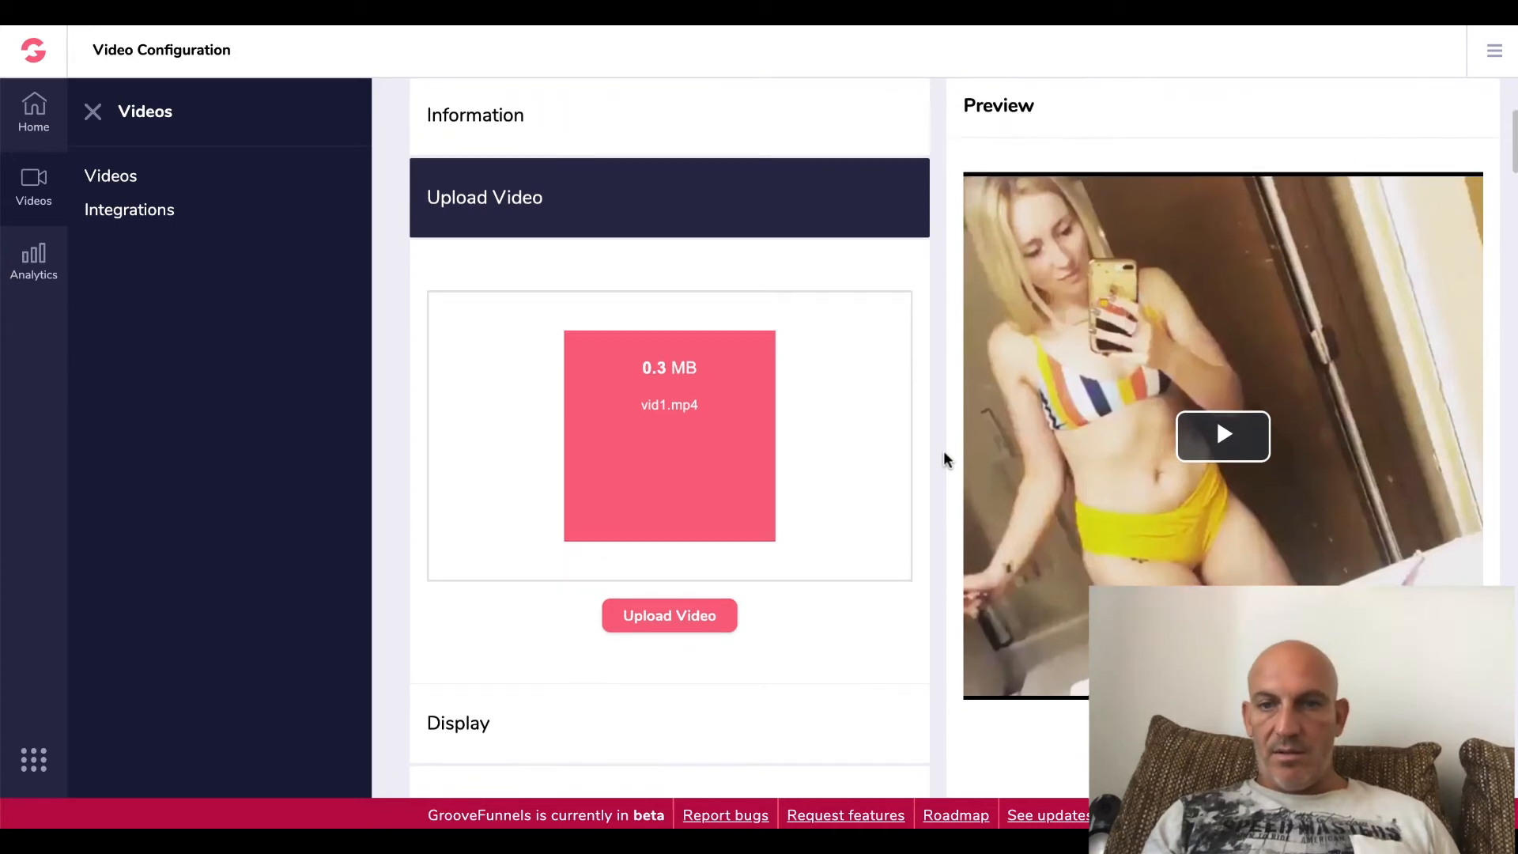
pyautogui.scroll(-3)
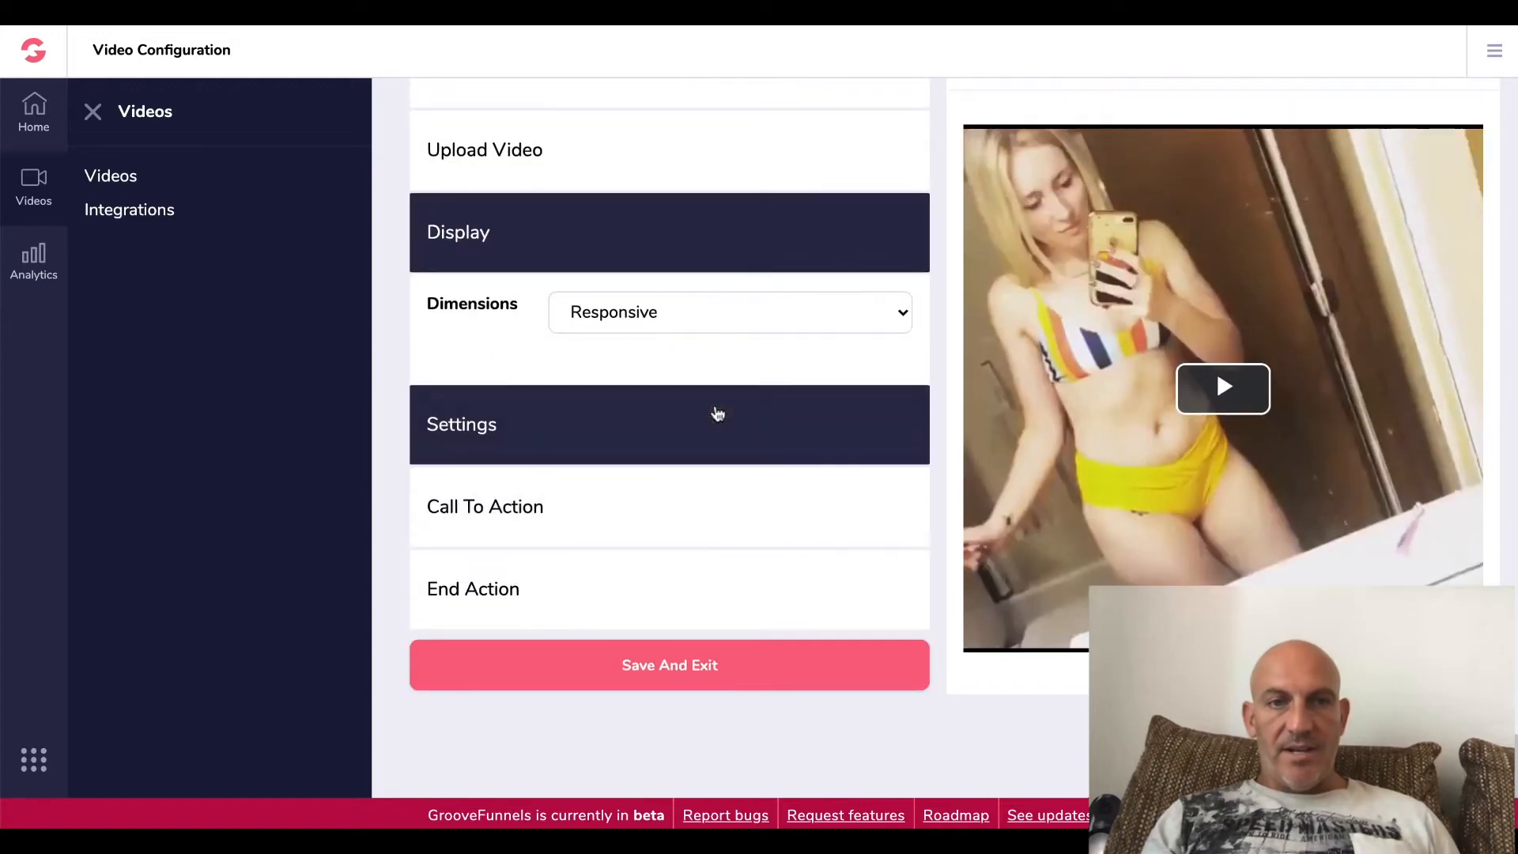
pyautogui.click(729, 311)
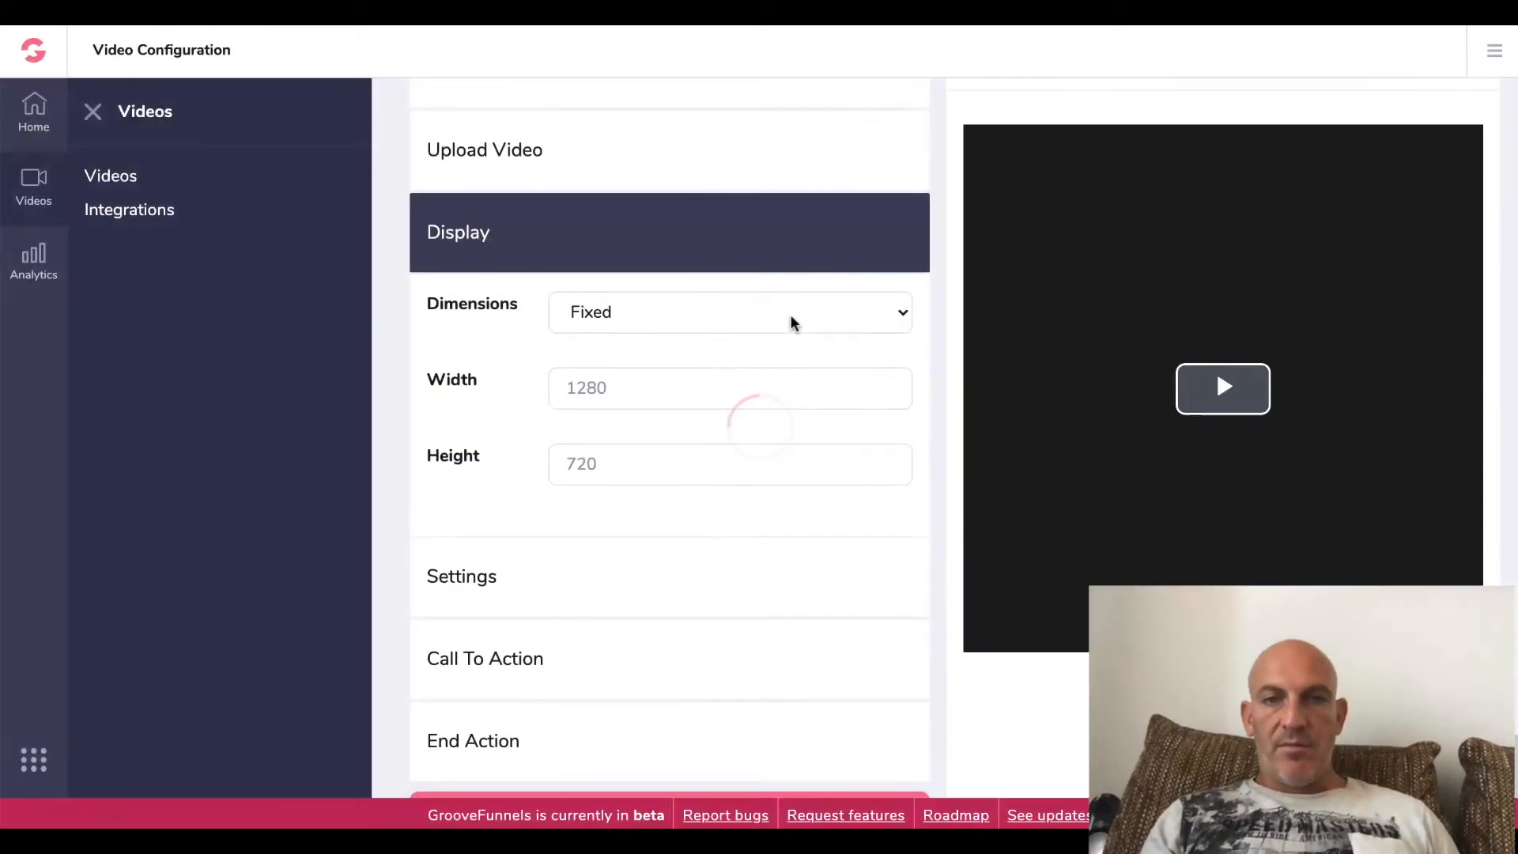
pyautogui.click(729, 312)
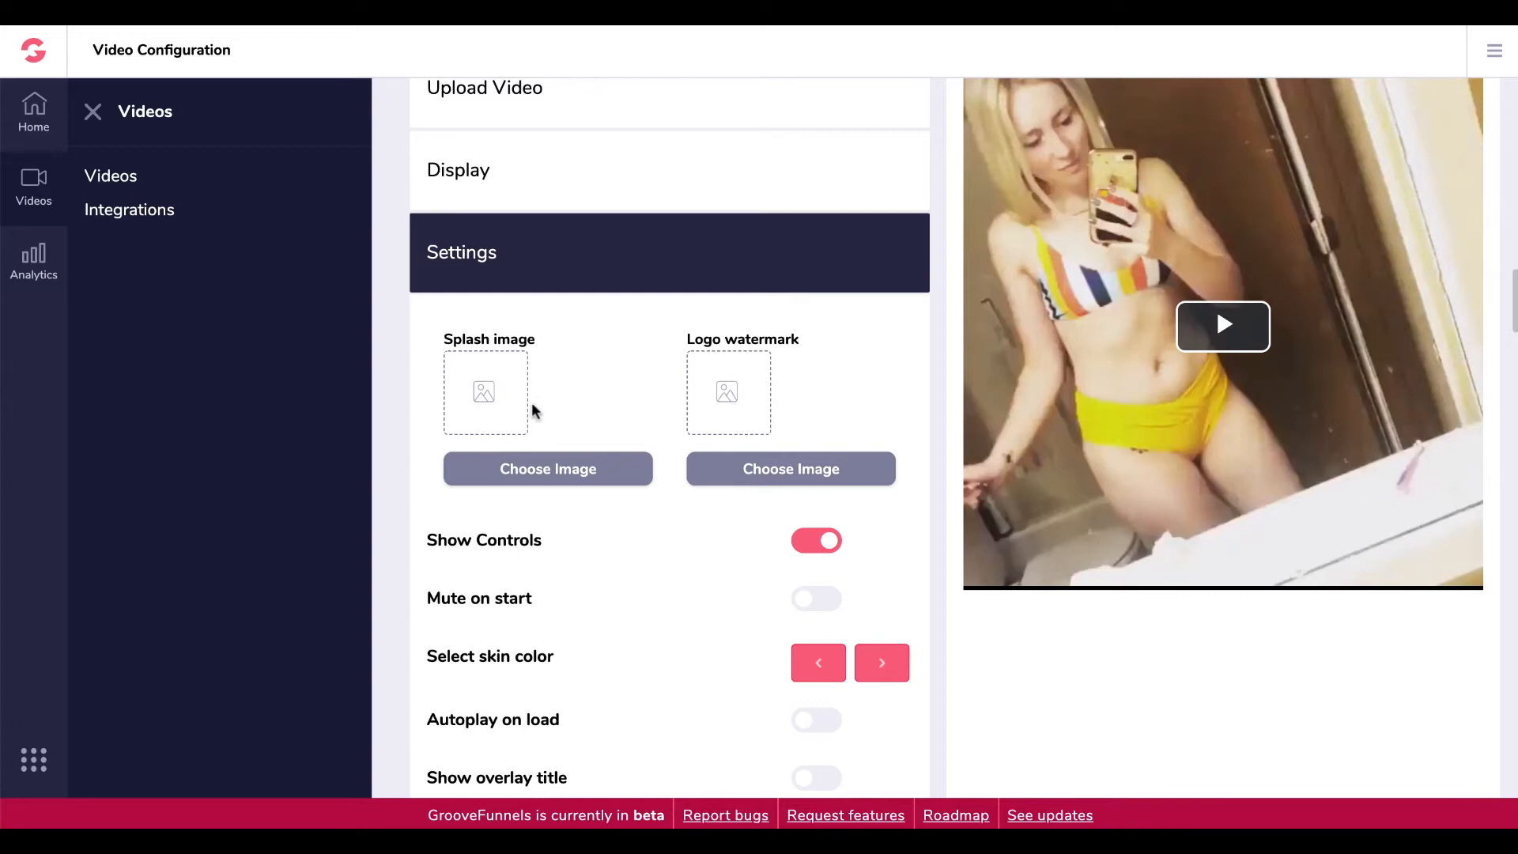
pyautogui.moveTo(805, 482)
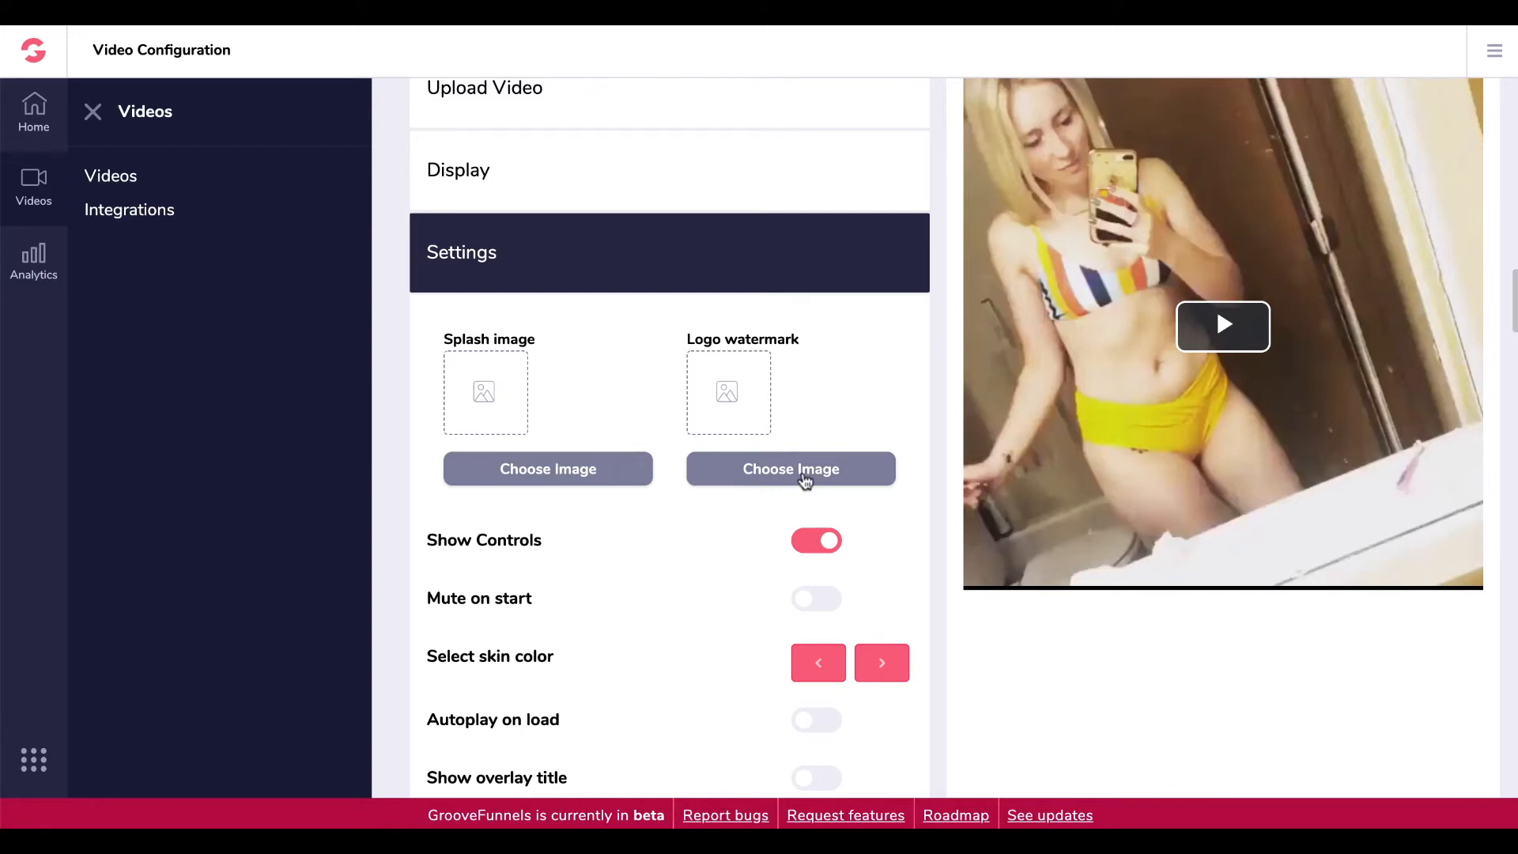
# - Turn off Mute on start, change the skin colour, and enable Autoplay on load and overlay title
pyautogui.scroll(-3)
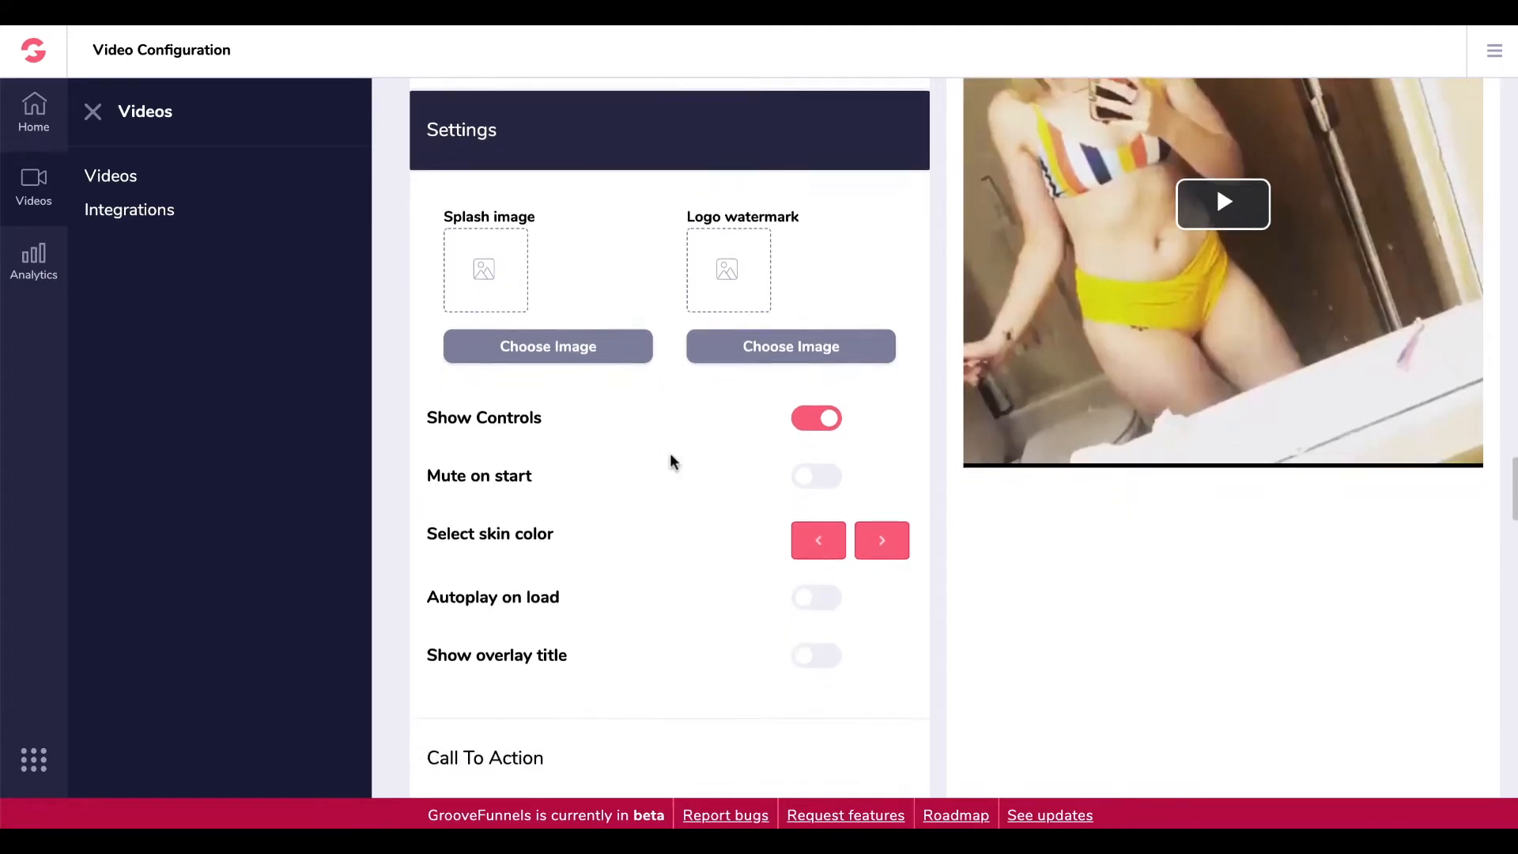
pyautogui.click(816, 475)
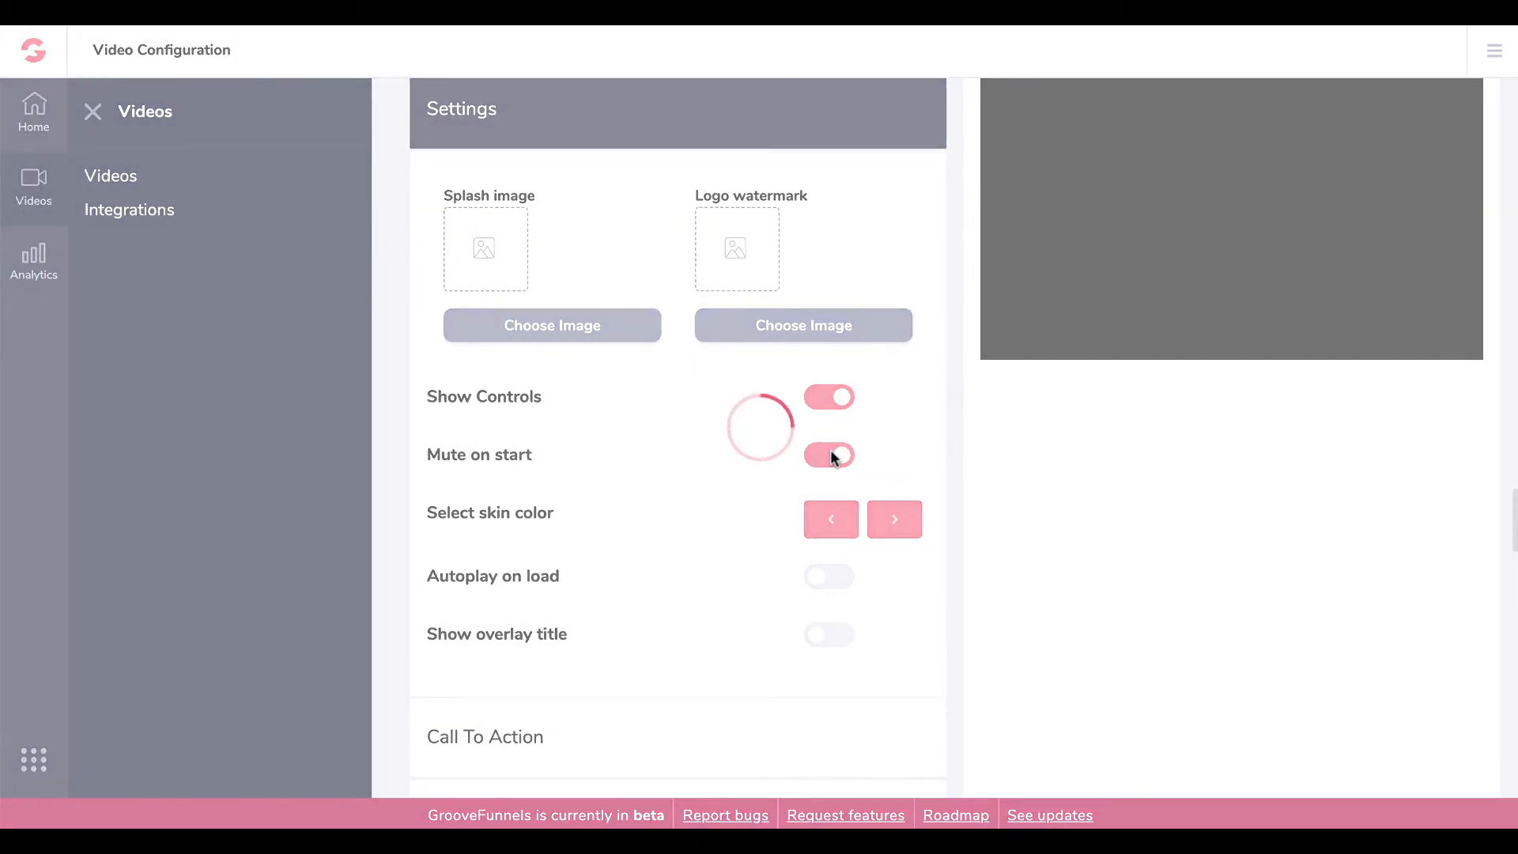
pyautogui.click(828, 456)
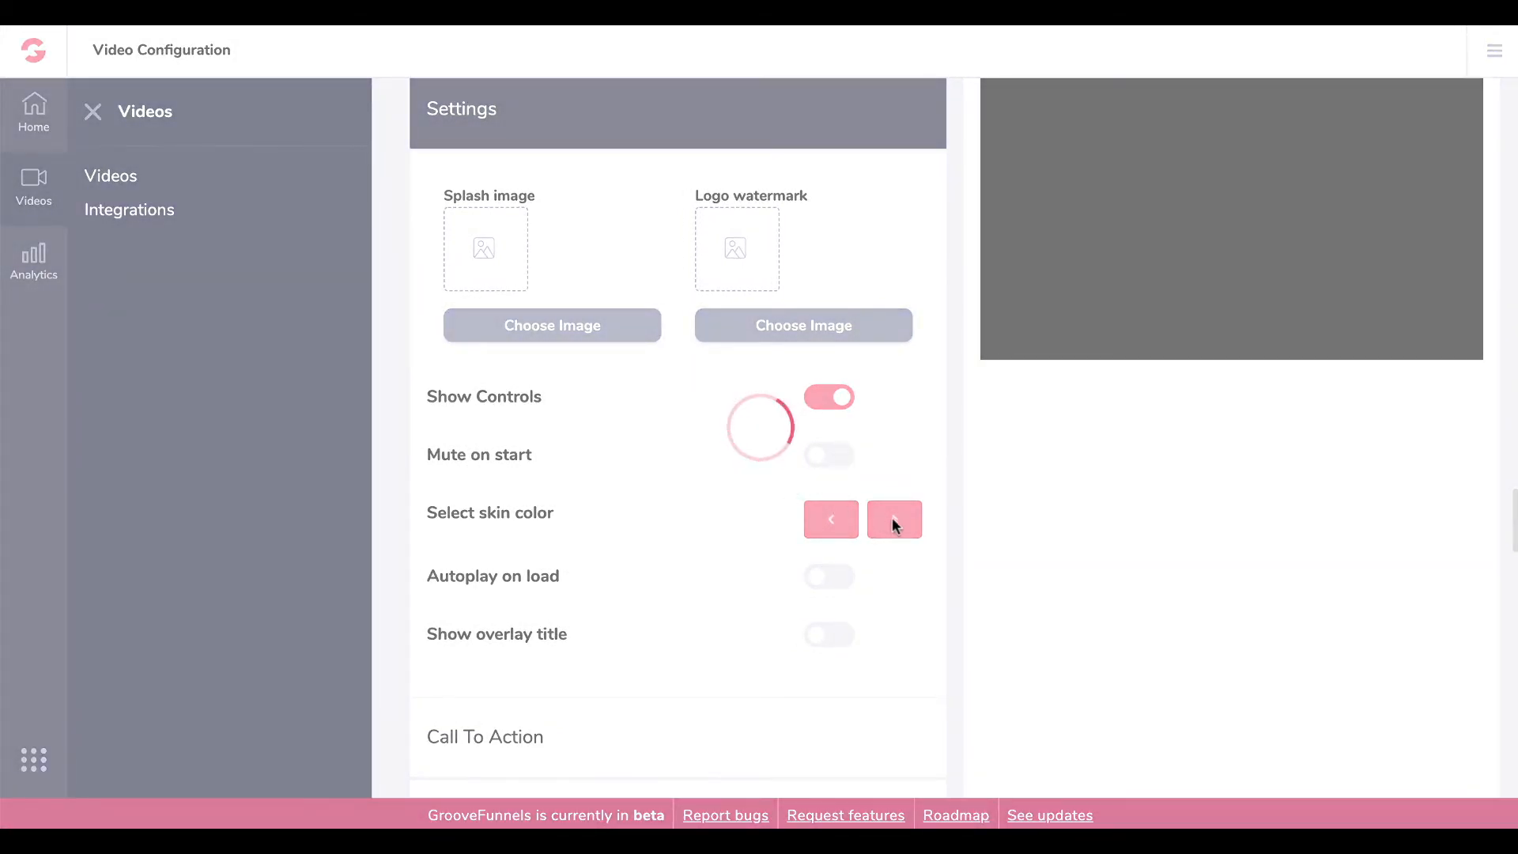
pyautogui.click(881, 518)
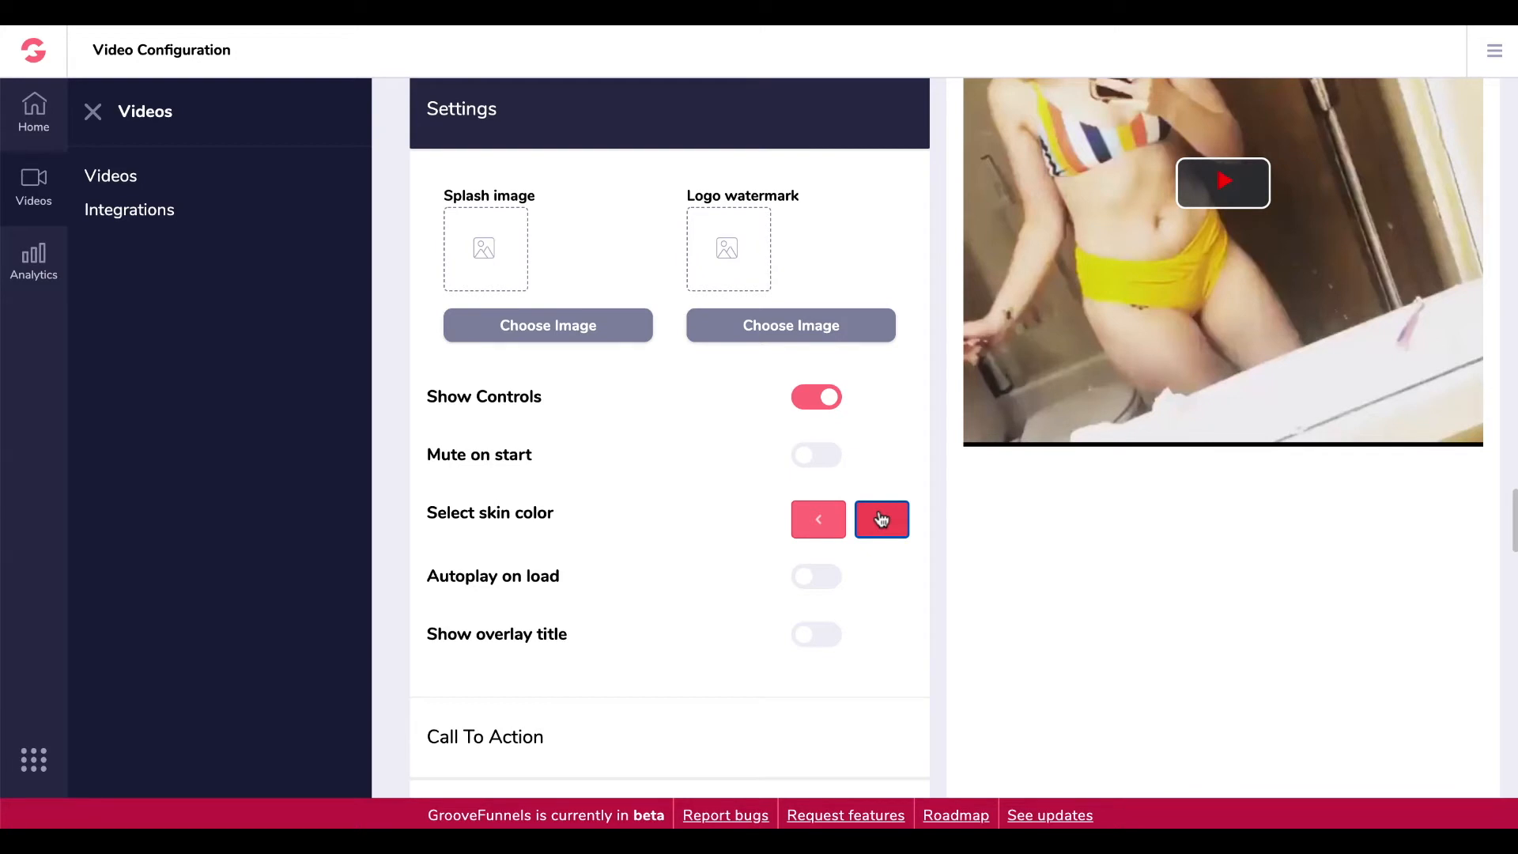
pyautogui.click(828, 576)
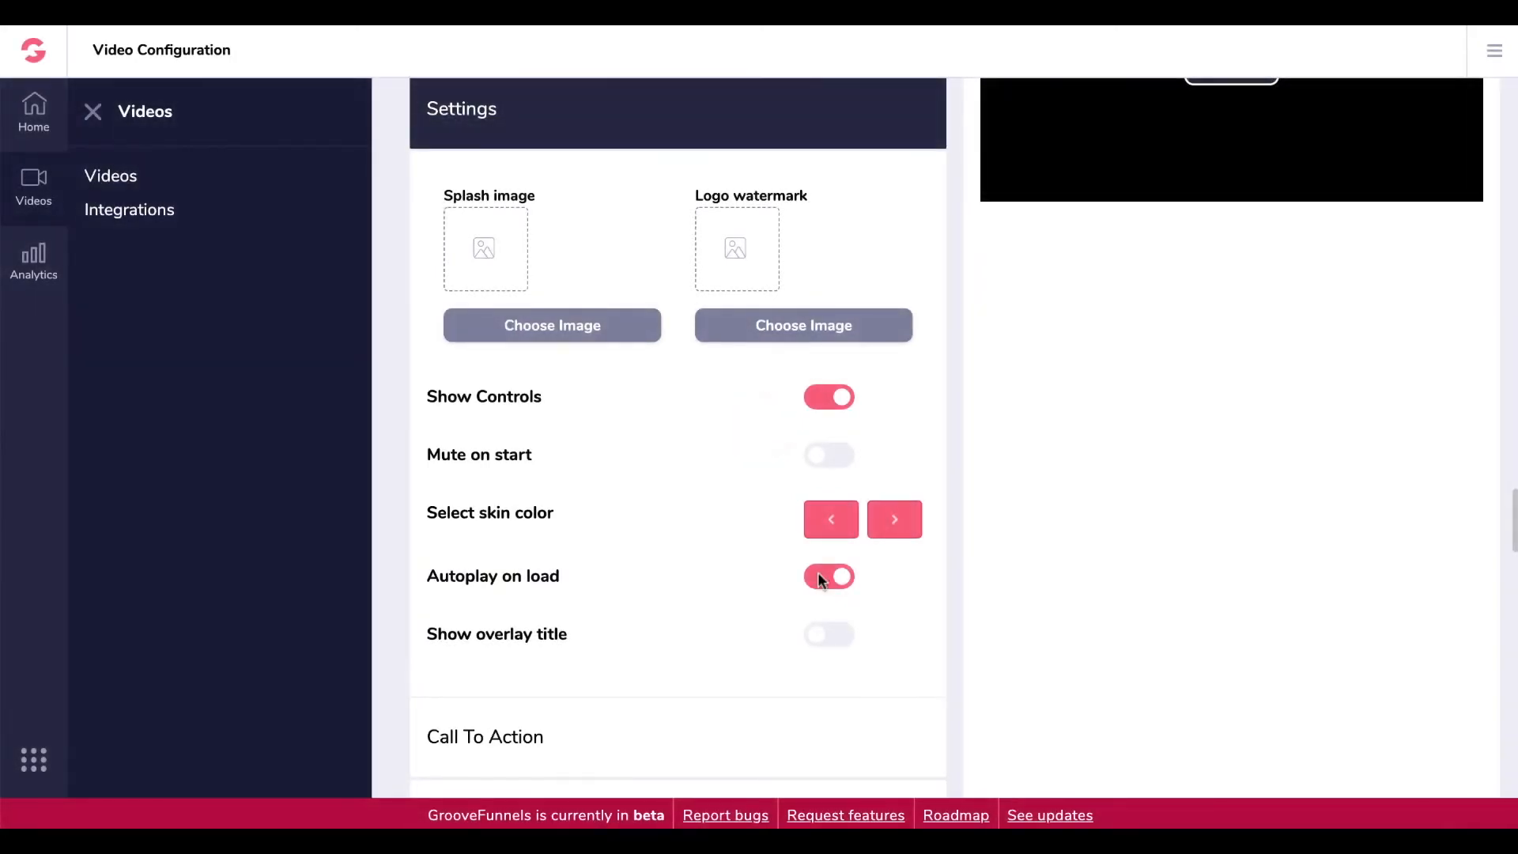
pyautogui.click(828, 634)
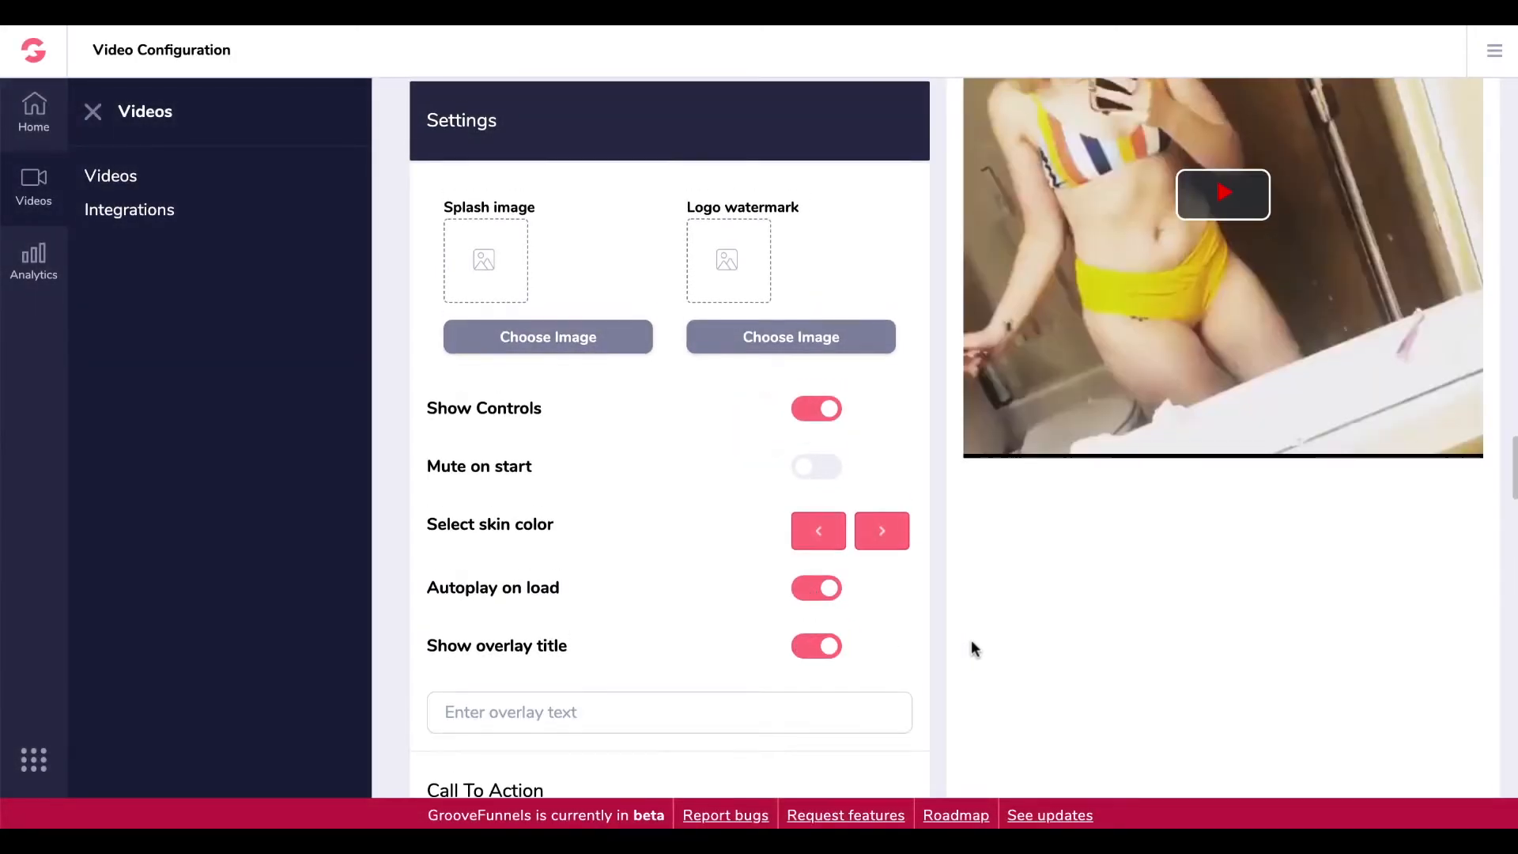
# - Scroll down to the Call To Action section and expand it
pyautogui.scroll(3)
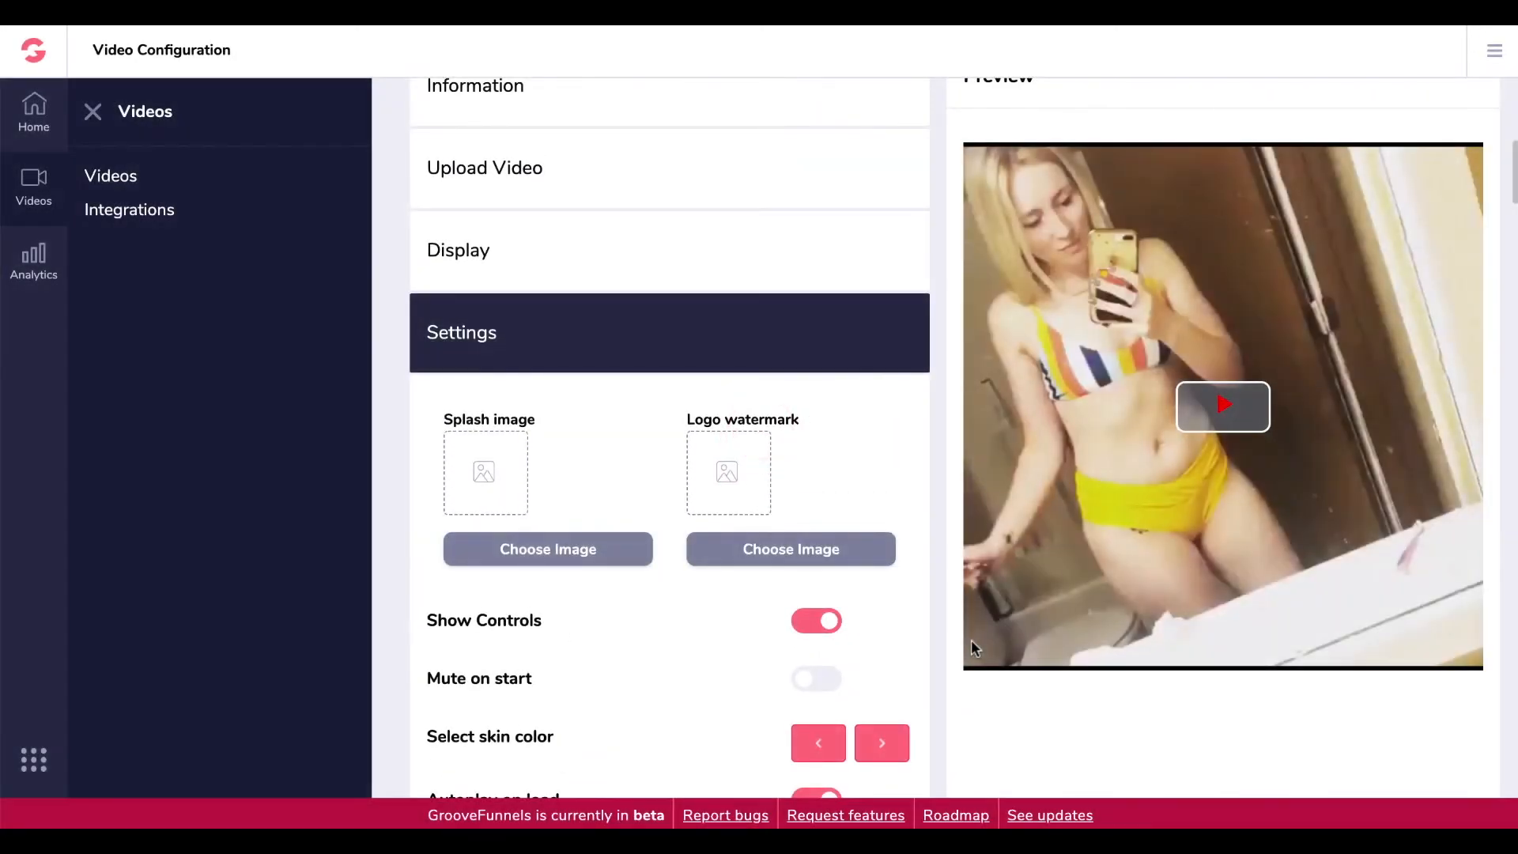
pyautogui.scroll(-3)
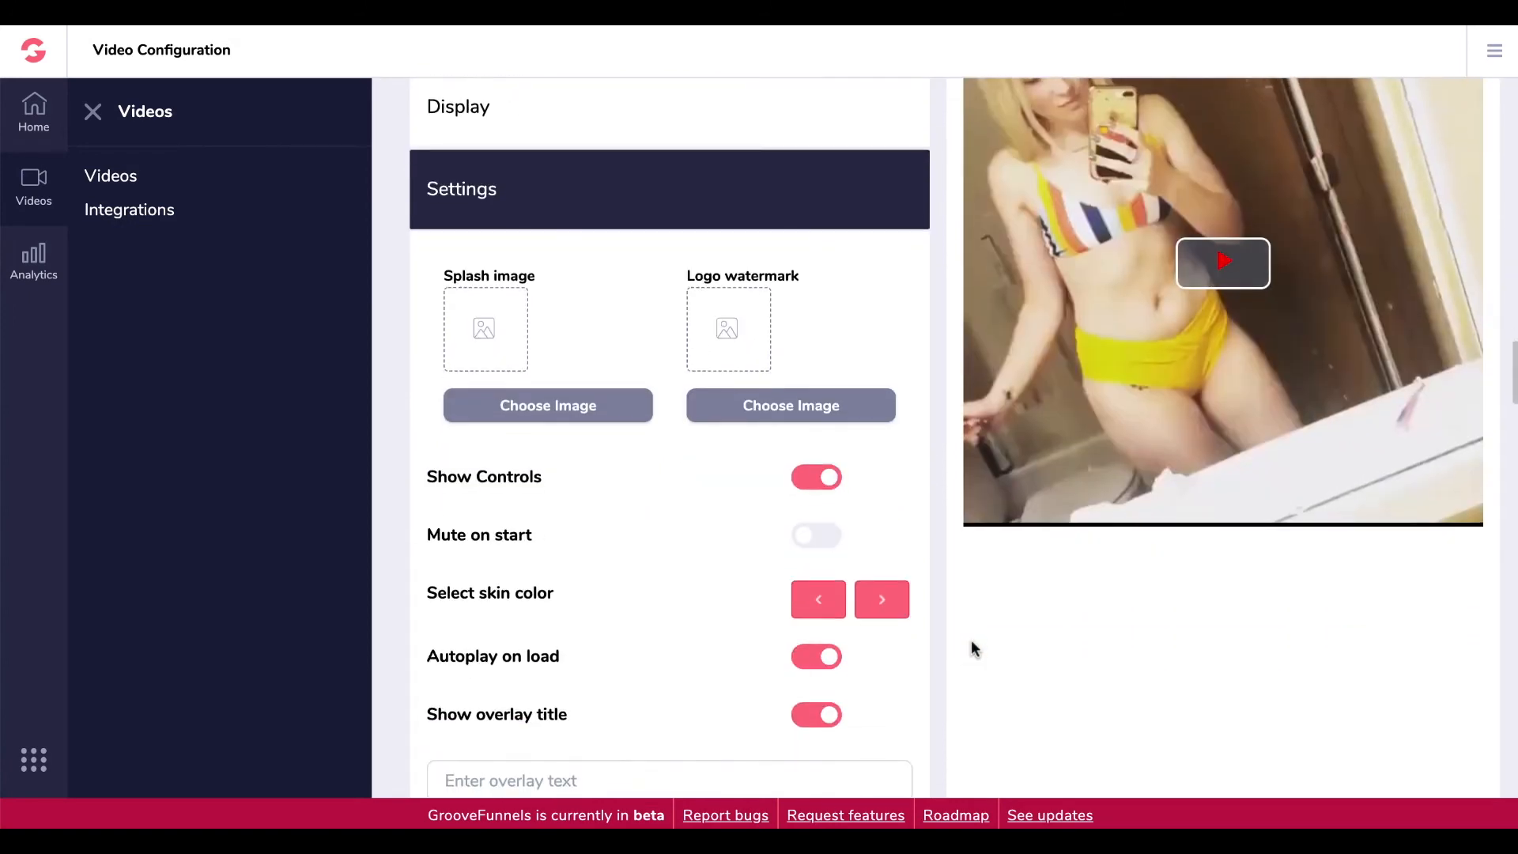
pyautogui.scroll(-3)
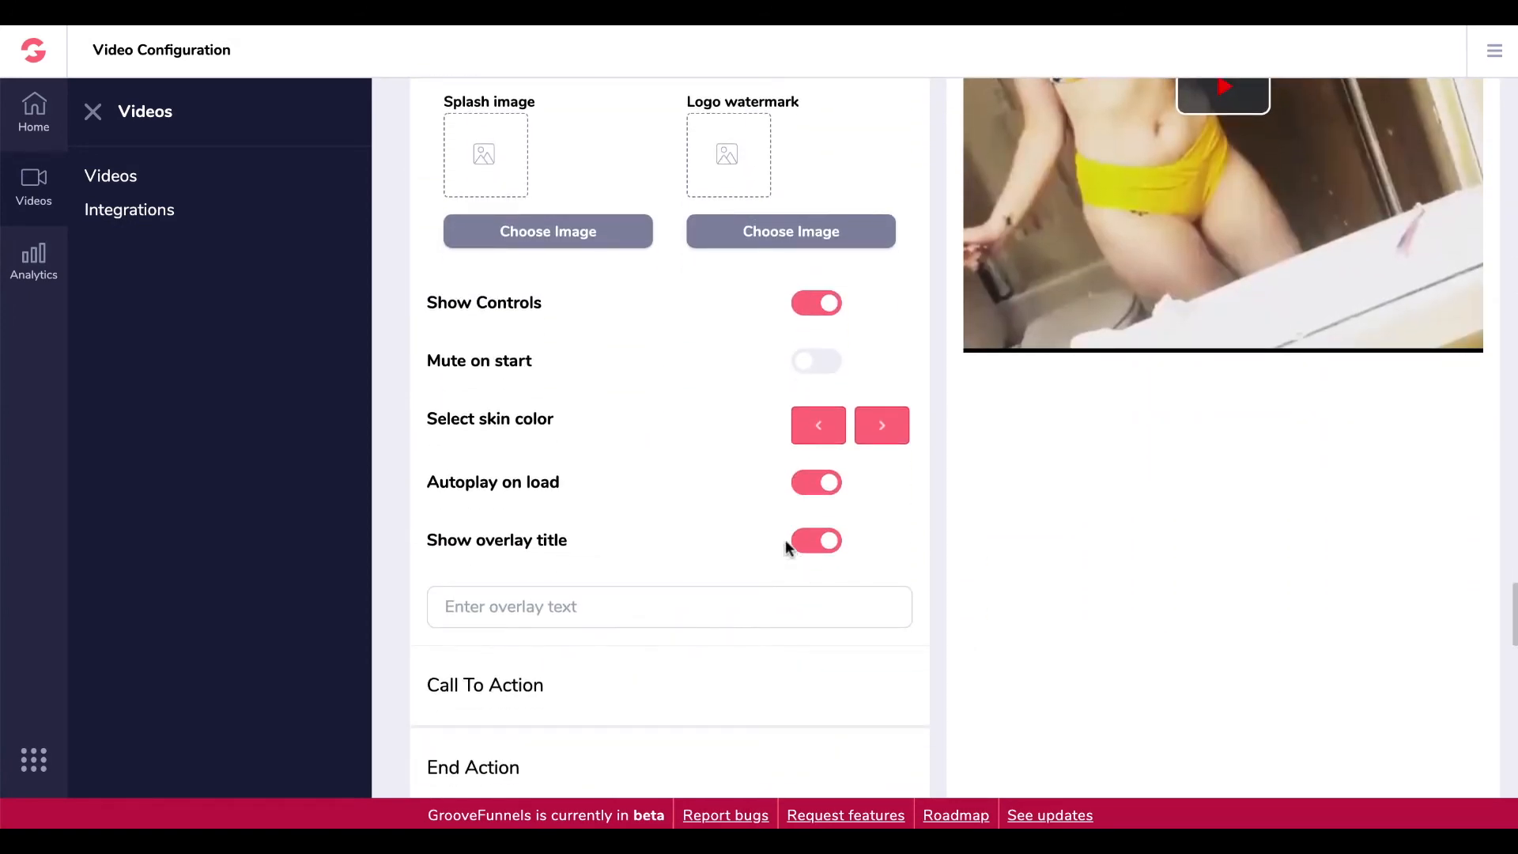
pyautogui.click(816, 540)
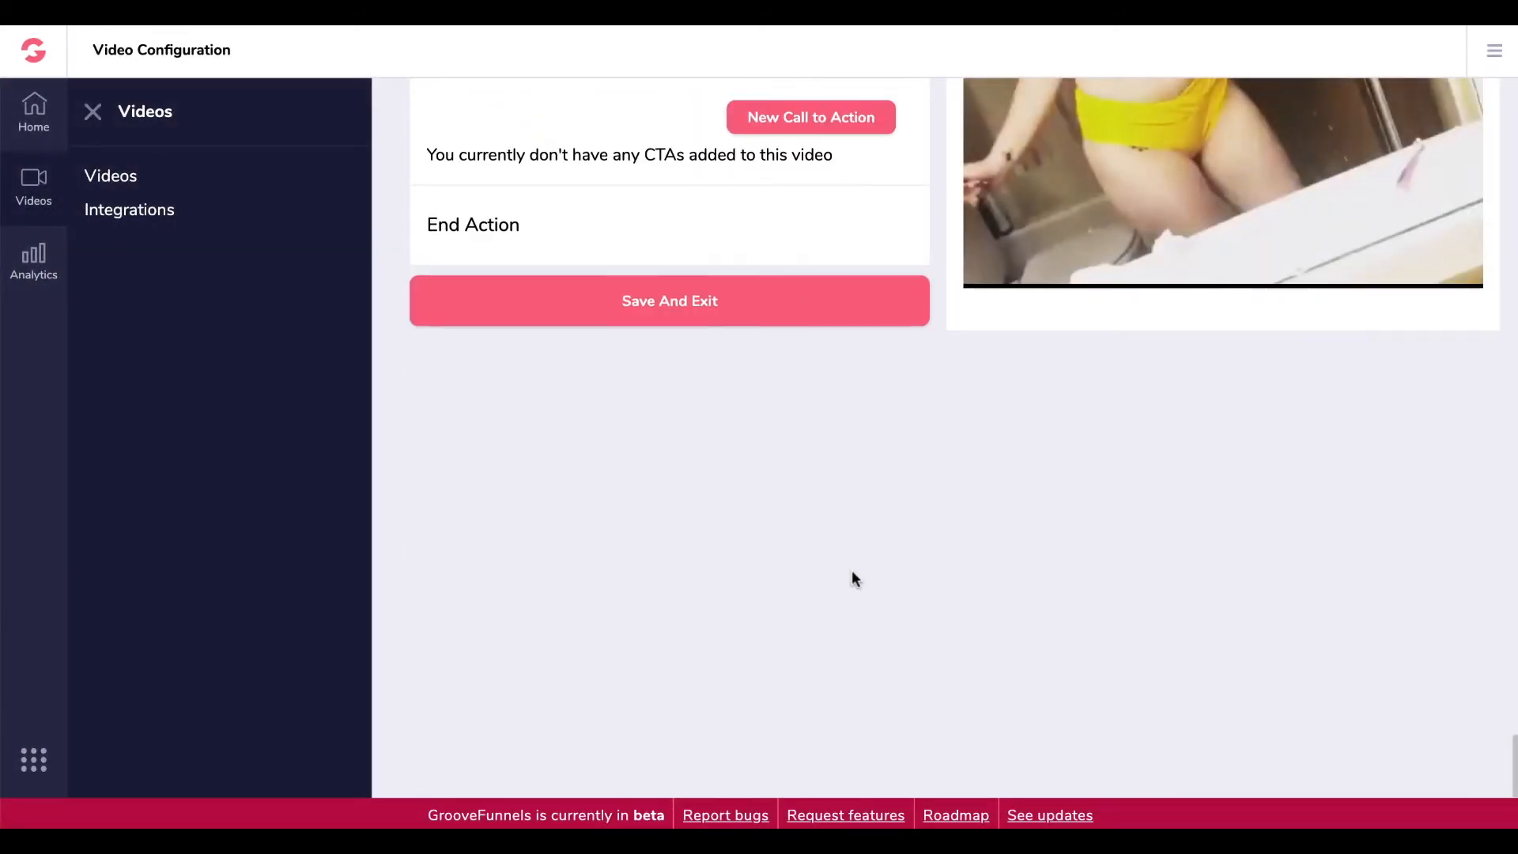
# - Start a new call to action of type Text Overlay With CTA and continue to its details
pyautogui.scroll(3)
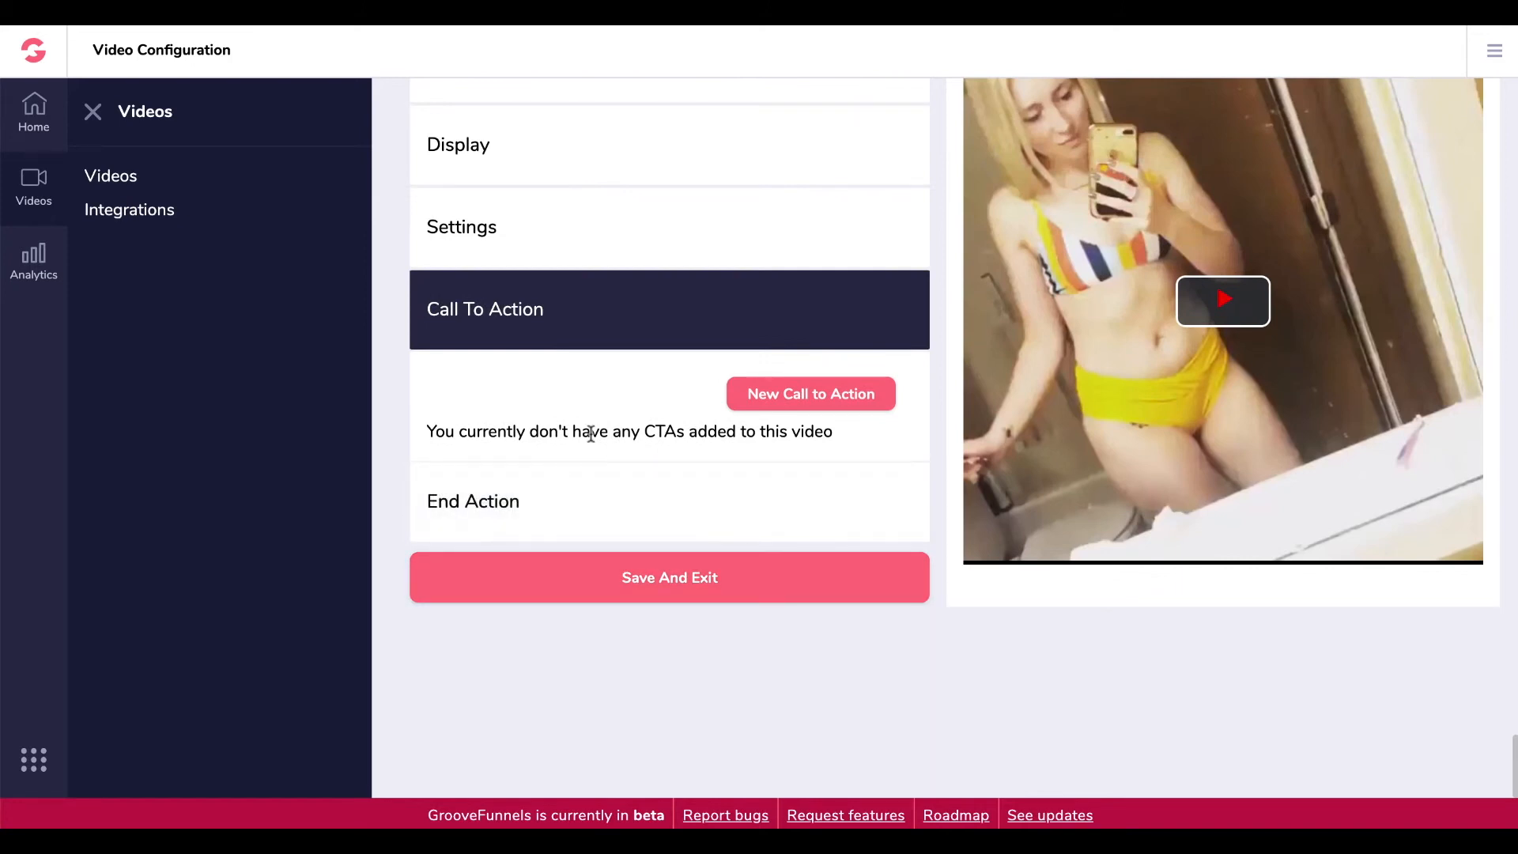
pyautogui.moveTo(812, 394)
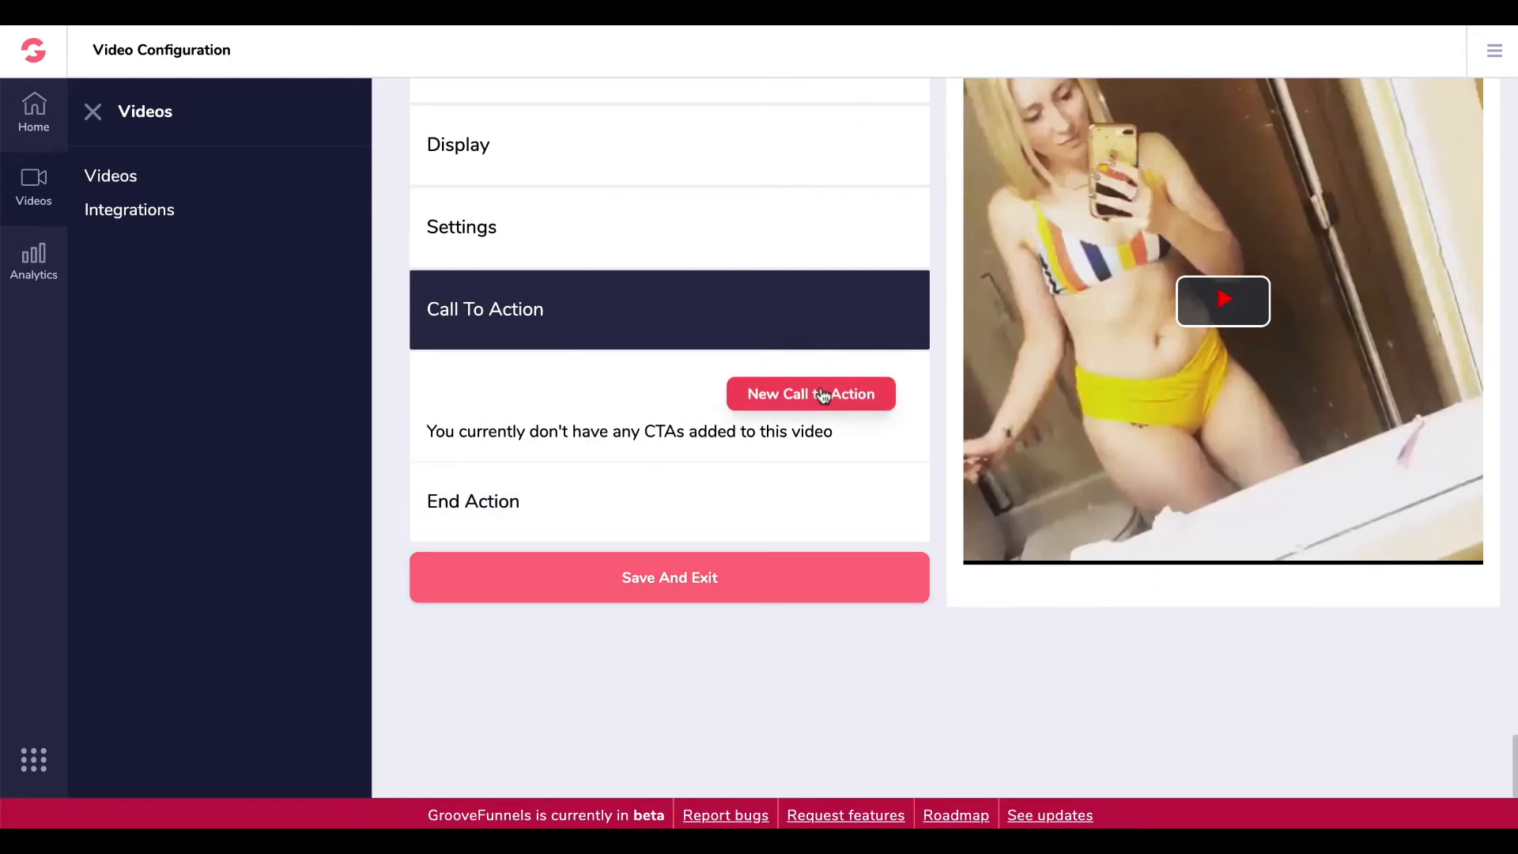
pyautogui.click(810, 393)
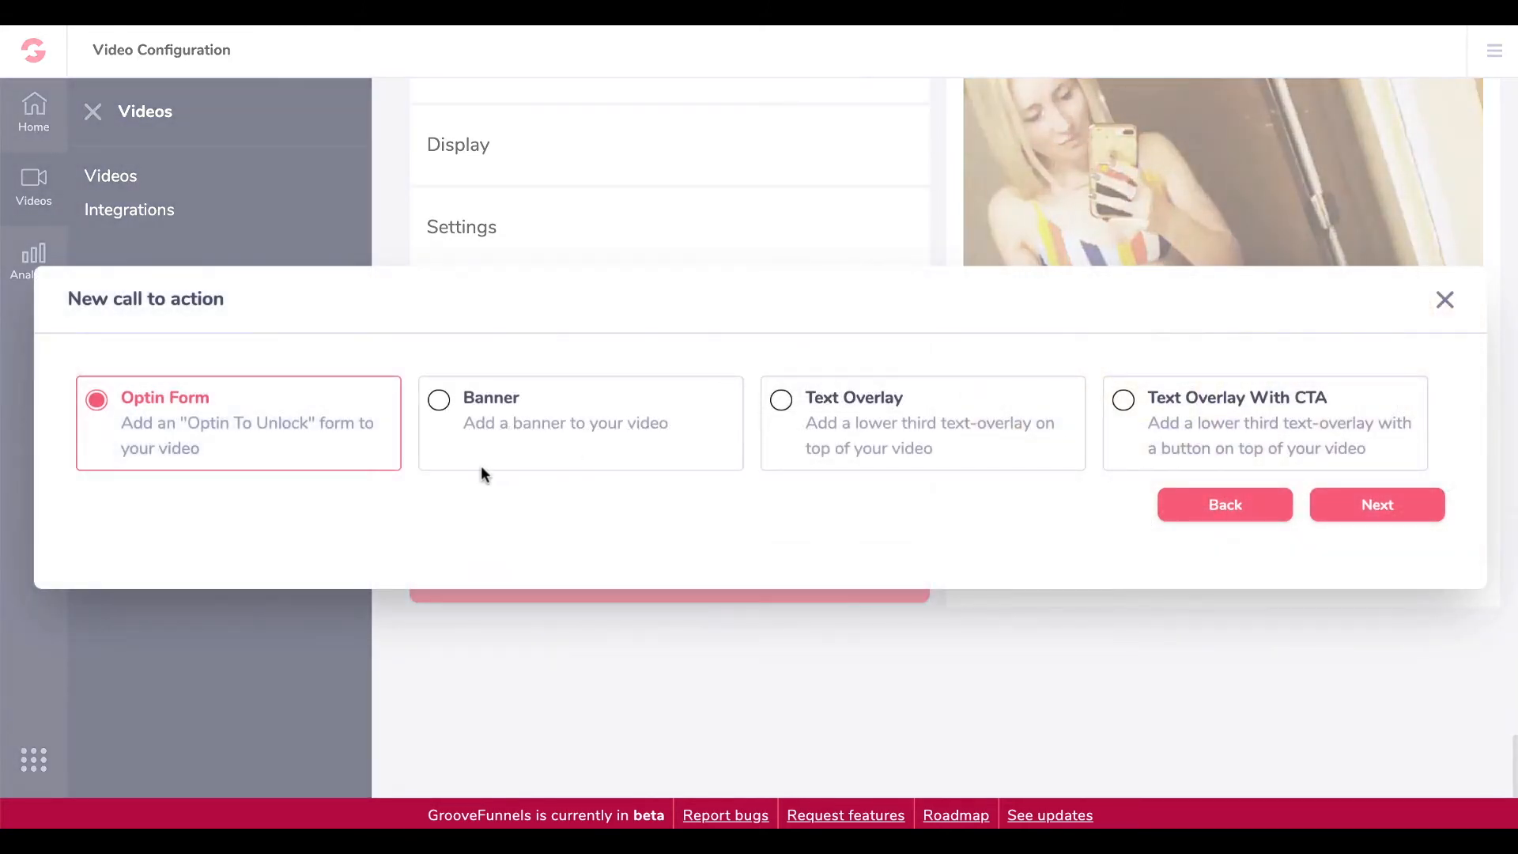
pyautogui.moveTo(183, 449)
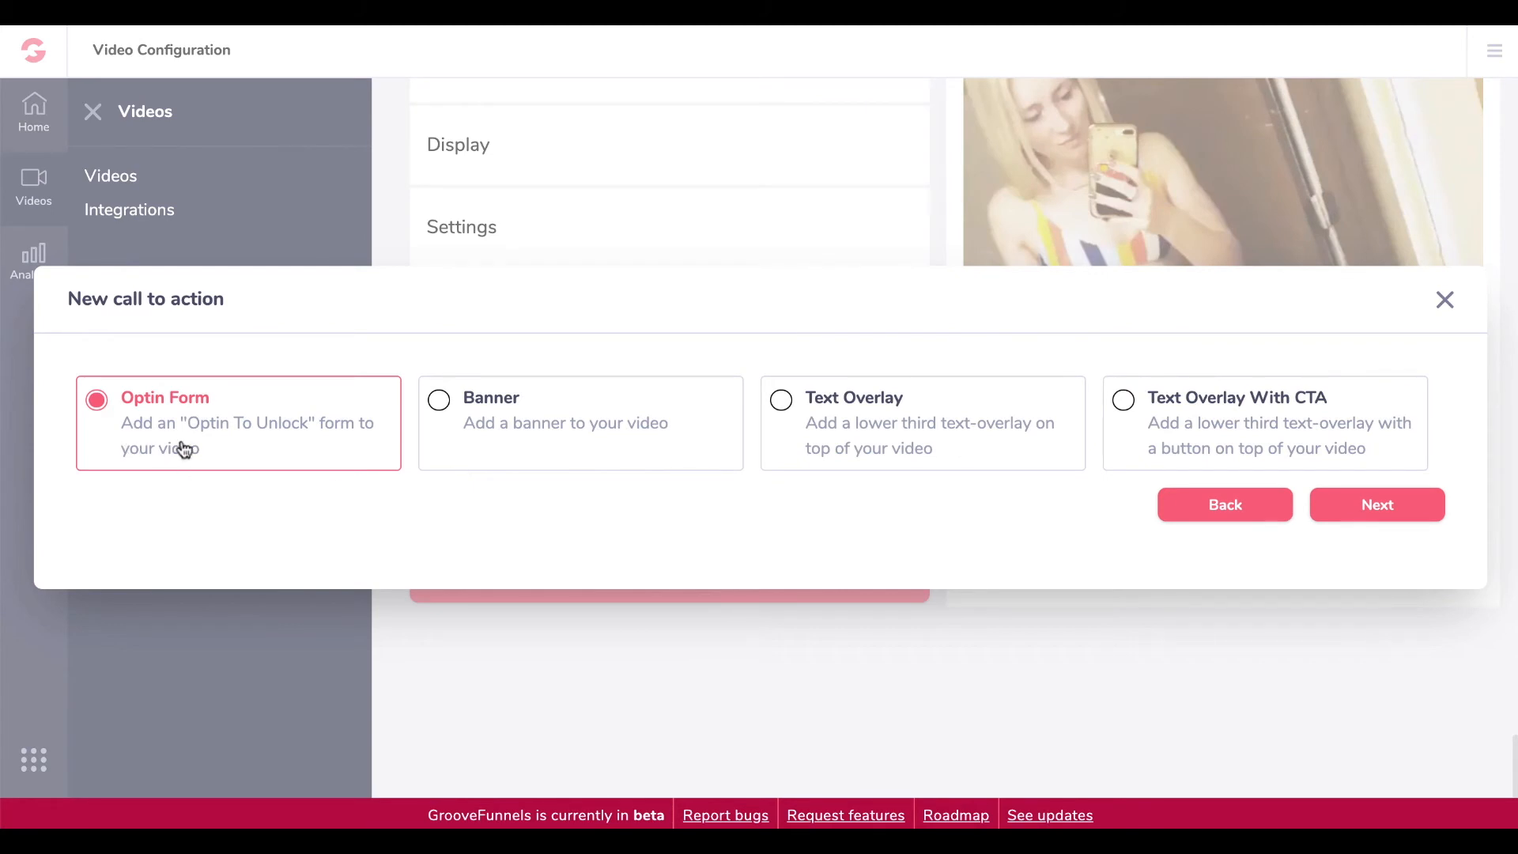
pyautogui.moveTo(775, 399)
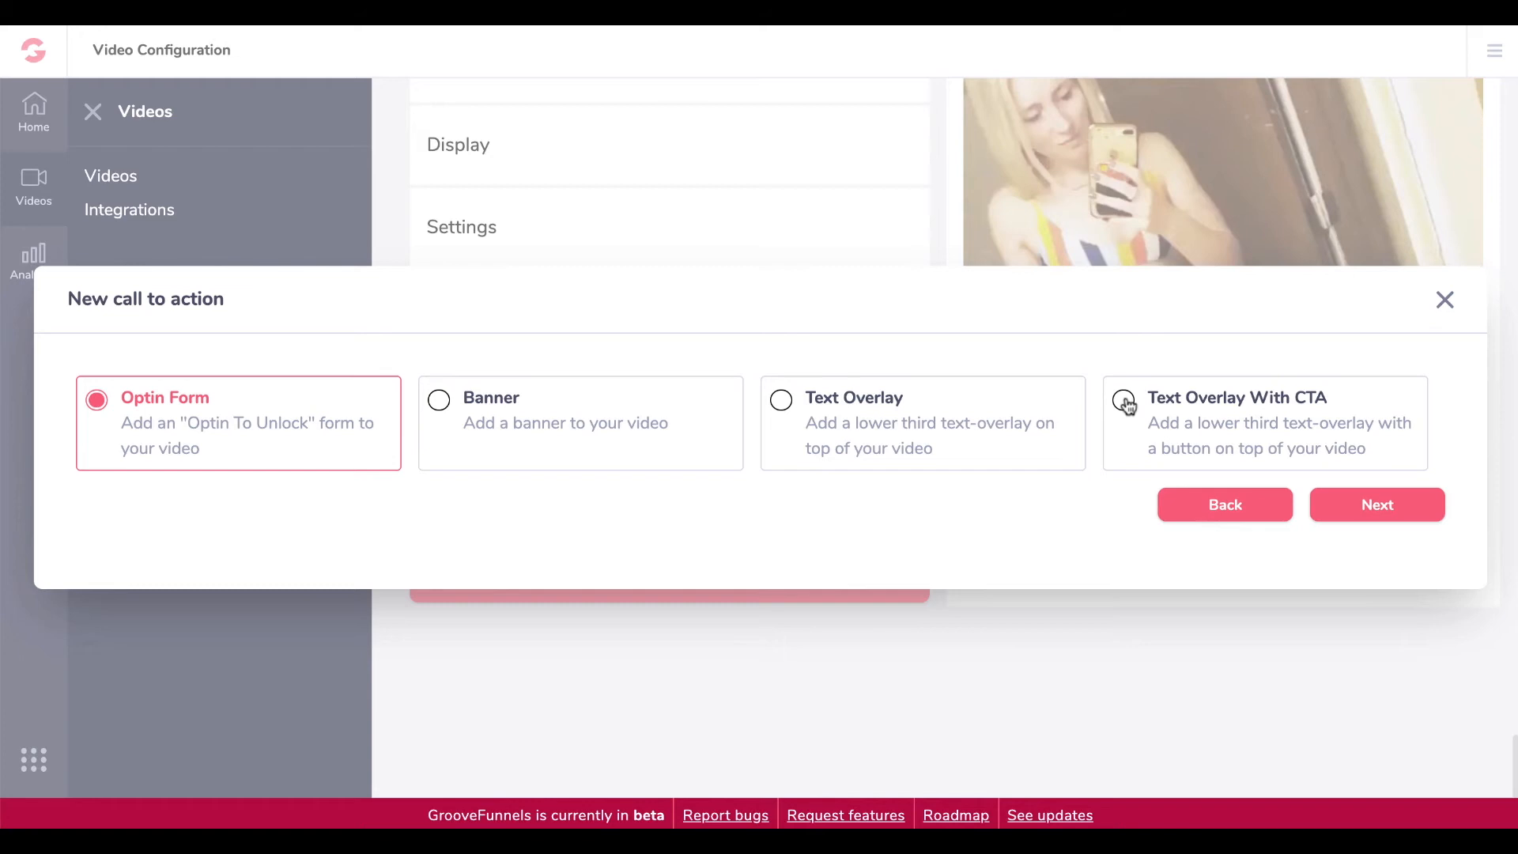
pyautogui.click(1123, 400)
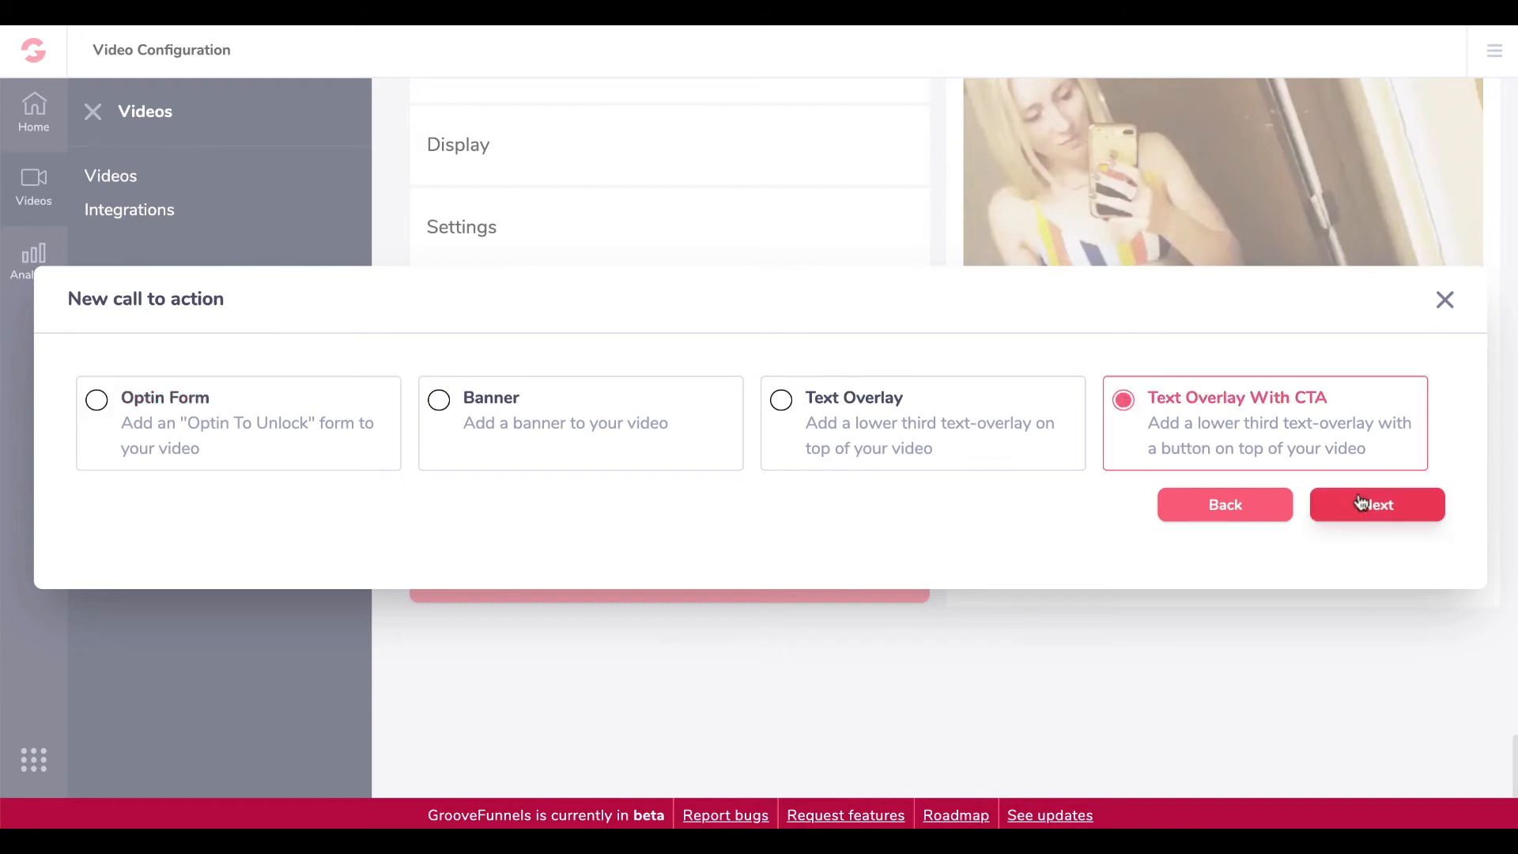
pyautogui.click(1377, 504)
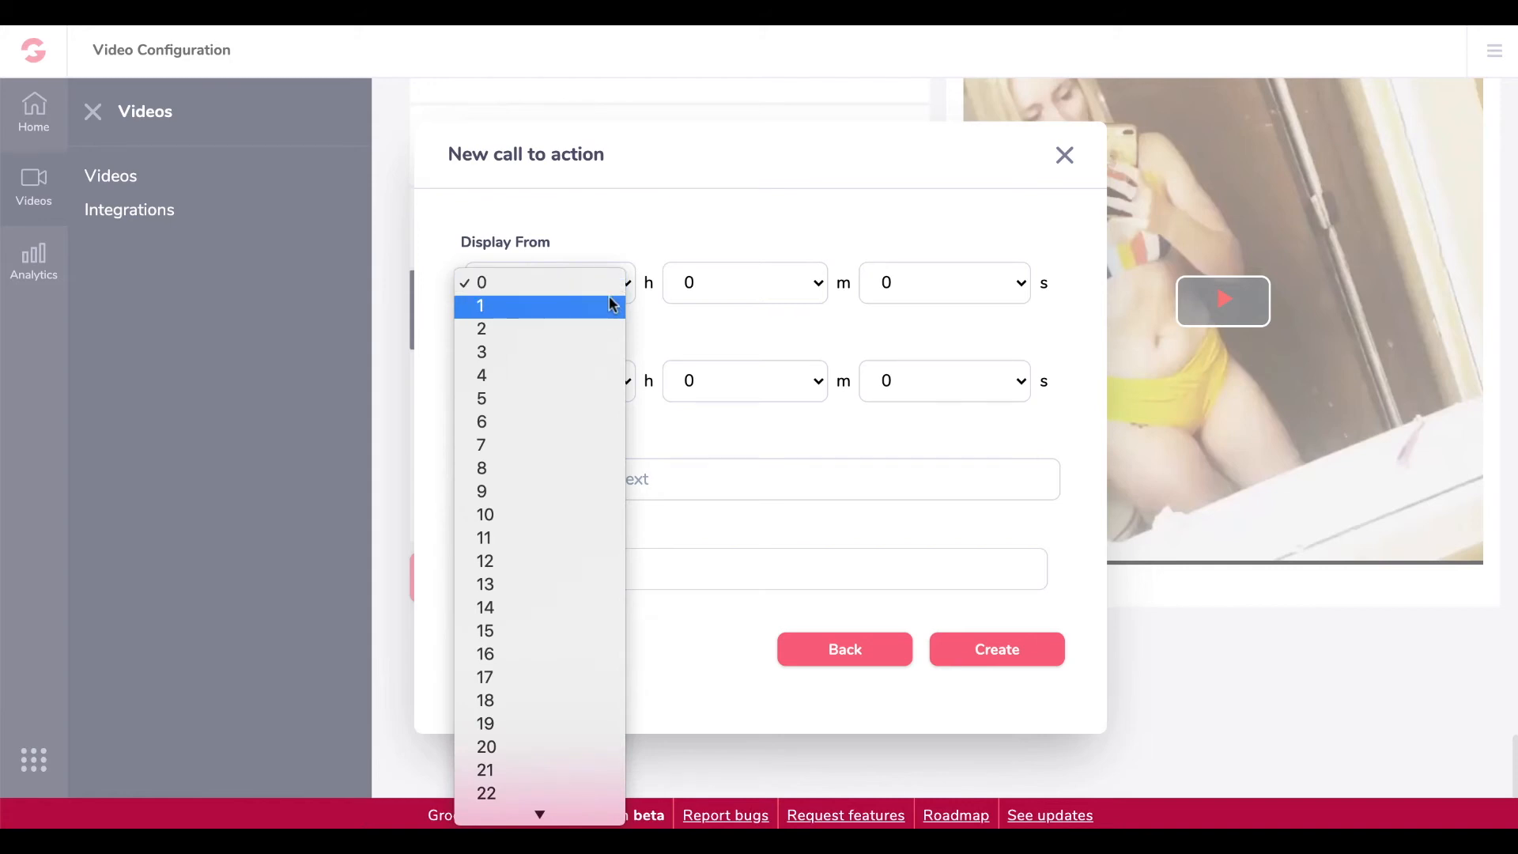
# - Set the call to action to display from 0:12 to 0:18
pyautogui.click(482, 281)
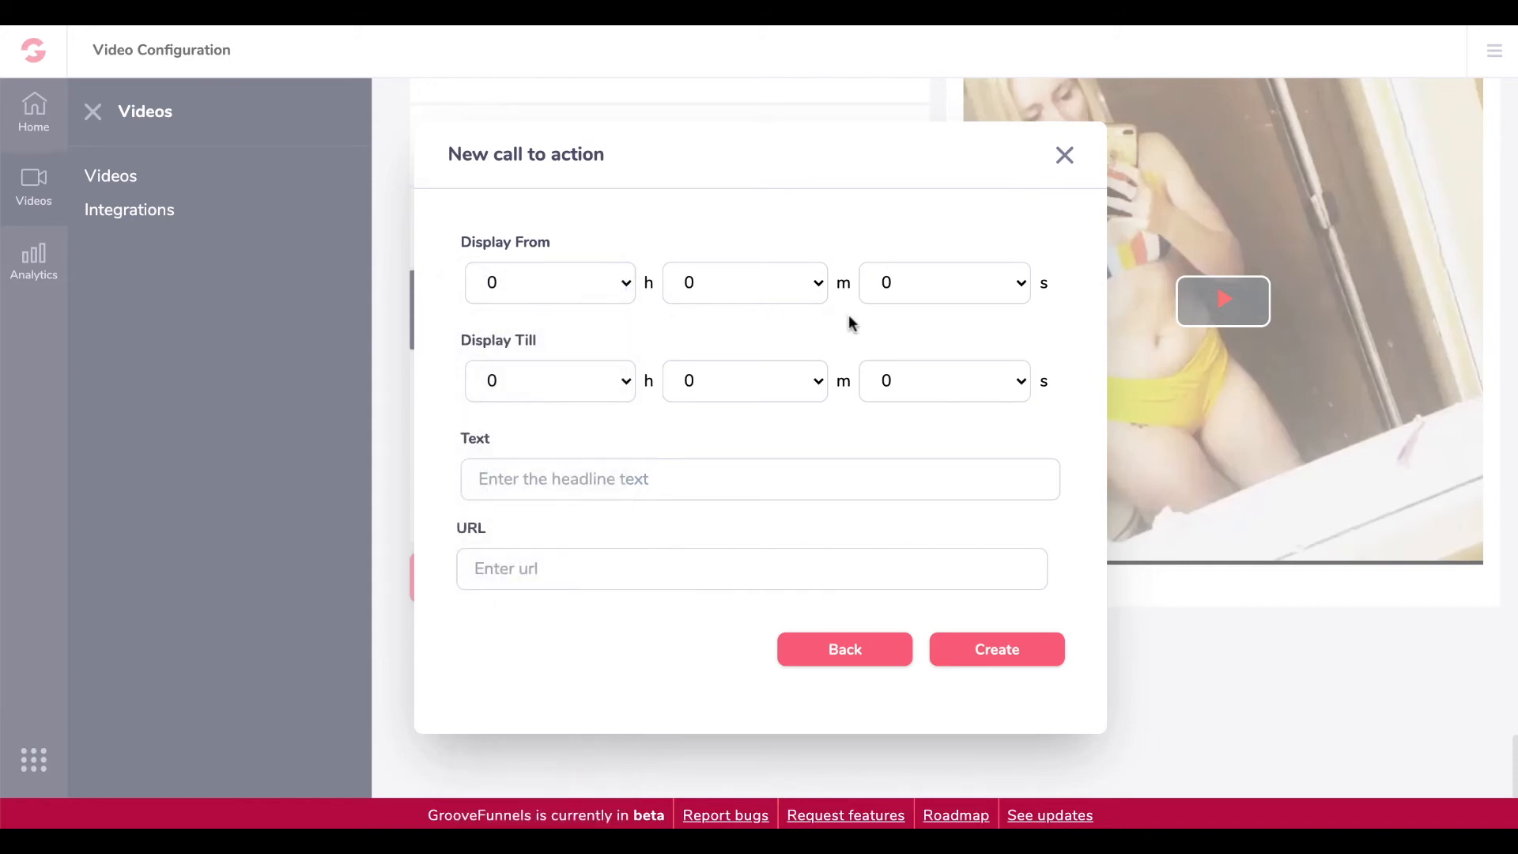
pyautogui.moveTo(968, 289)
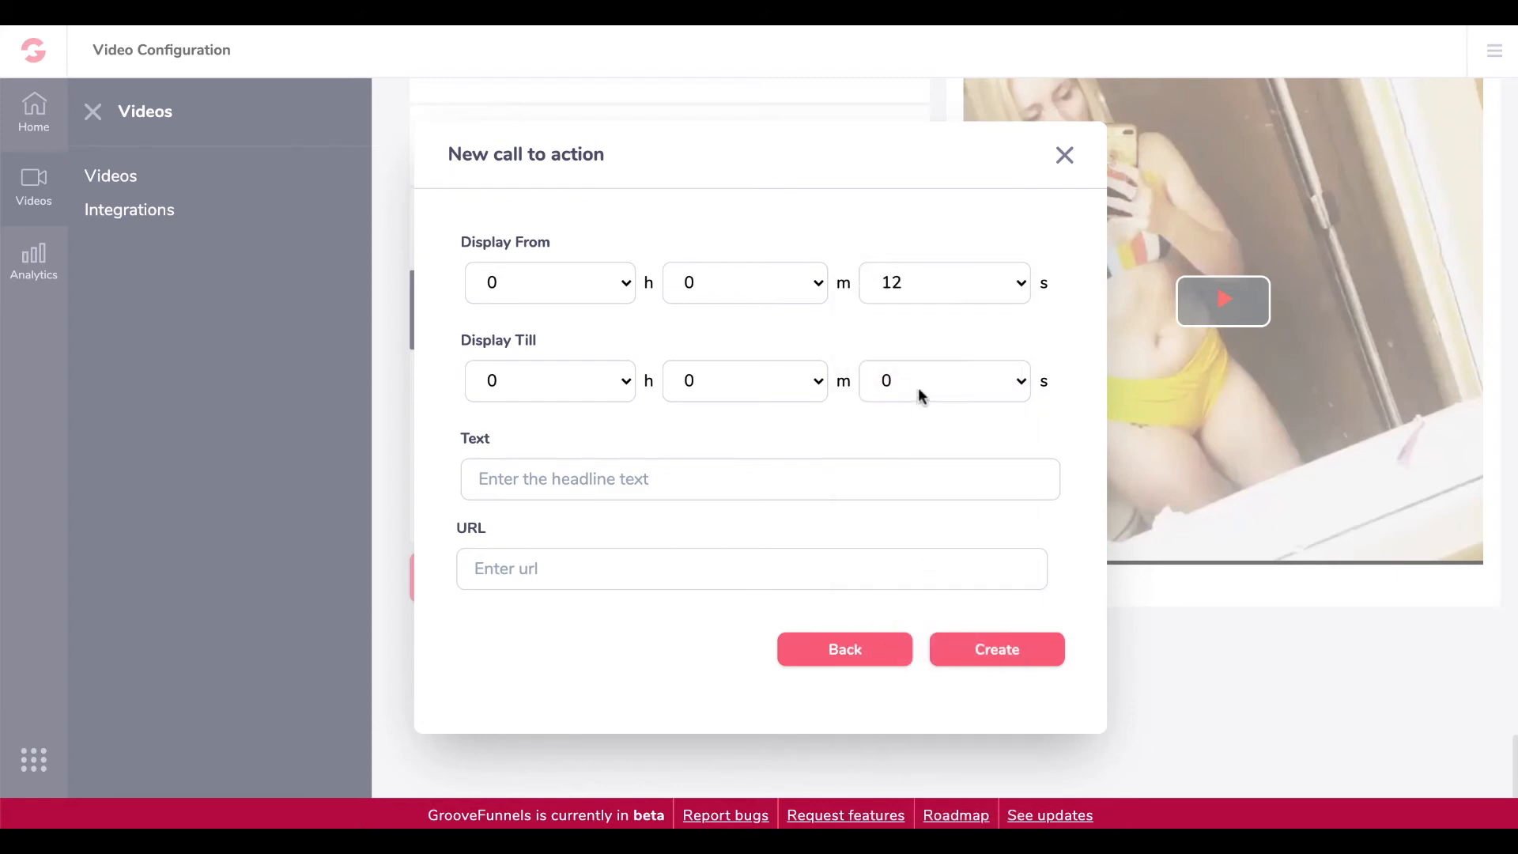
pyautogui.click(942, 380)
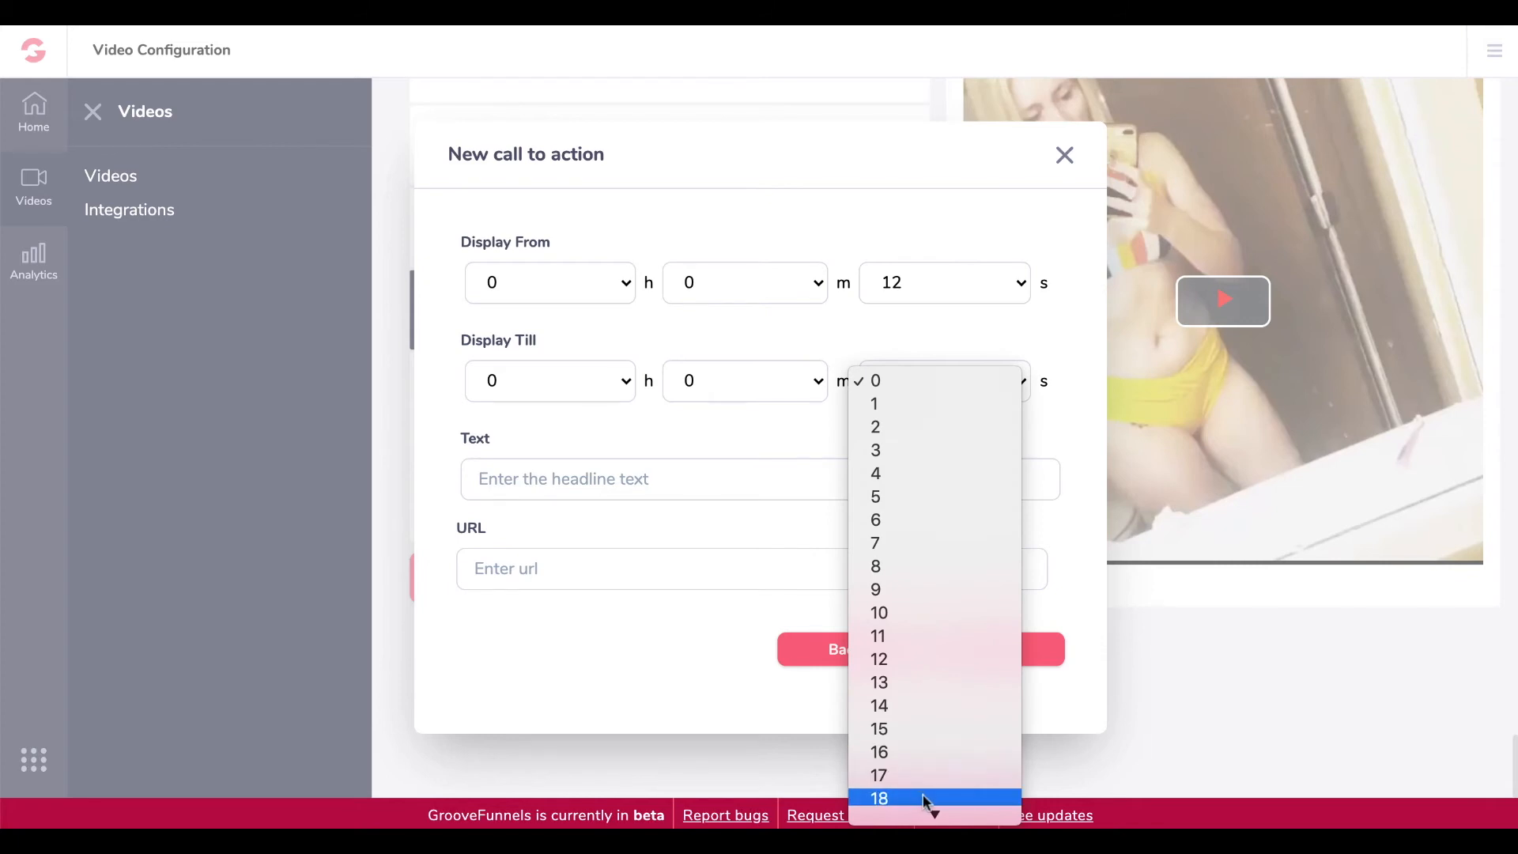
pyautogui.click(879, 797)
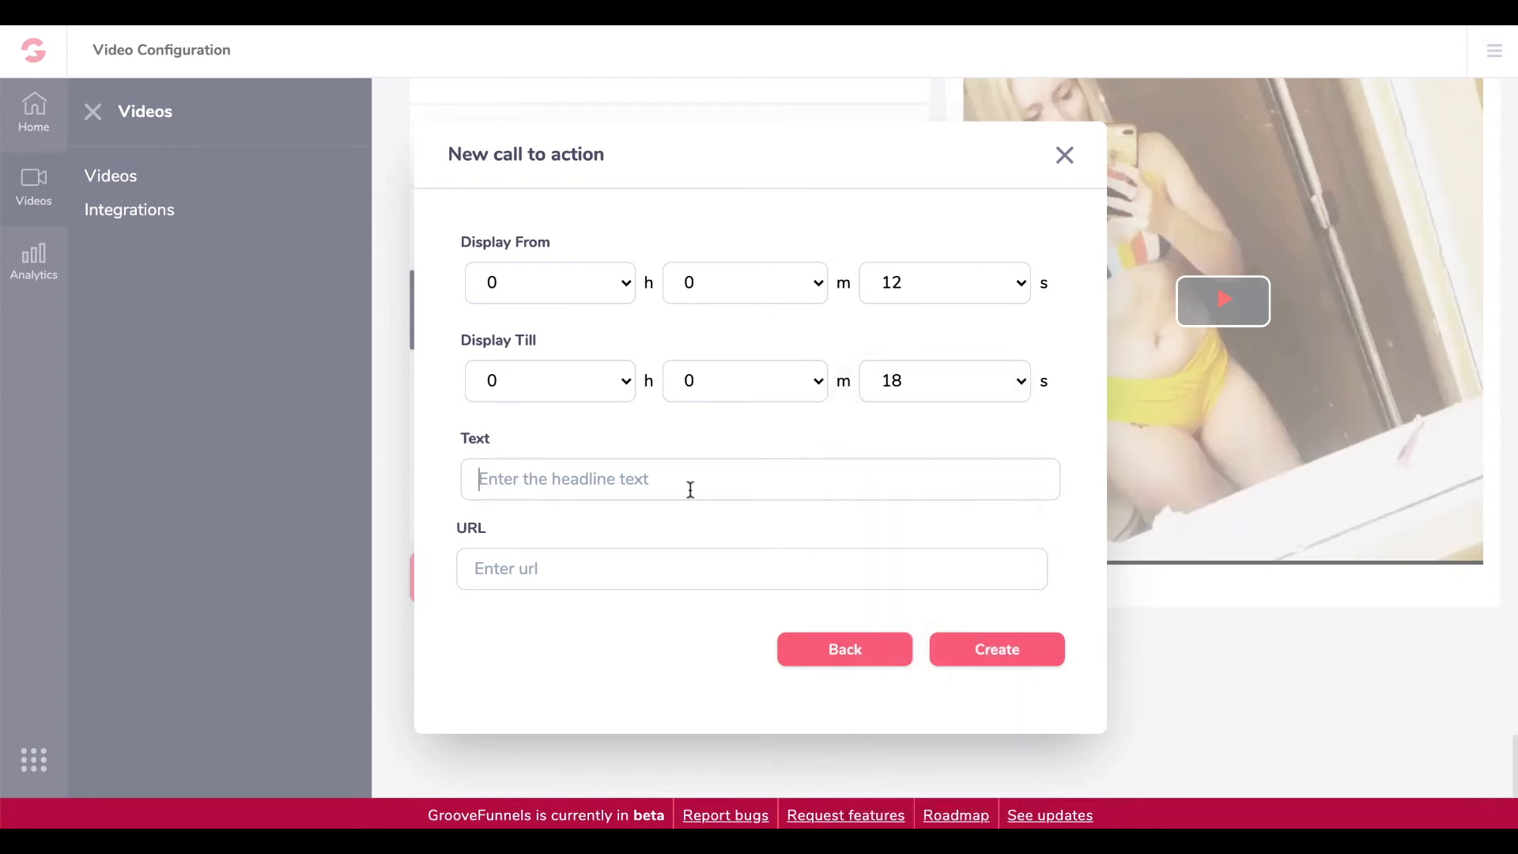
pyautogui.write('Test te')
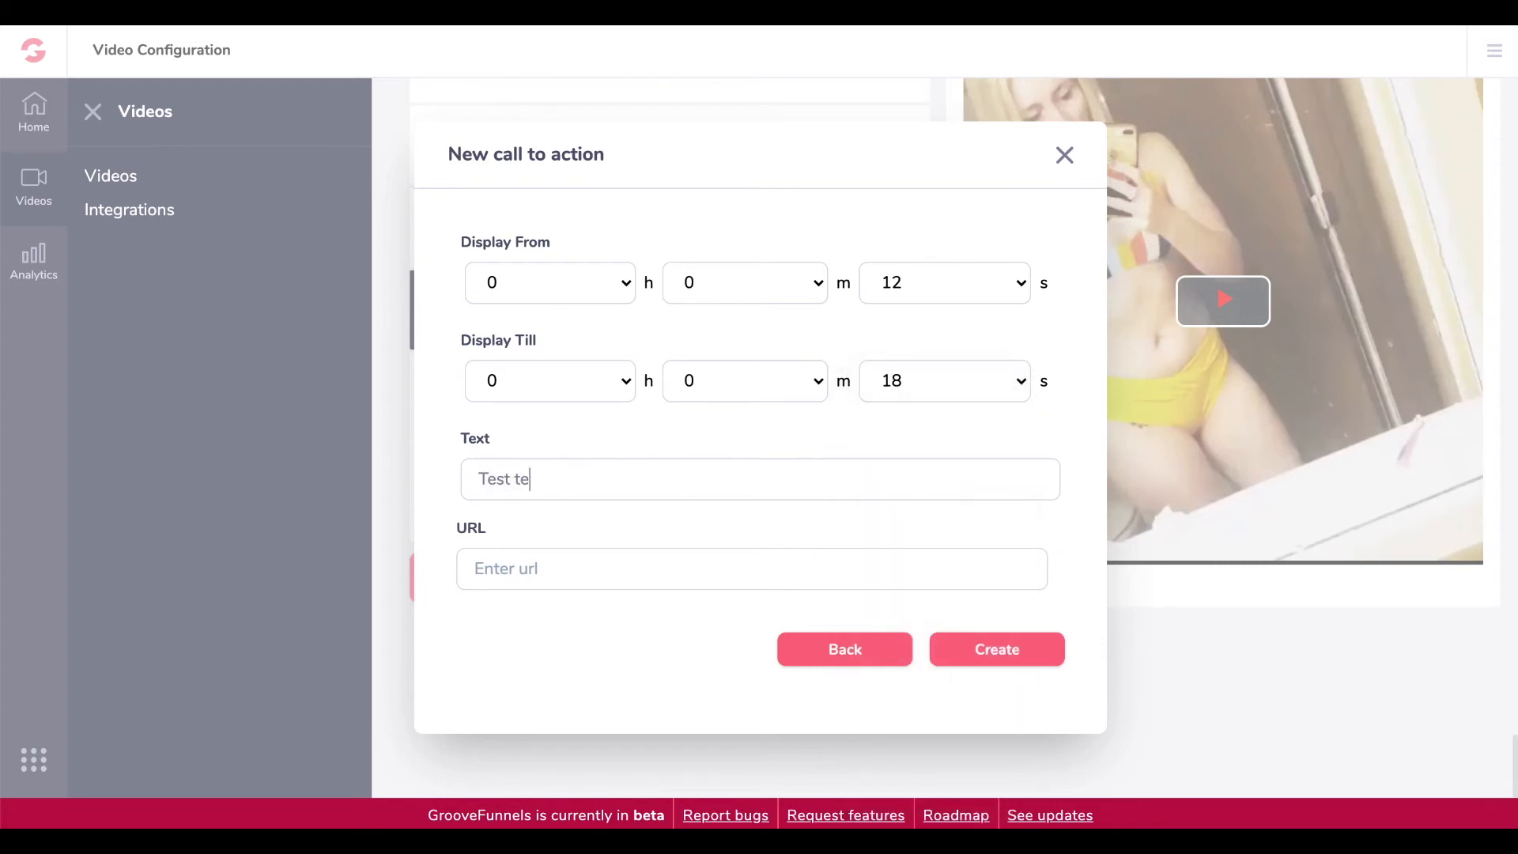
pyautogui.write('f')
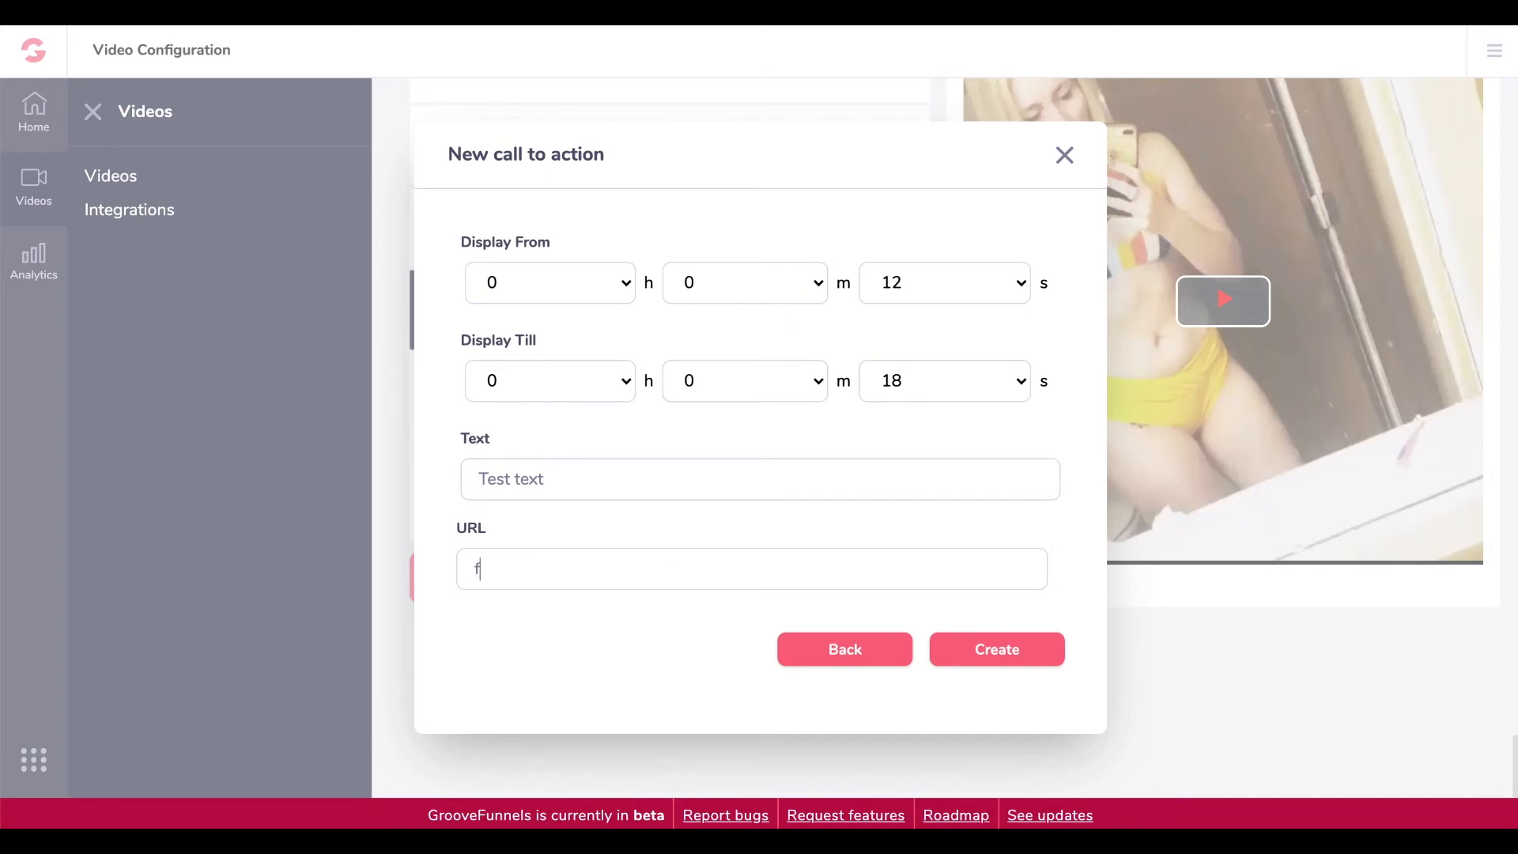
pyautogui.write('unnelsqua')
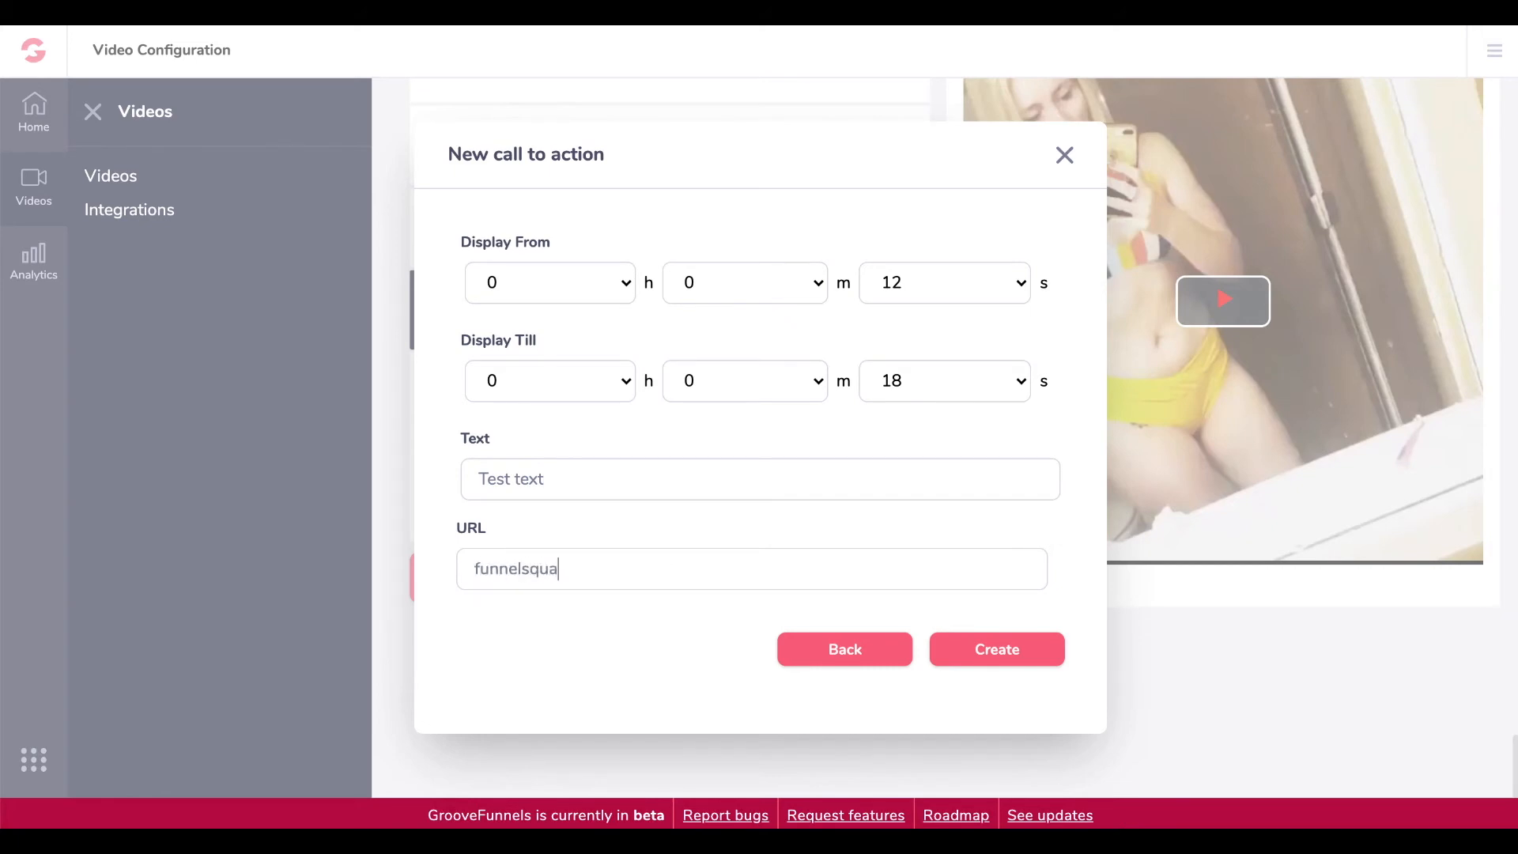
pyautogui.write('lified.com')
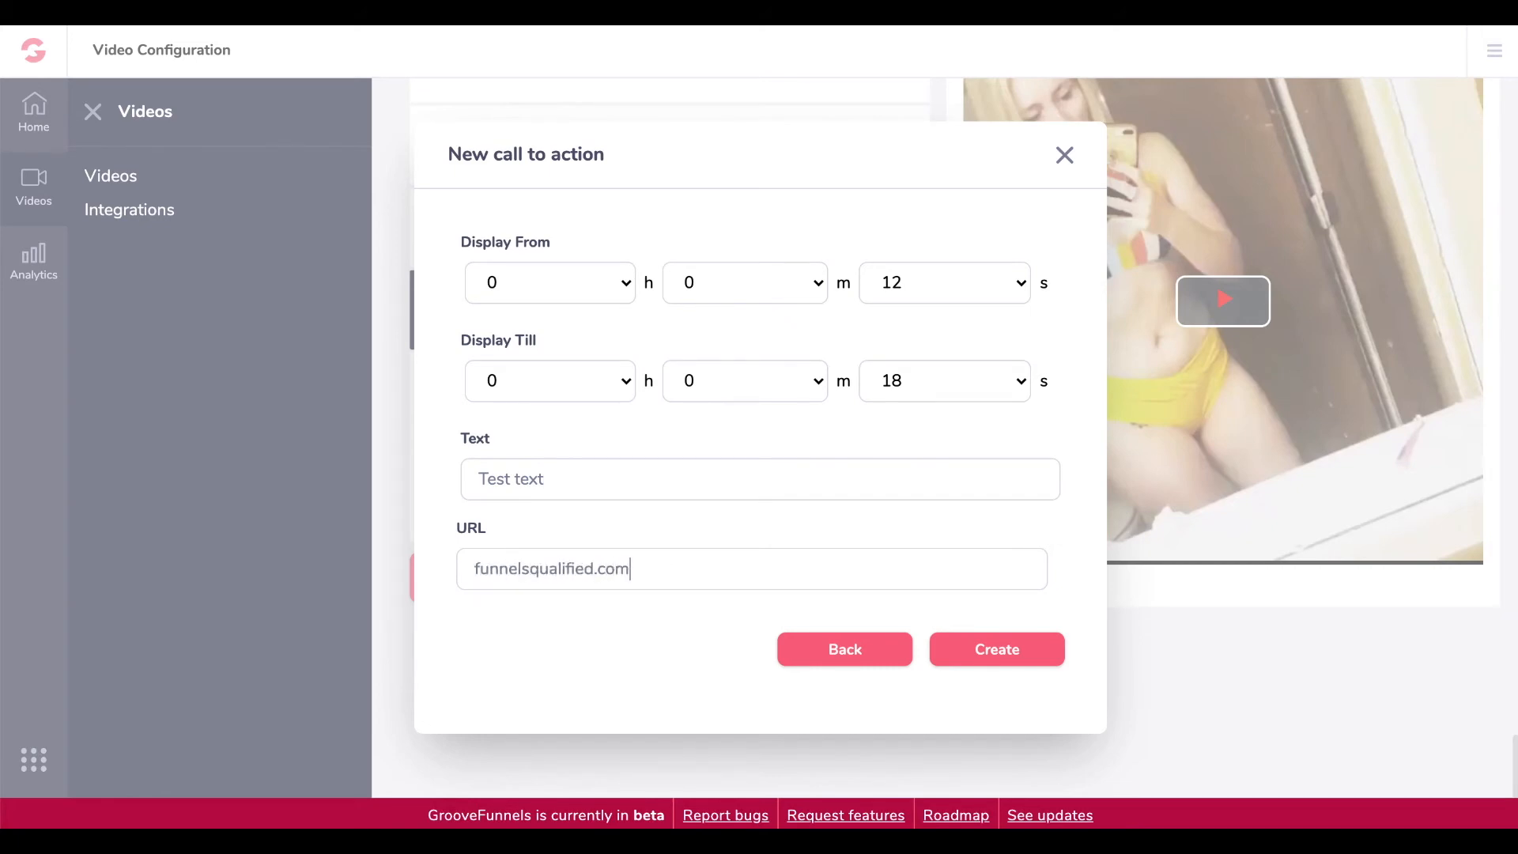
pyautogui.click(997, 649)
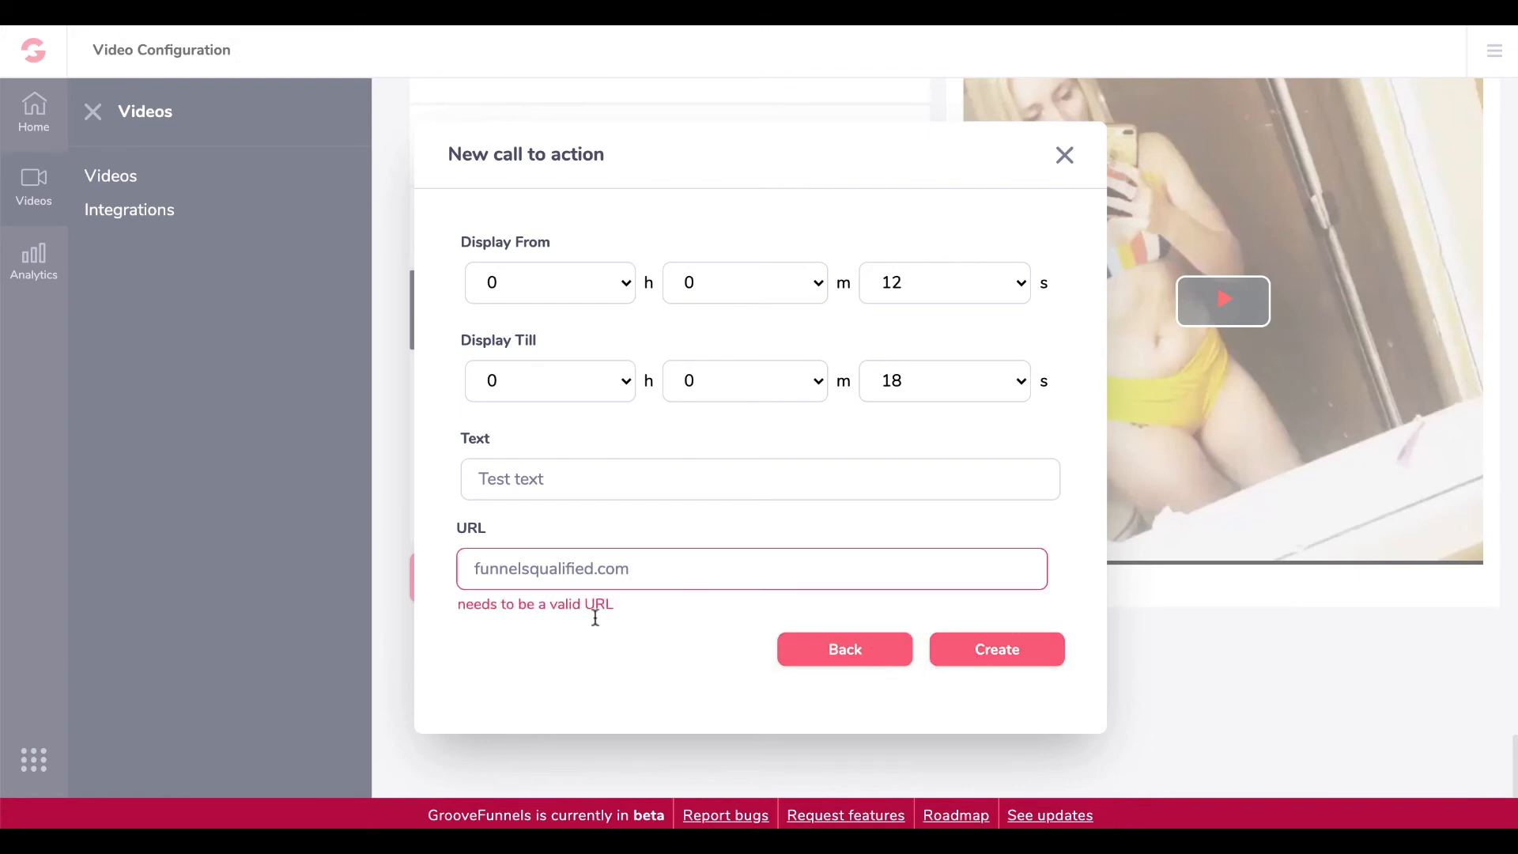
pyautogui.write('w')
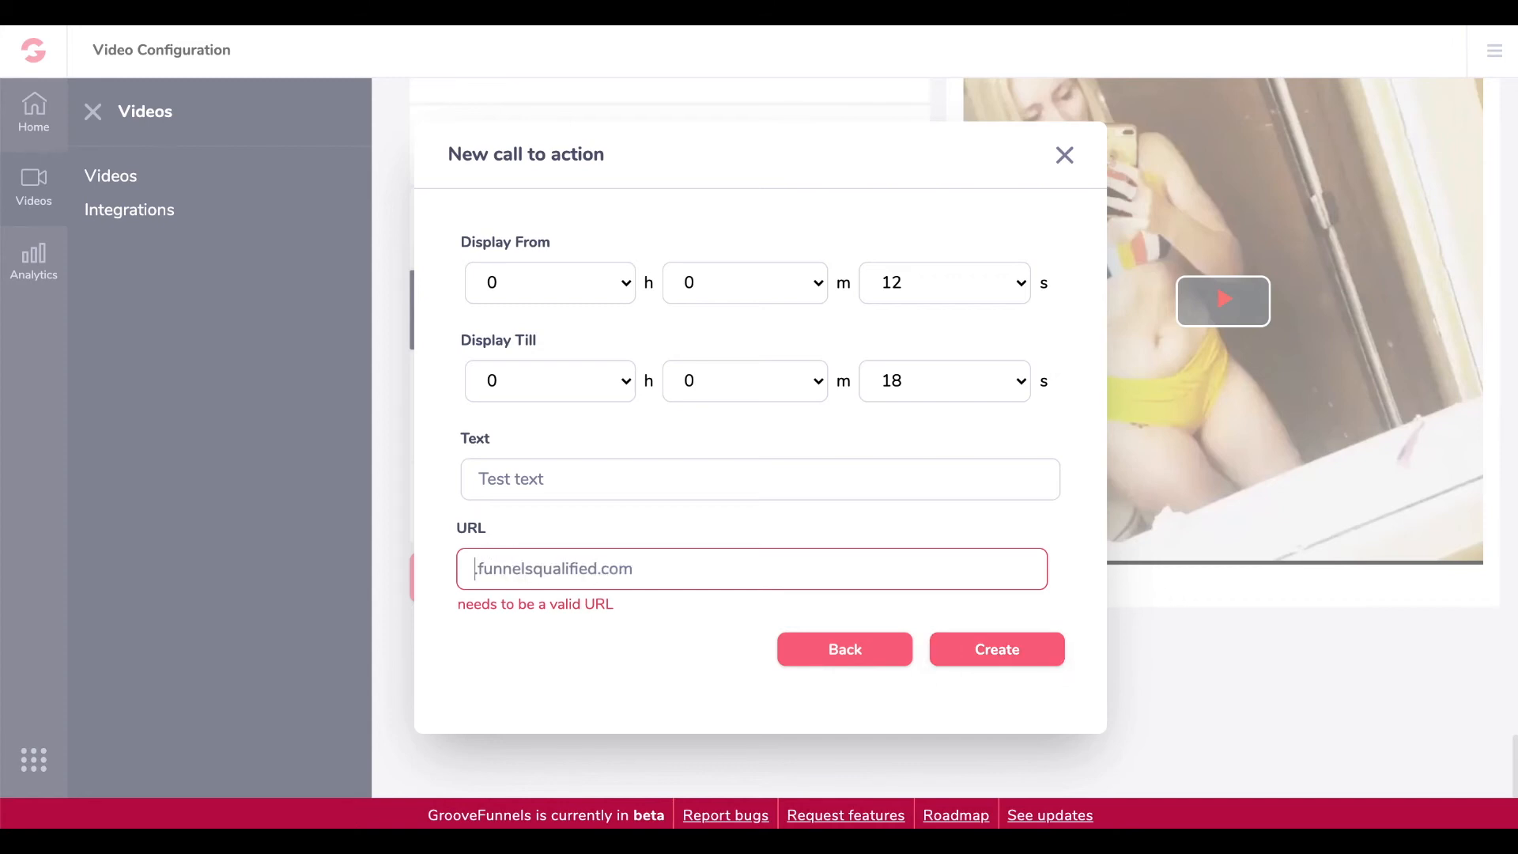
pyautogui.write('https://')
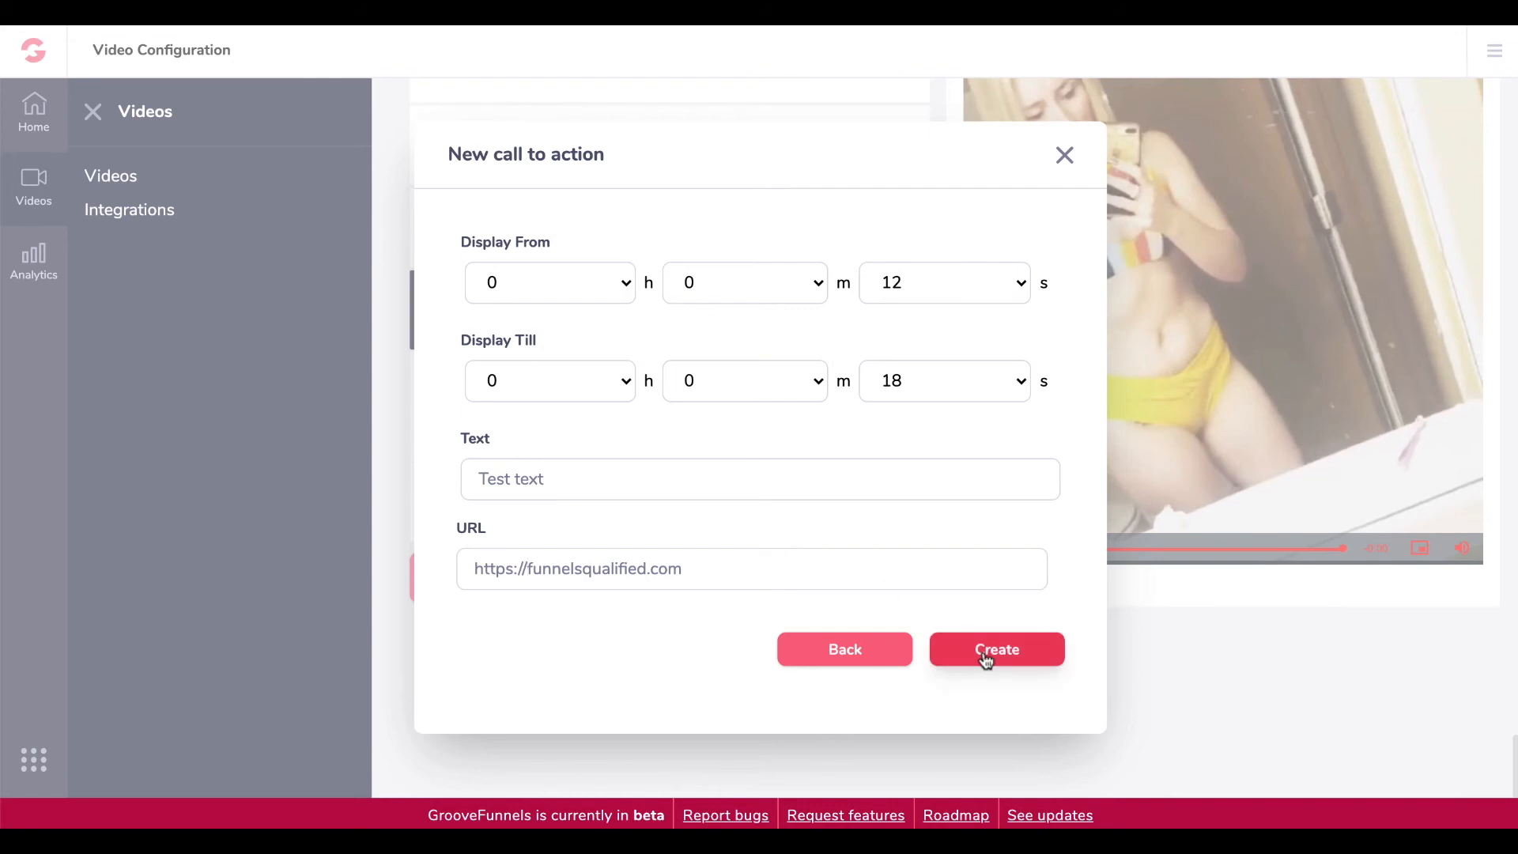
pyautogui.click(997, 648)
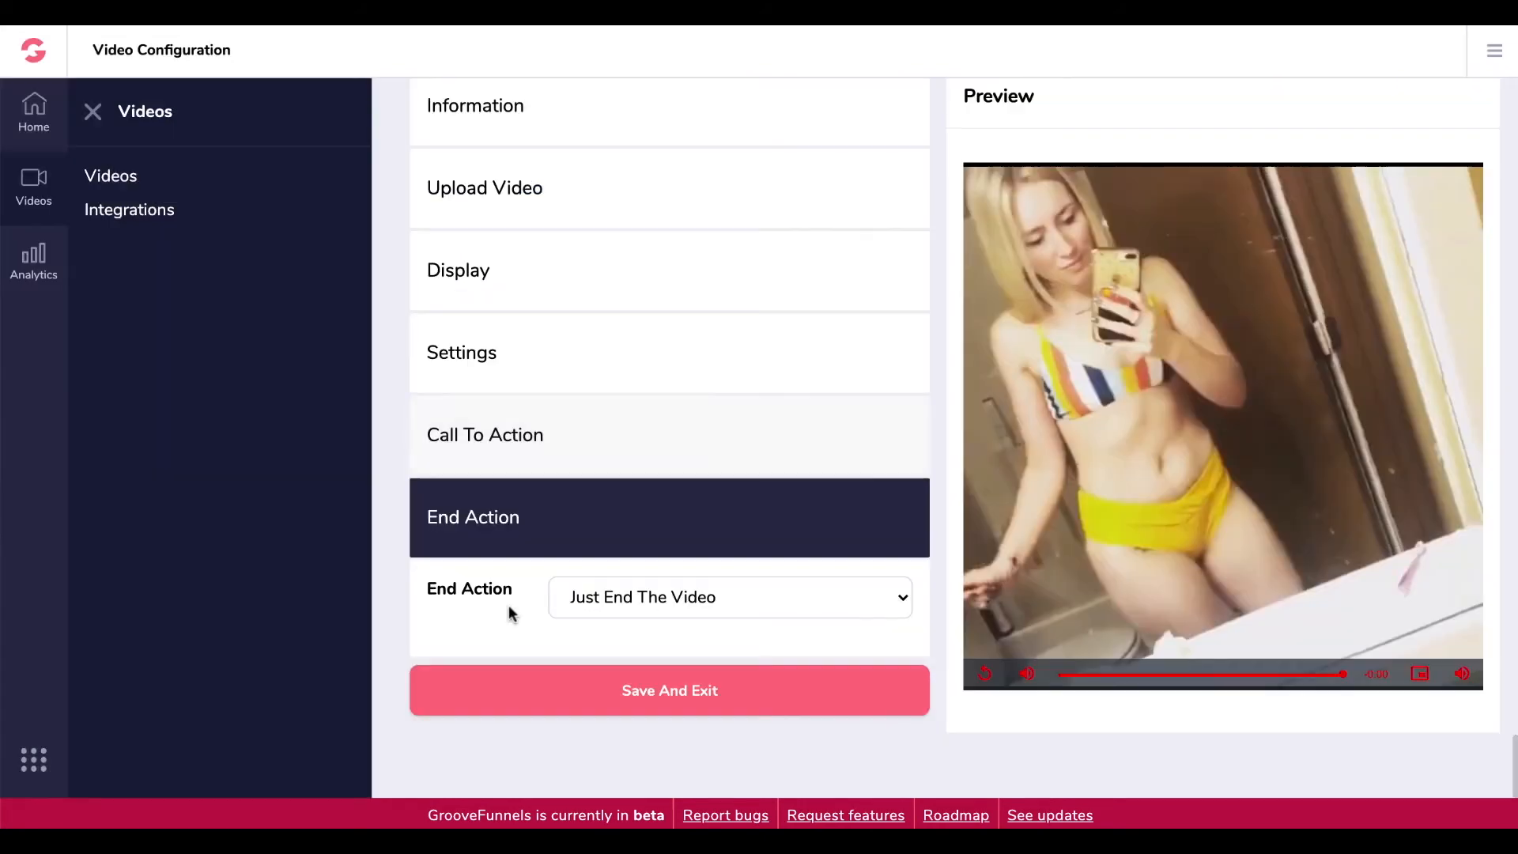
# - Pick what happens when the video ends from the End Action dropdown
pyautogui.click(729, 596)
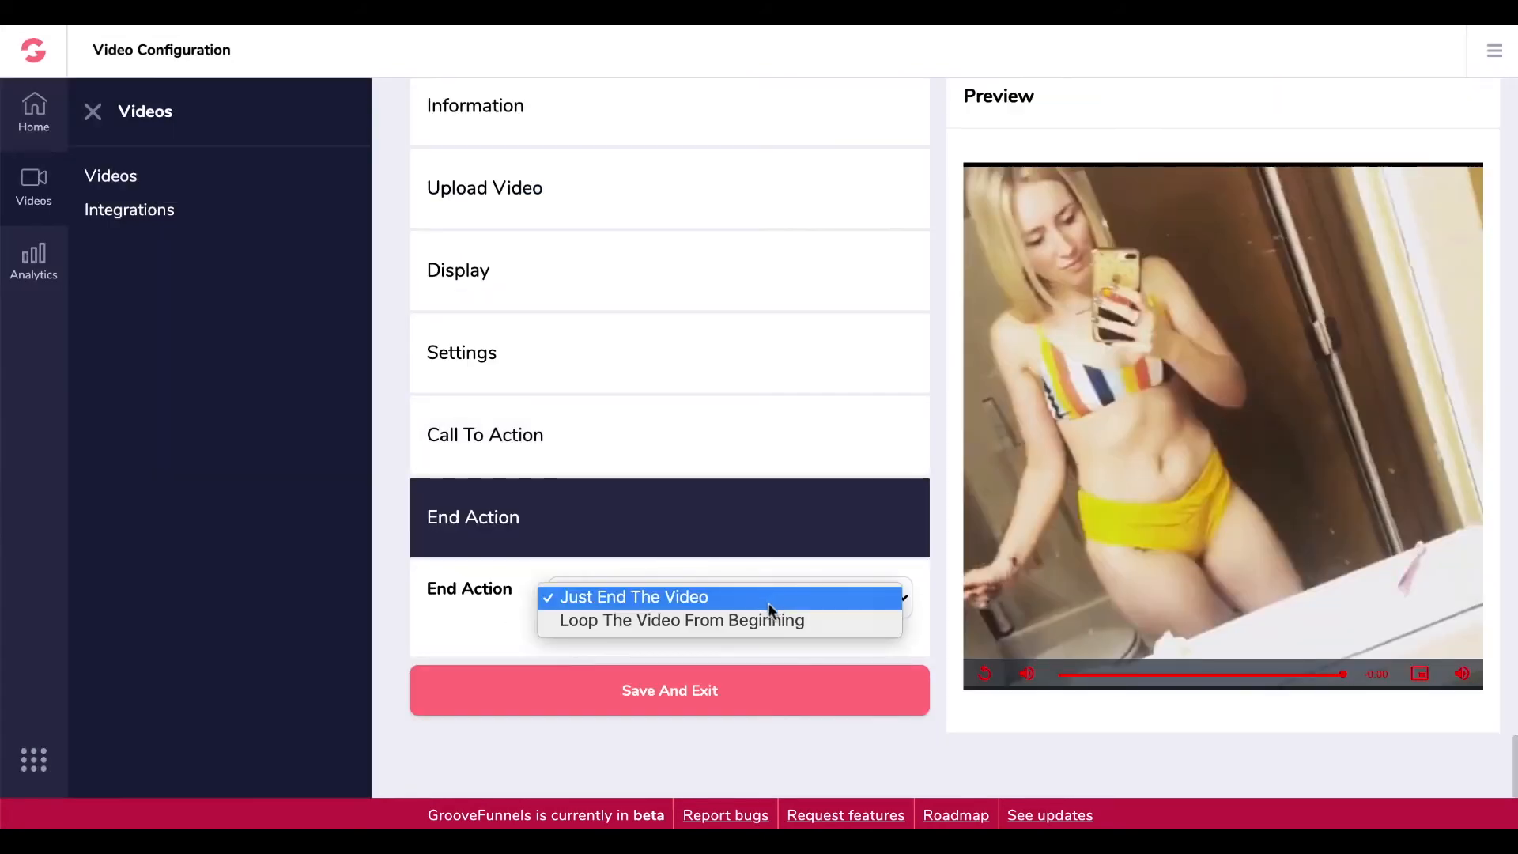
pyautogui.click(635, 596)
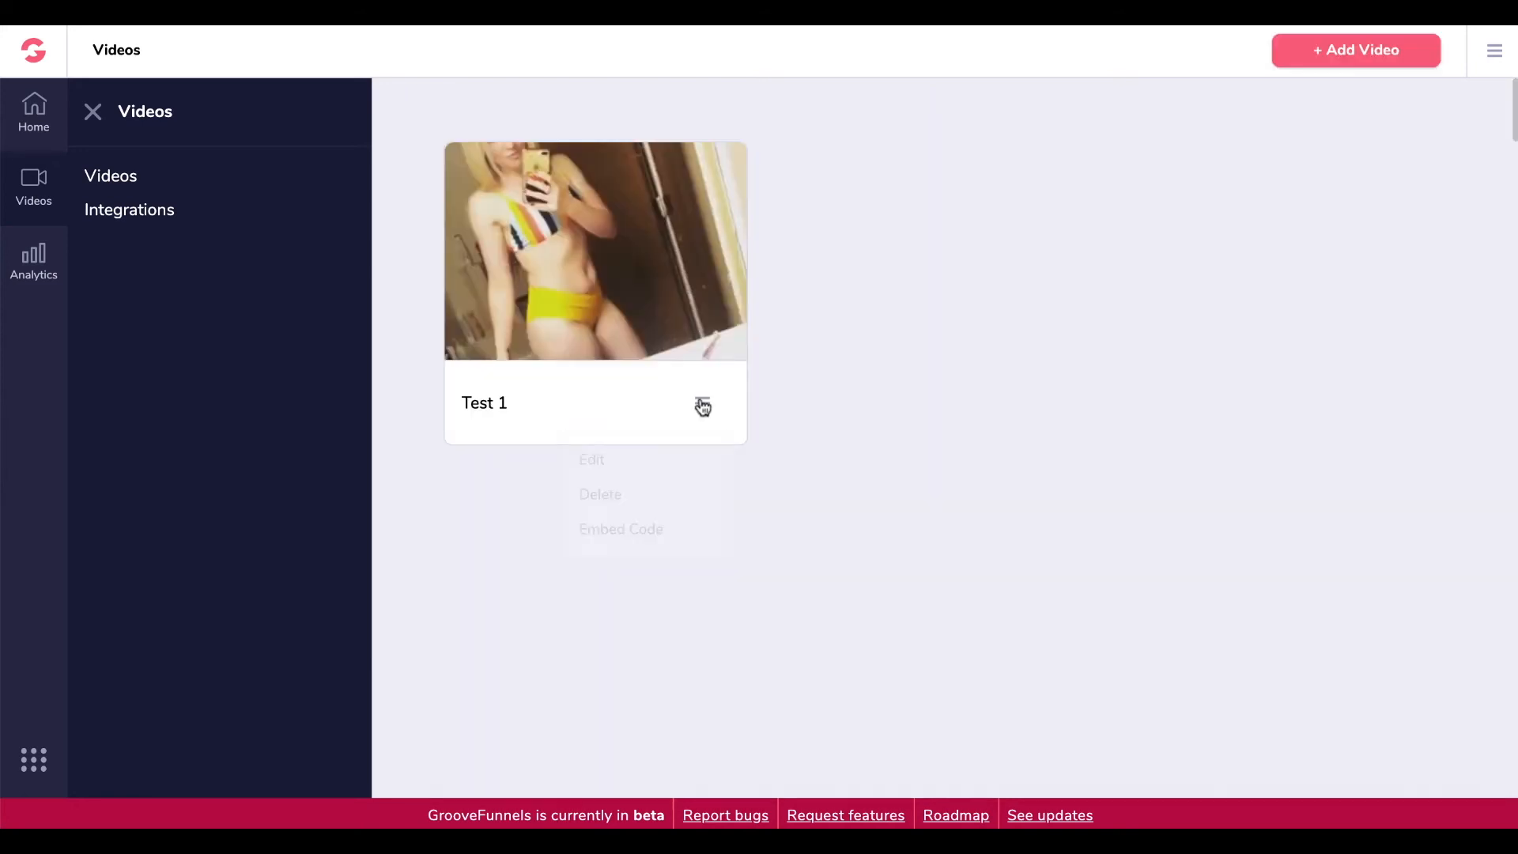
pyautogui.click(702, 404)
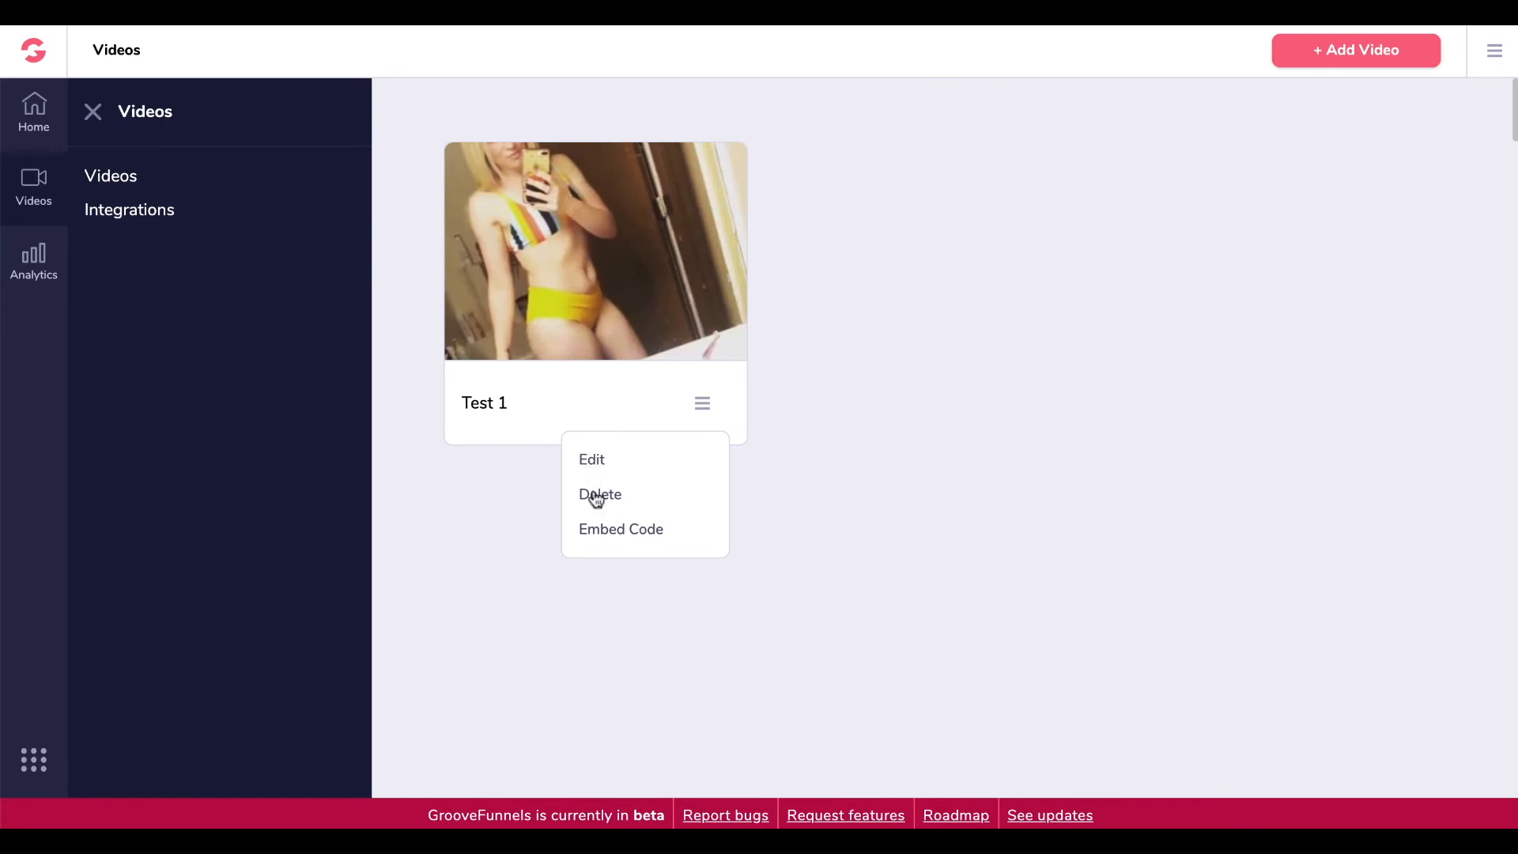
pyautogui.click(620, 529)
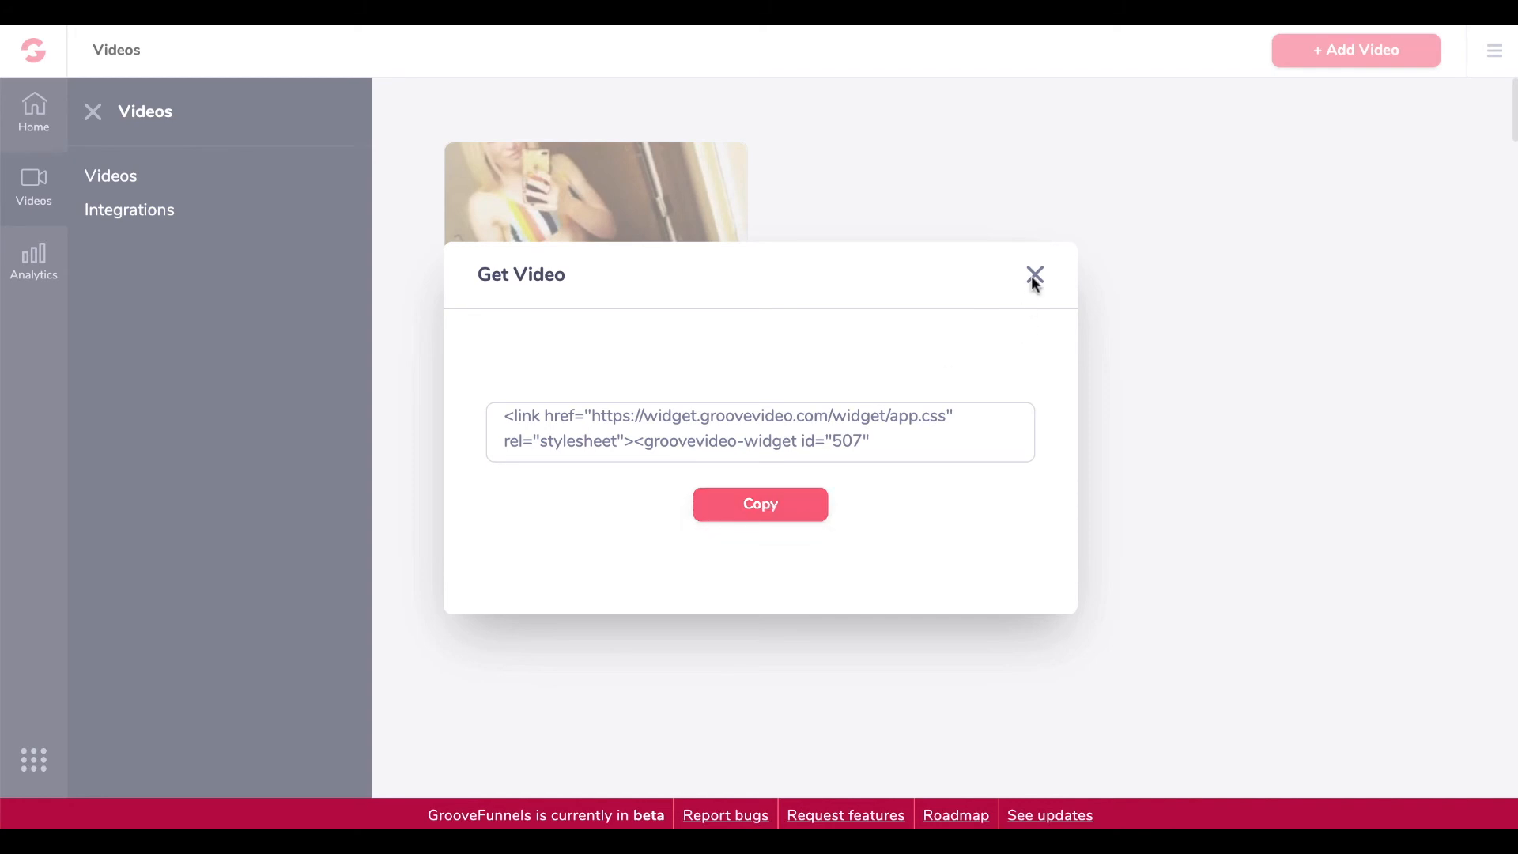
pyautogui.click(1034, 275)
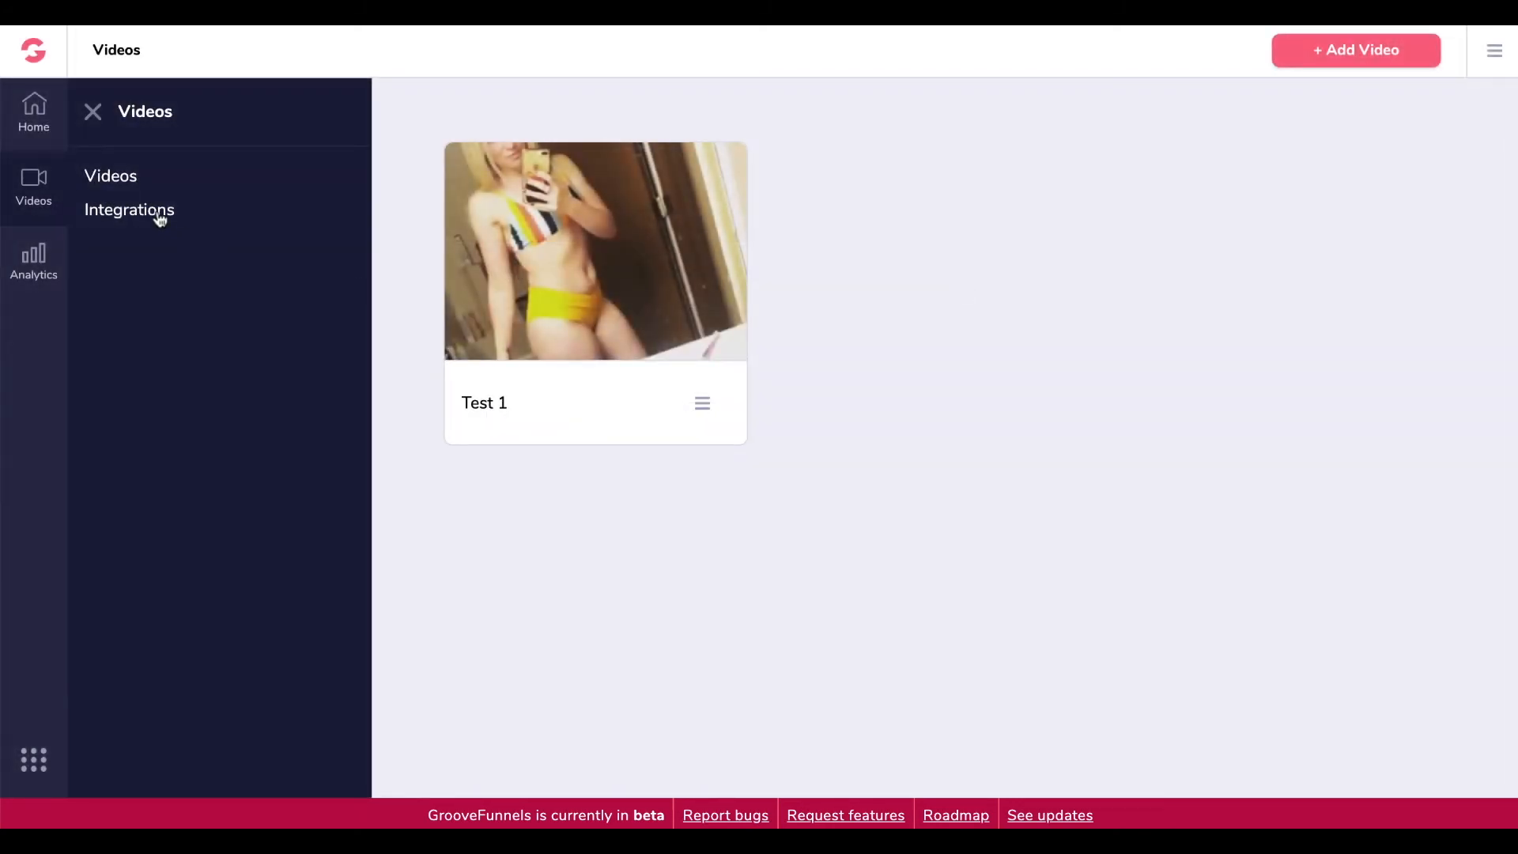
pyautogui.click(129, 211)
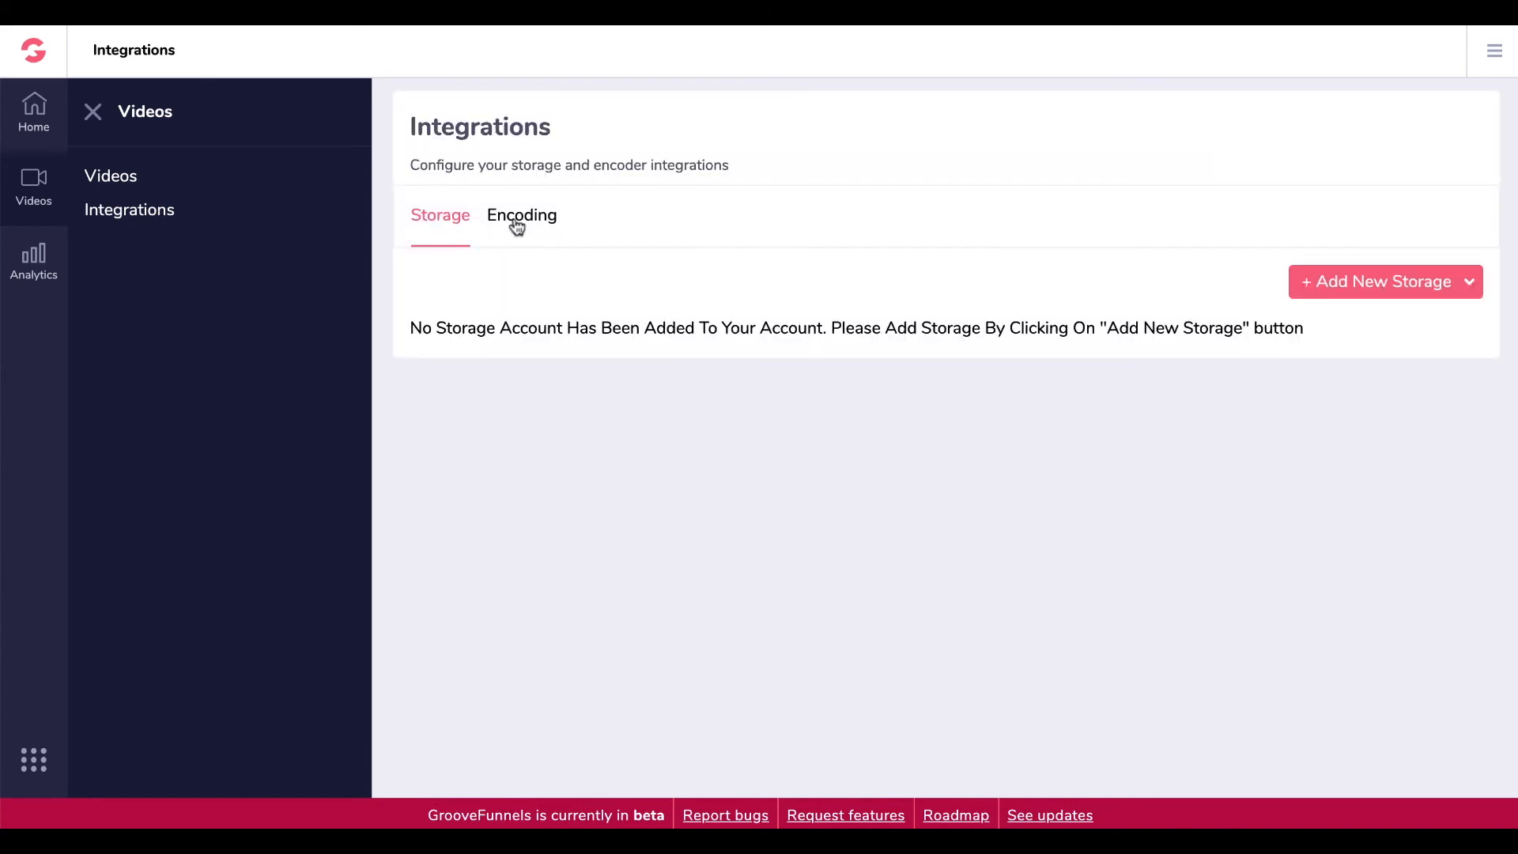
# - Browse the Encoding and Storage integration options without adding any, then return to Videos
pyautogui.click(521, 215)
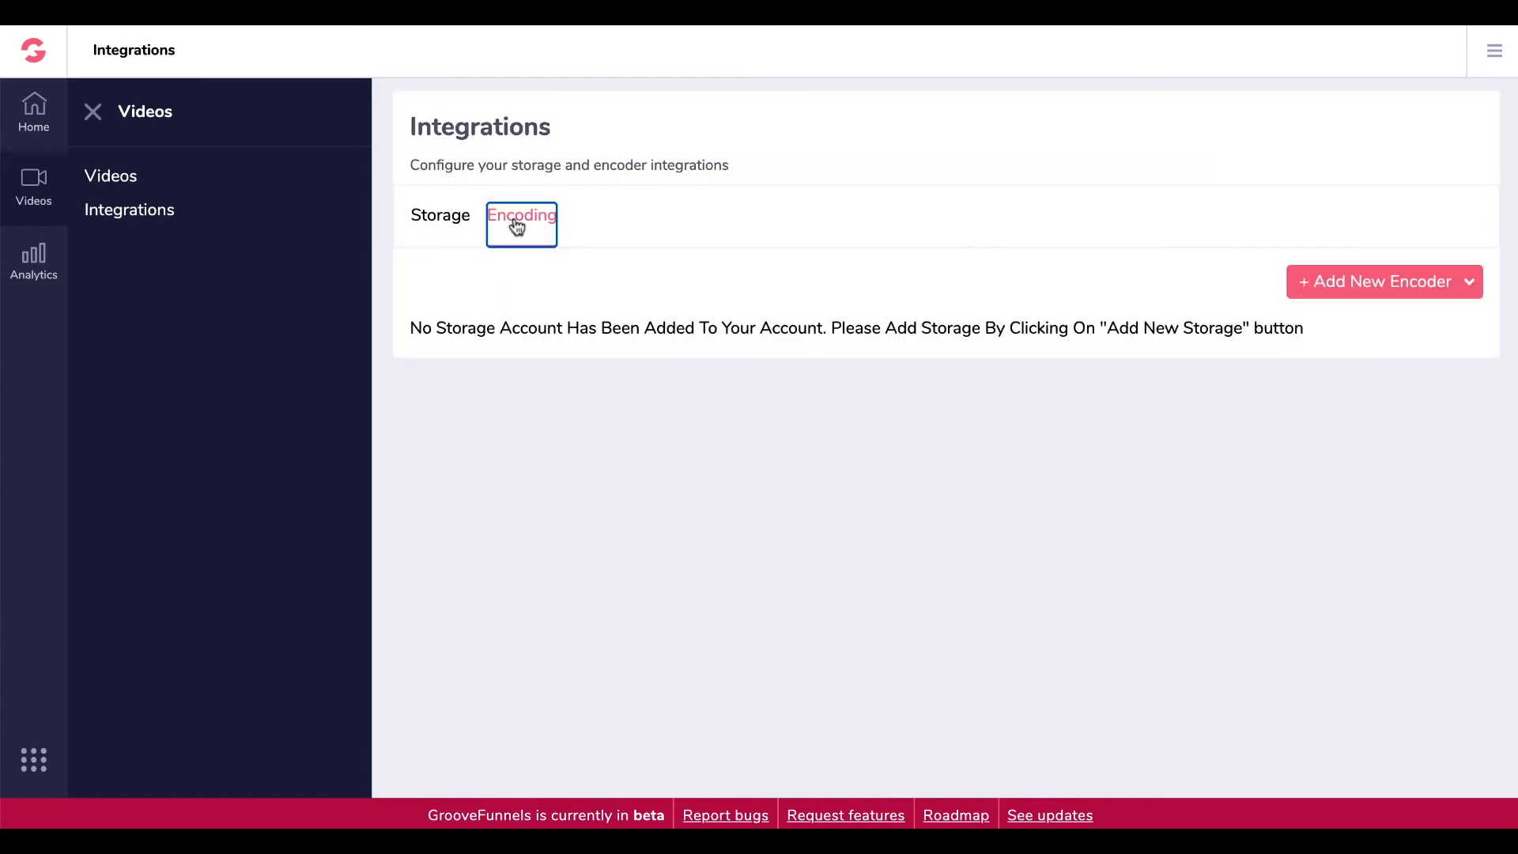
pyautogui.click(1466, 281)
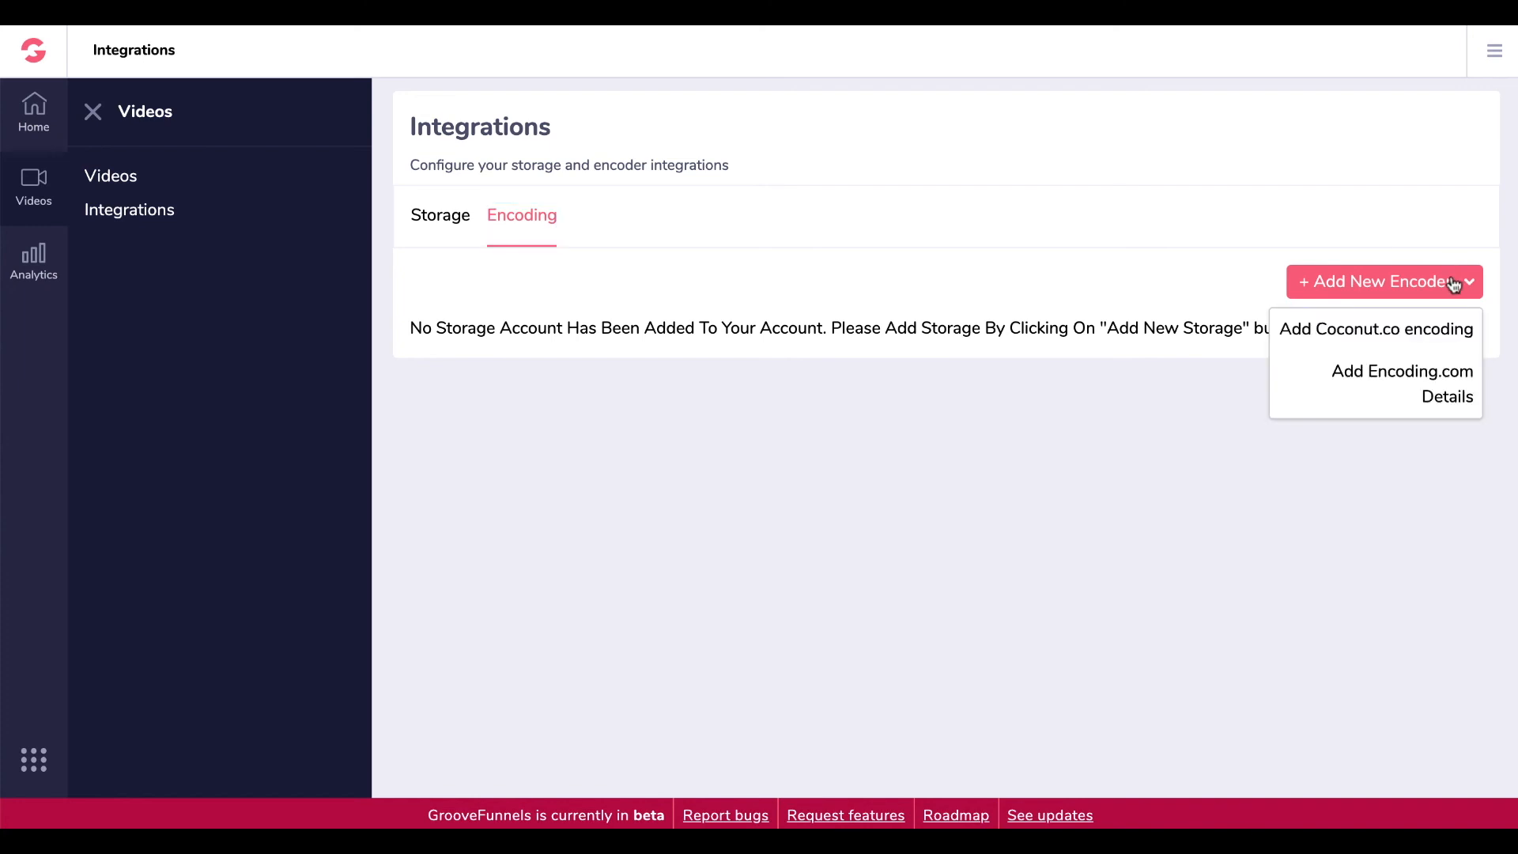
pyautogui.moveTo(1204, 263)
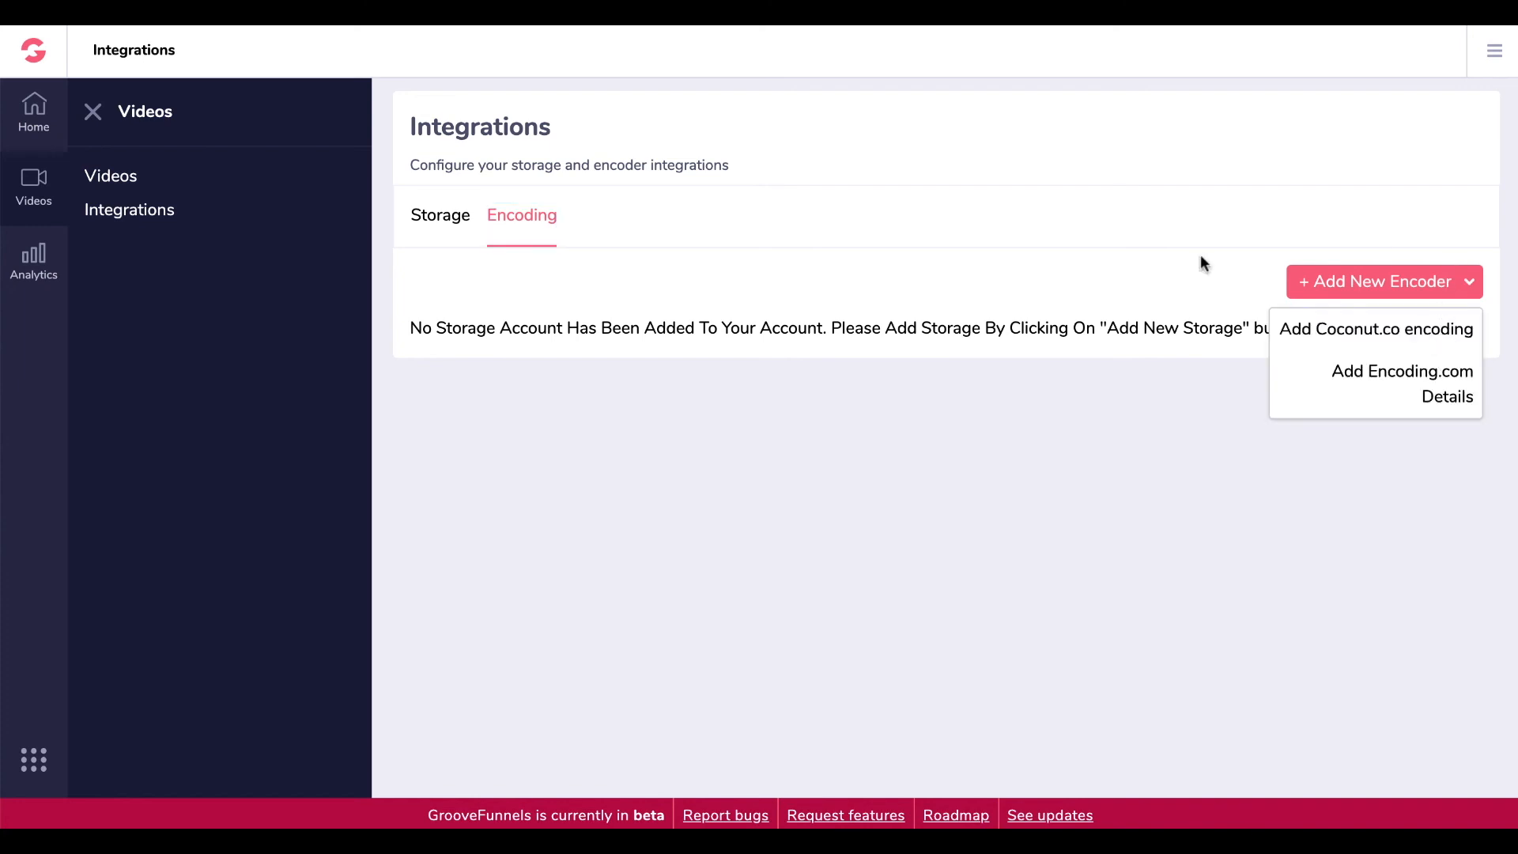
pyautogui.click(440, 216)
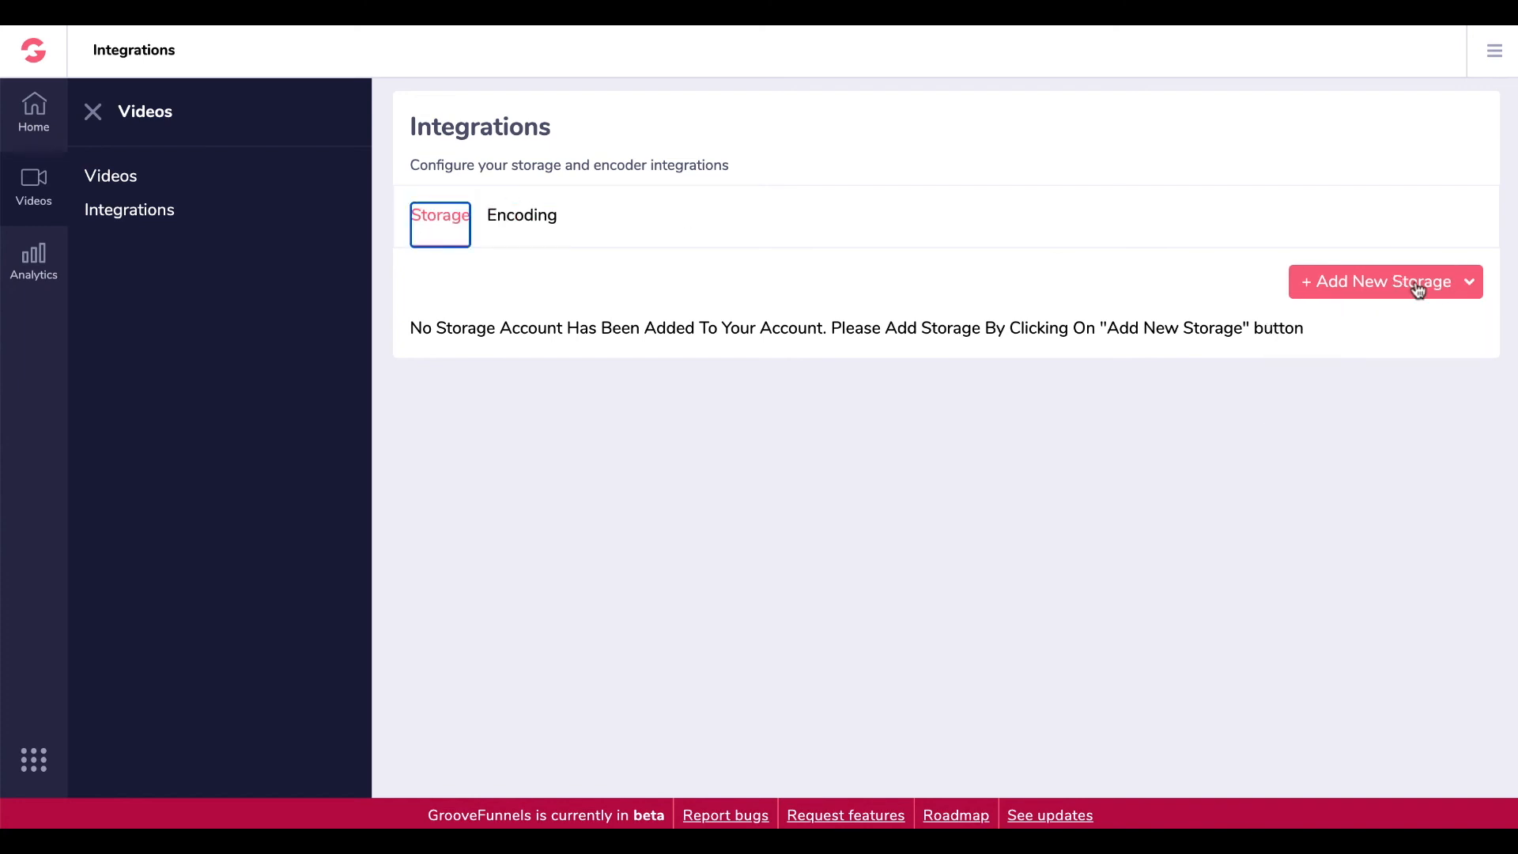
pyautogui.click(1469, 281)
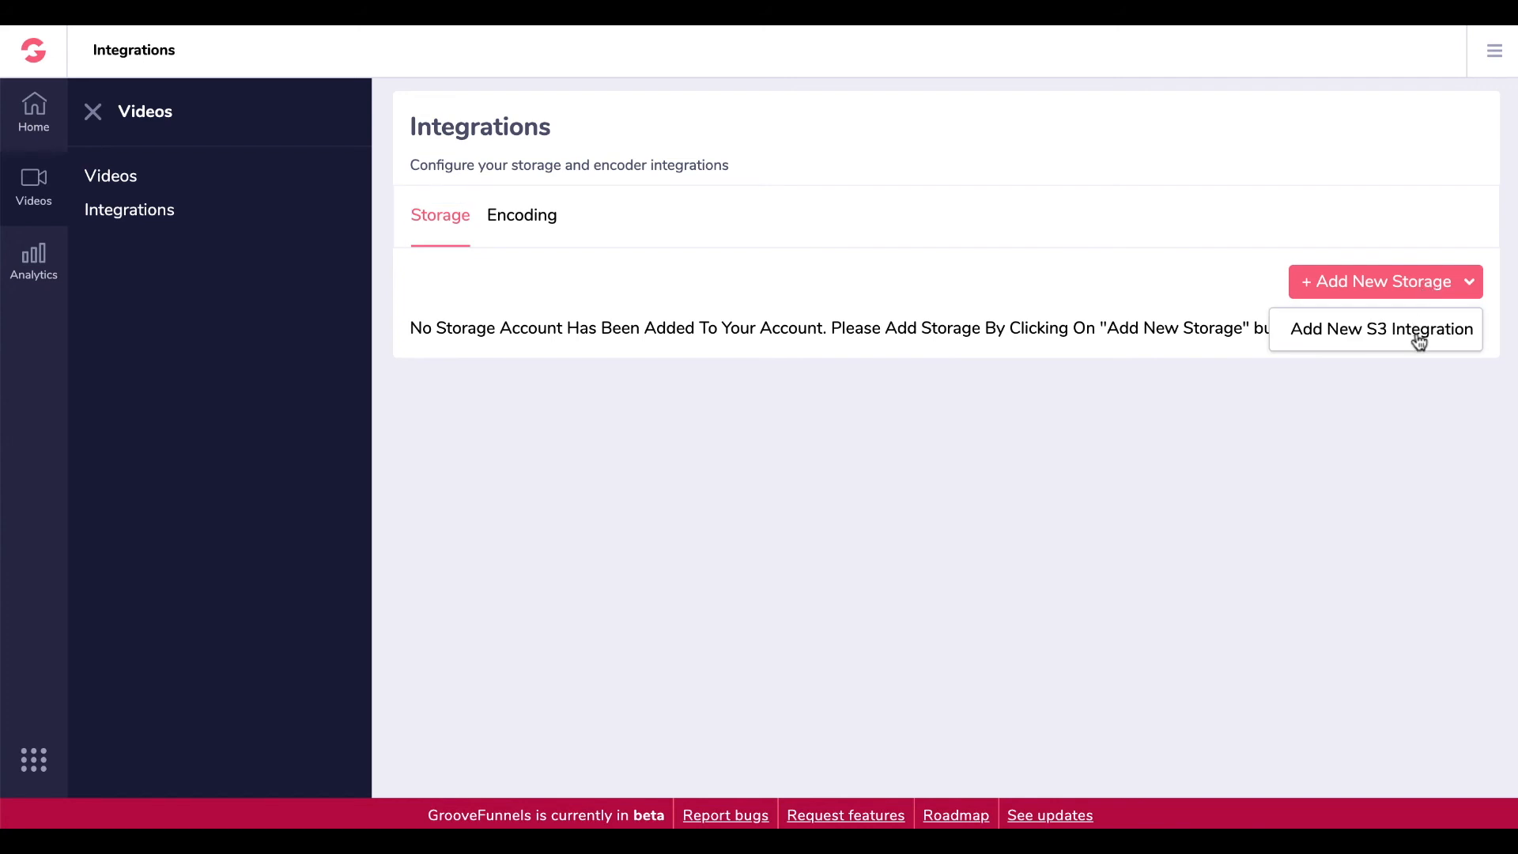
pyautogui.click(387, 182)
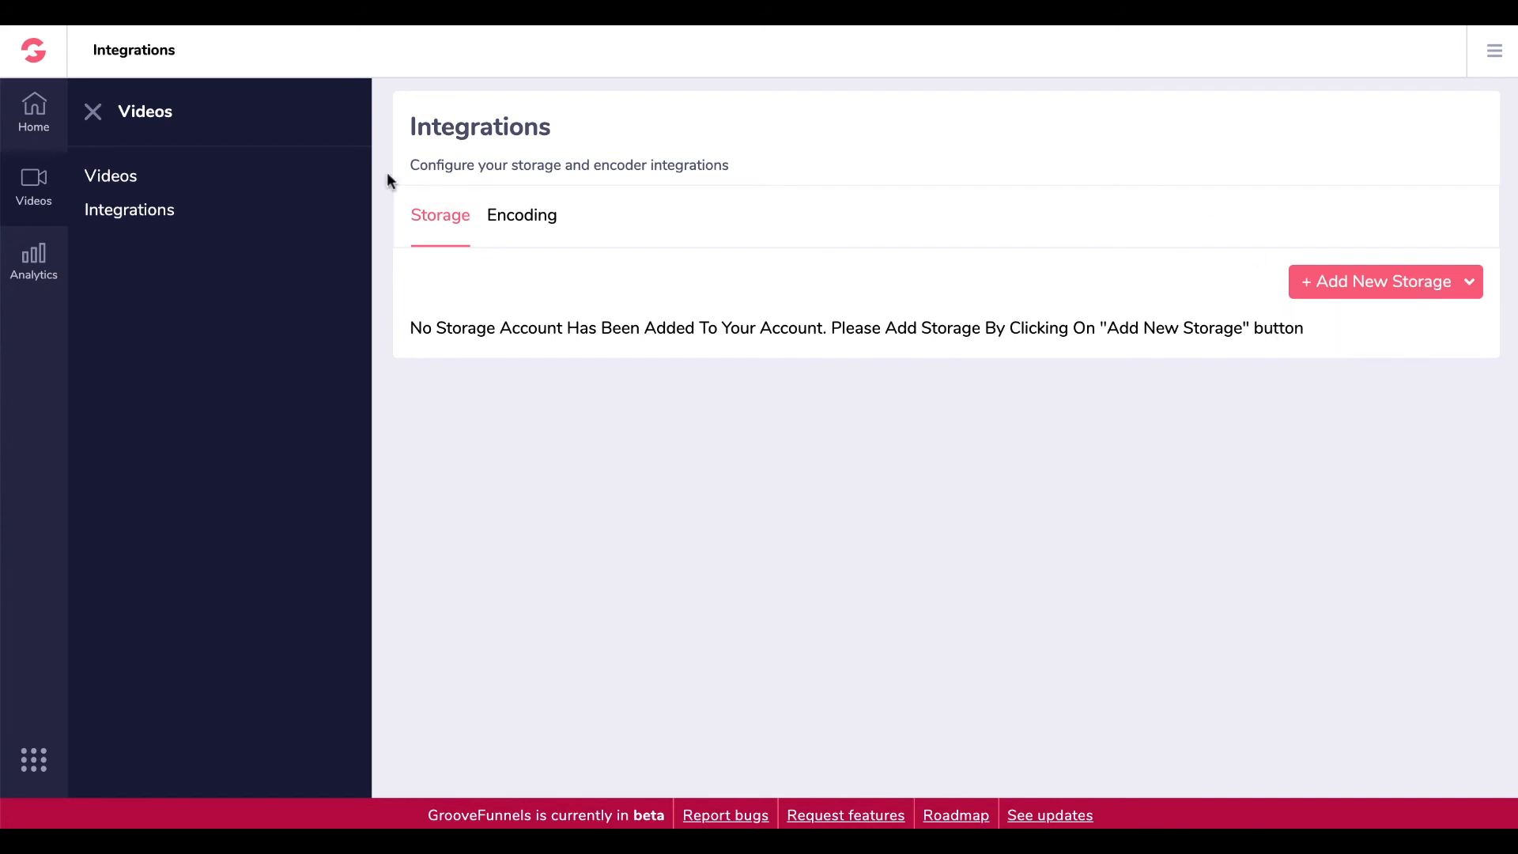
pyautogui.click(111, 176)
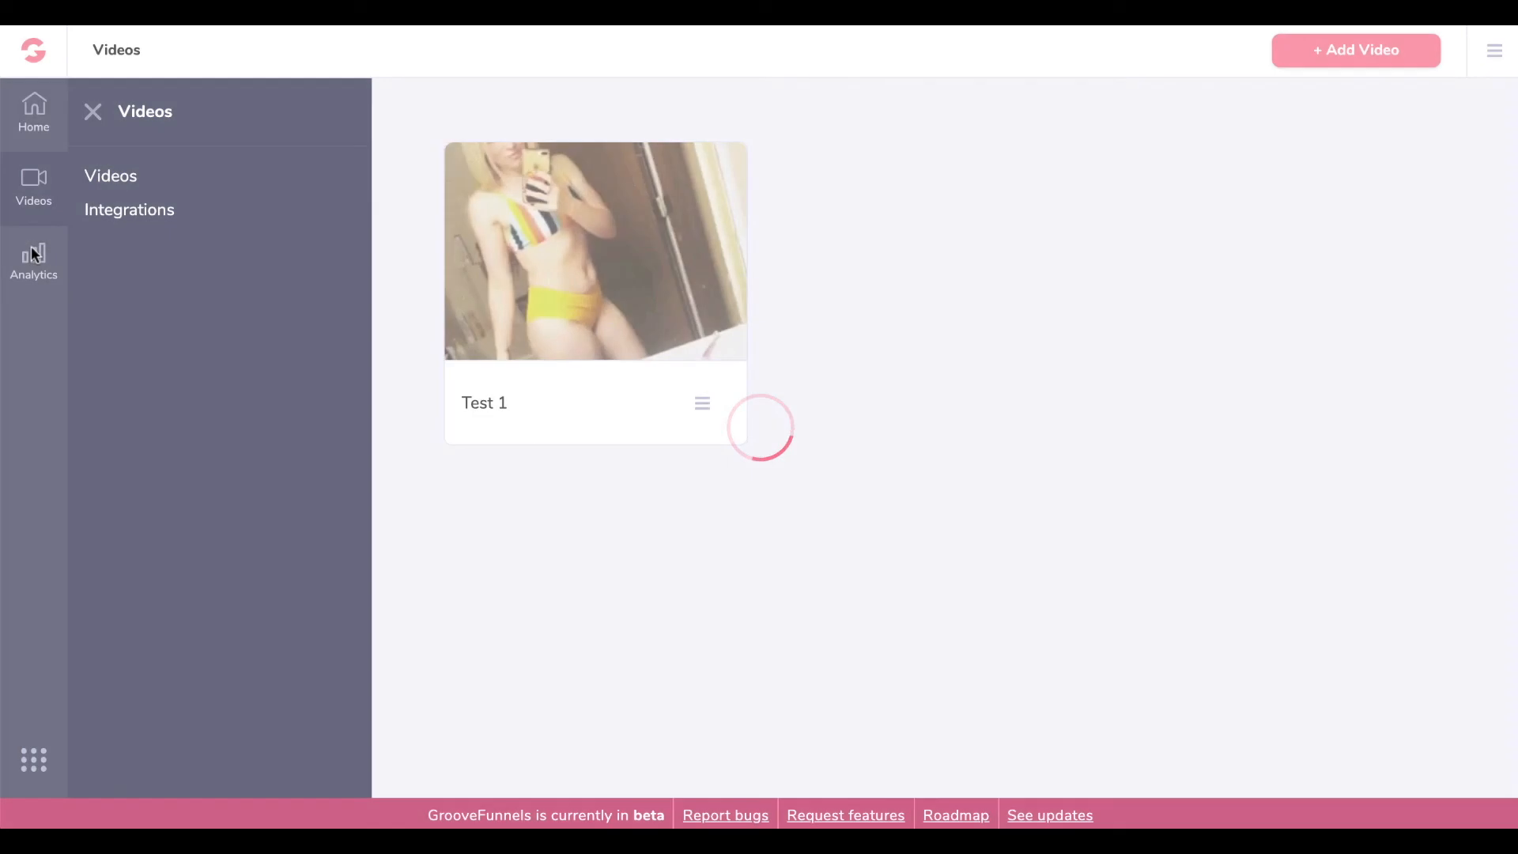
# - Open Analytics to view Test 1's zero impressions, uniques, finishes and watch time
pyautogui.click(34, 259)
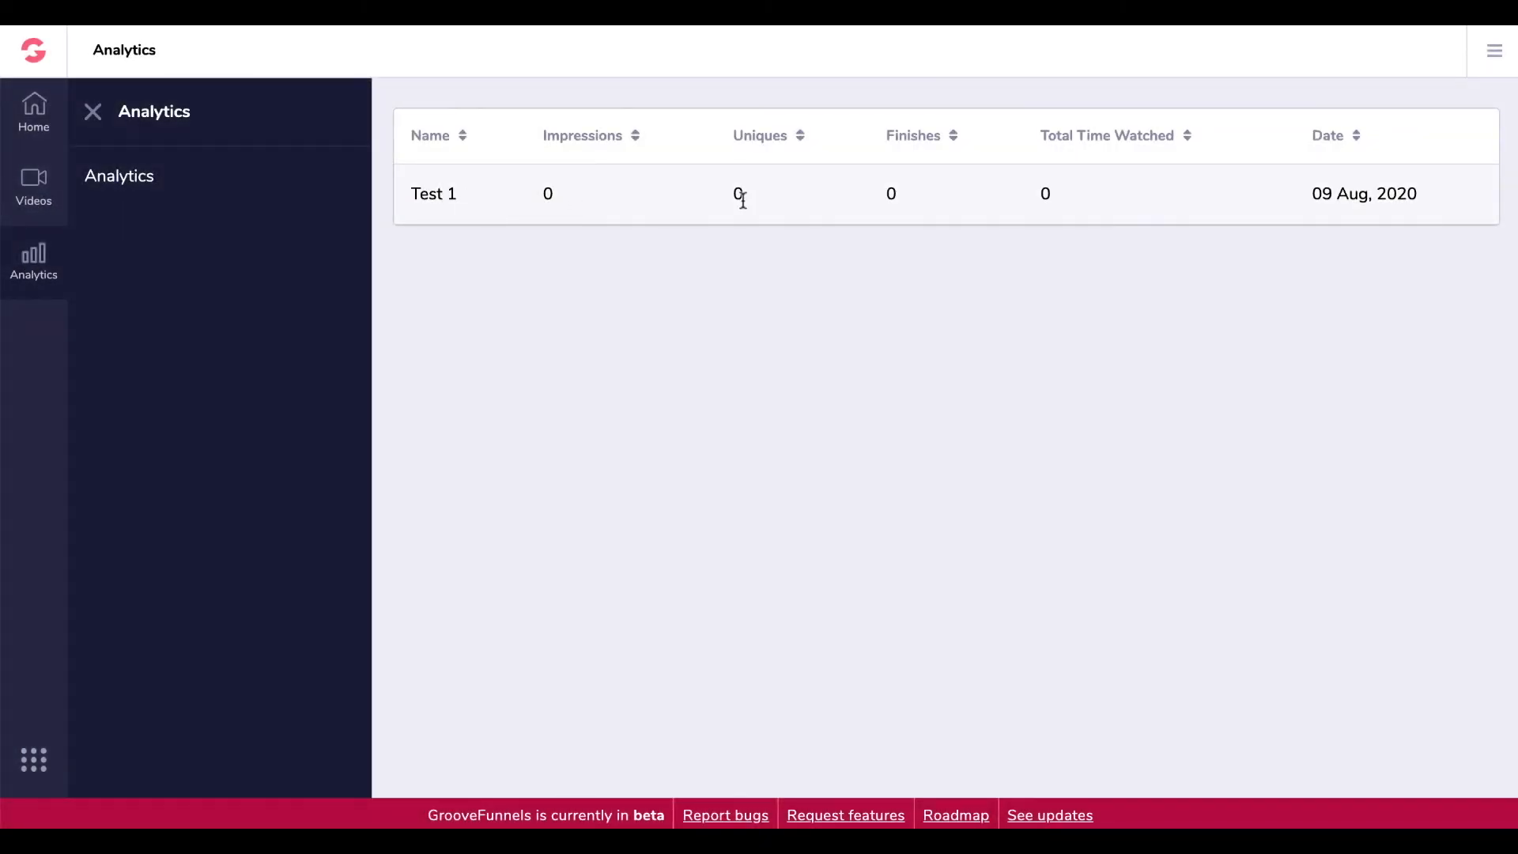
pyautogui.moveTo(960, 191)
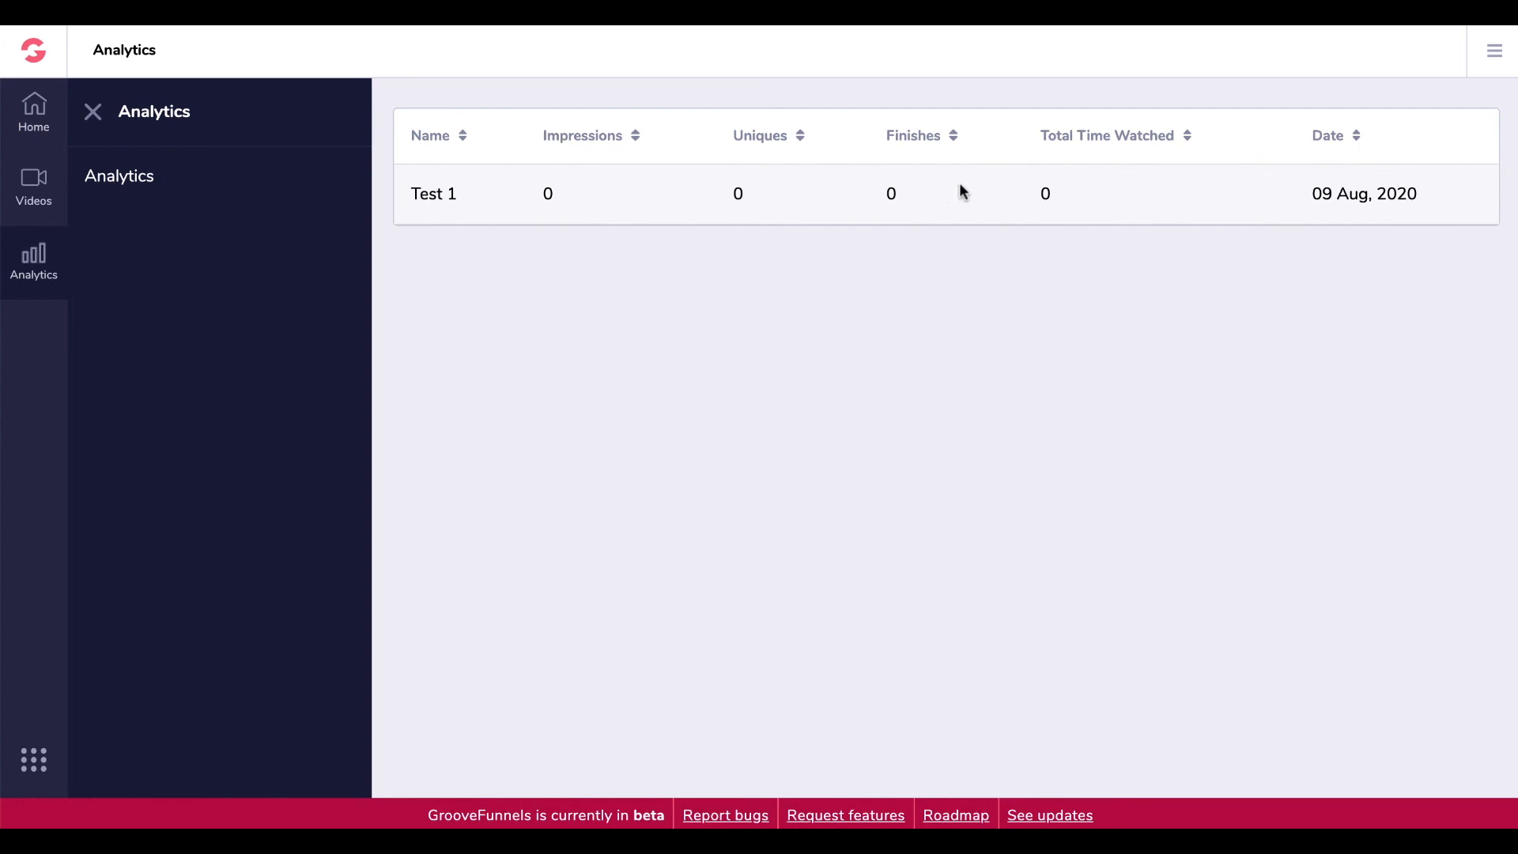
pyautogui.moveTo(263, 167)
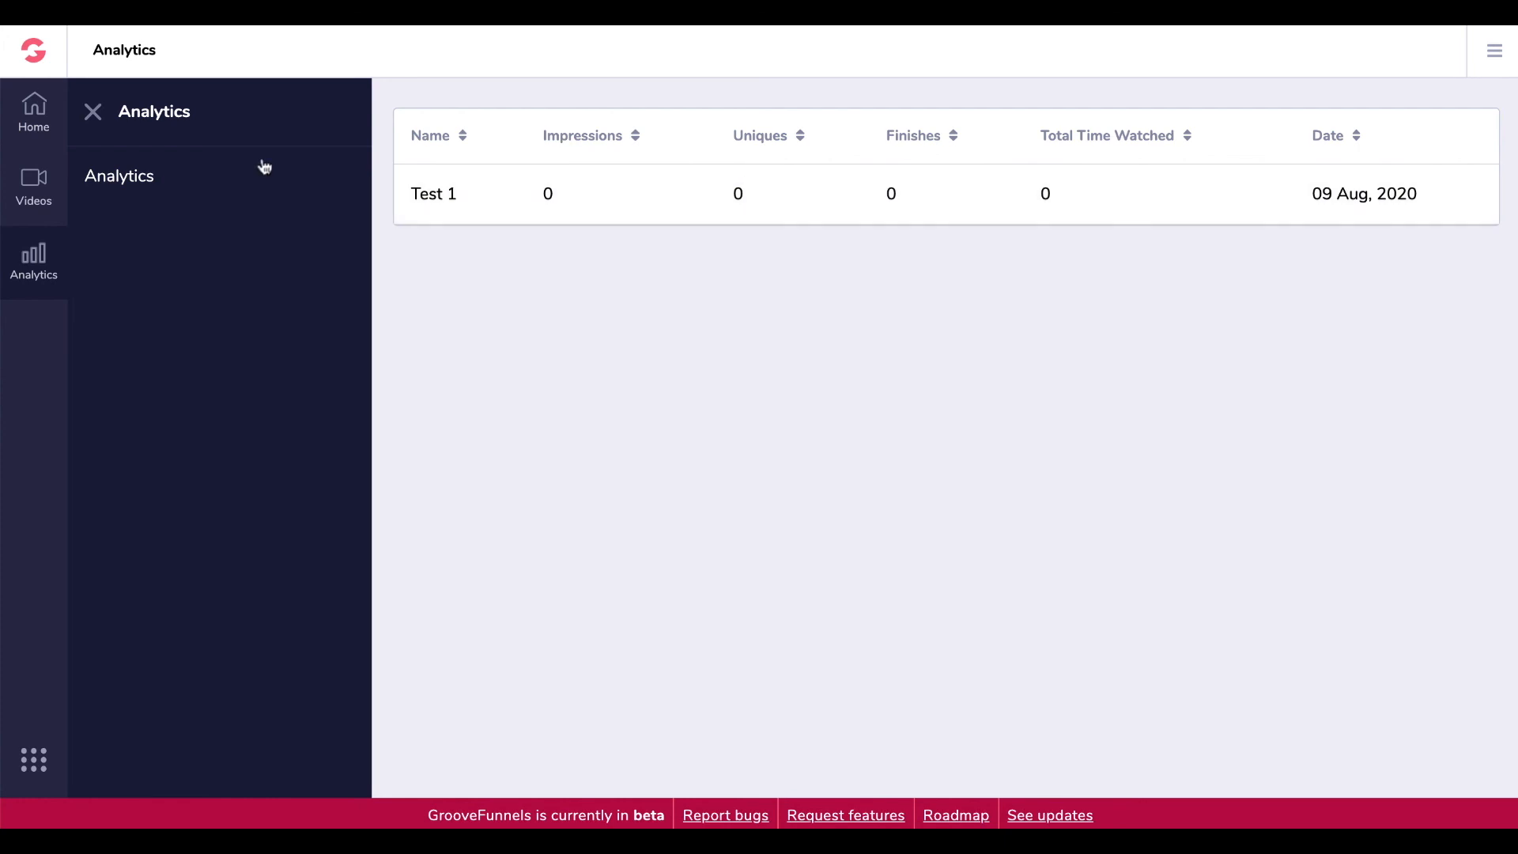